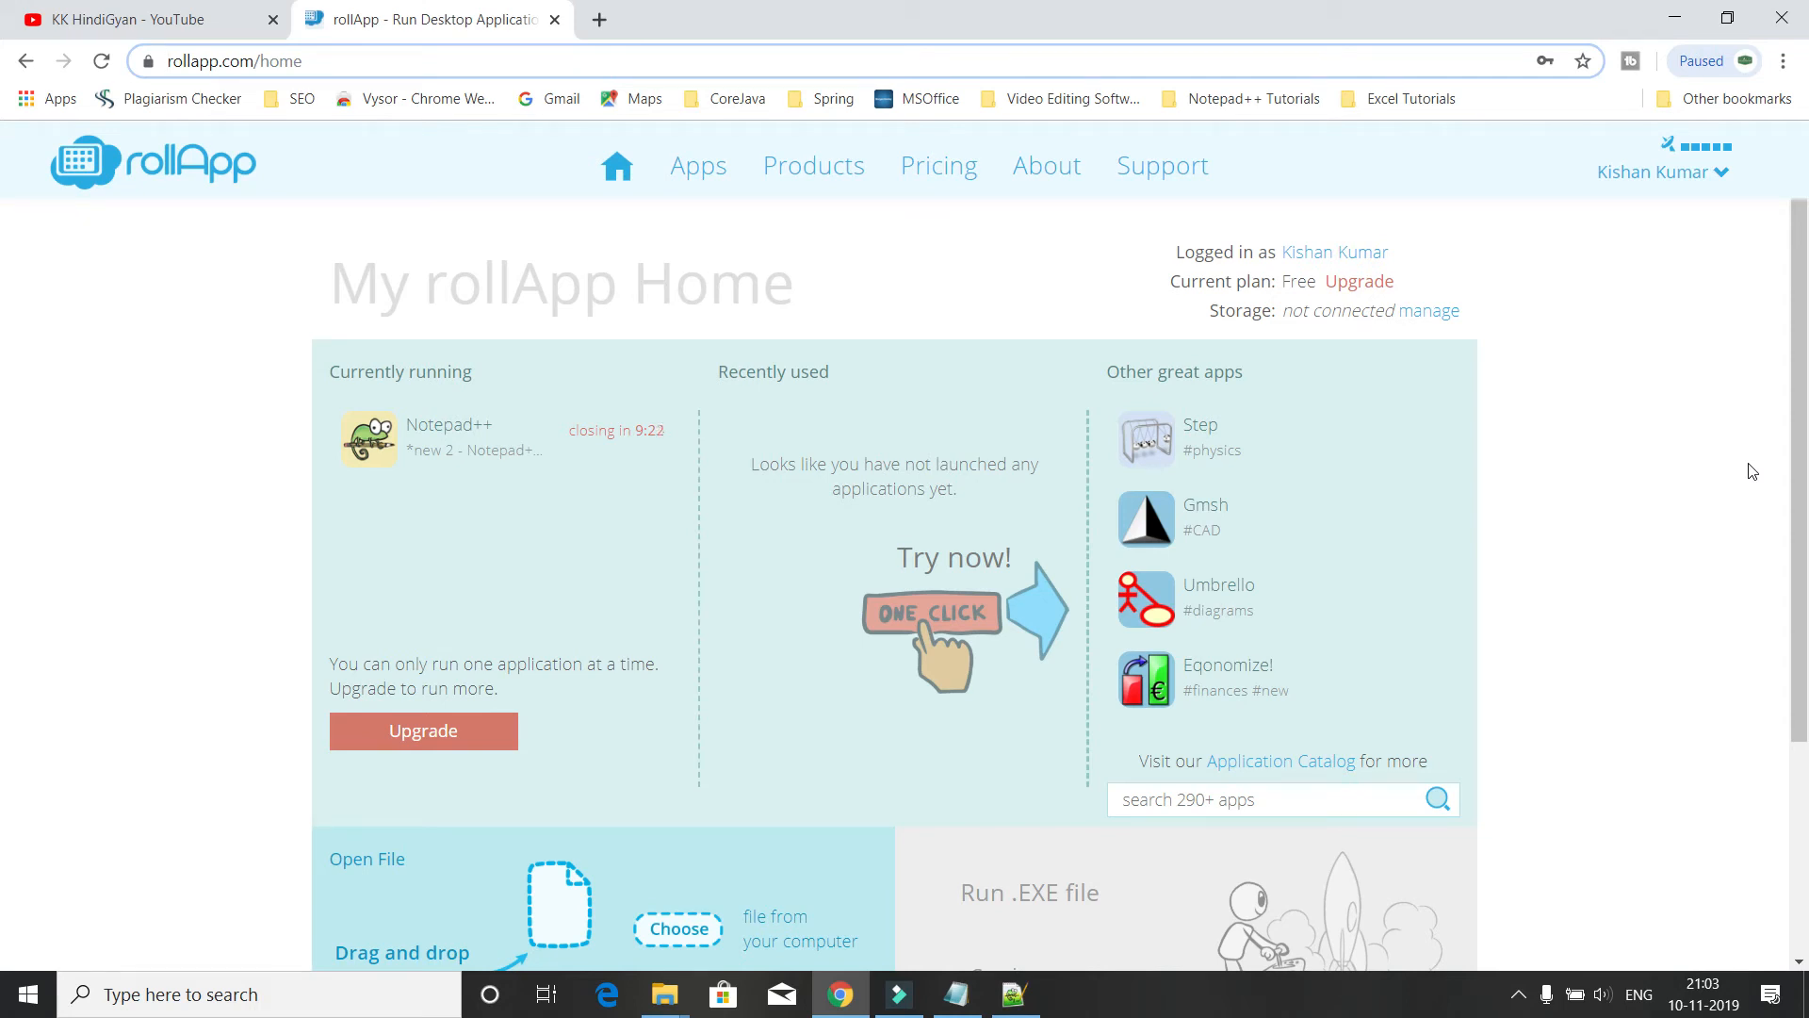
mouse_move(1740, 451)
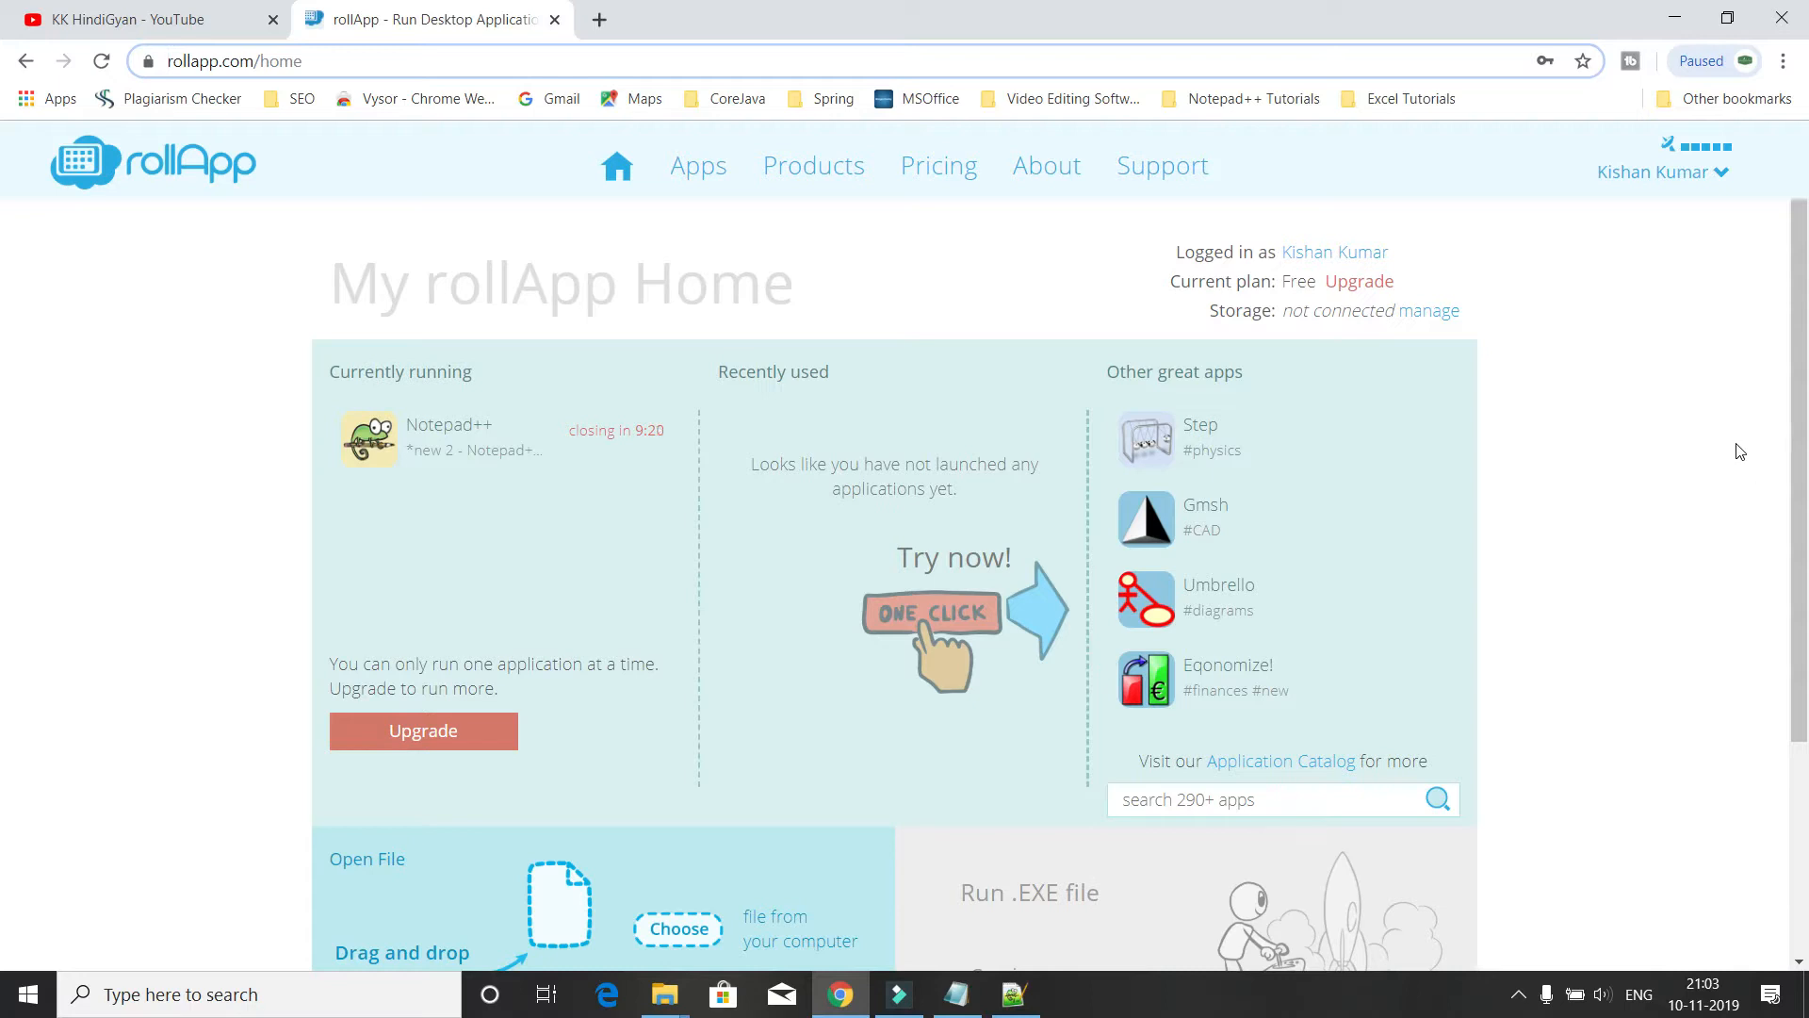
Bring up the desktop bookstore XML file and clear its whole-document selection
left_click(1011, 993)
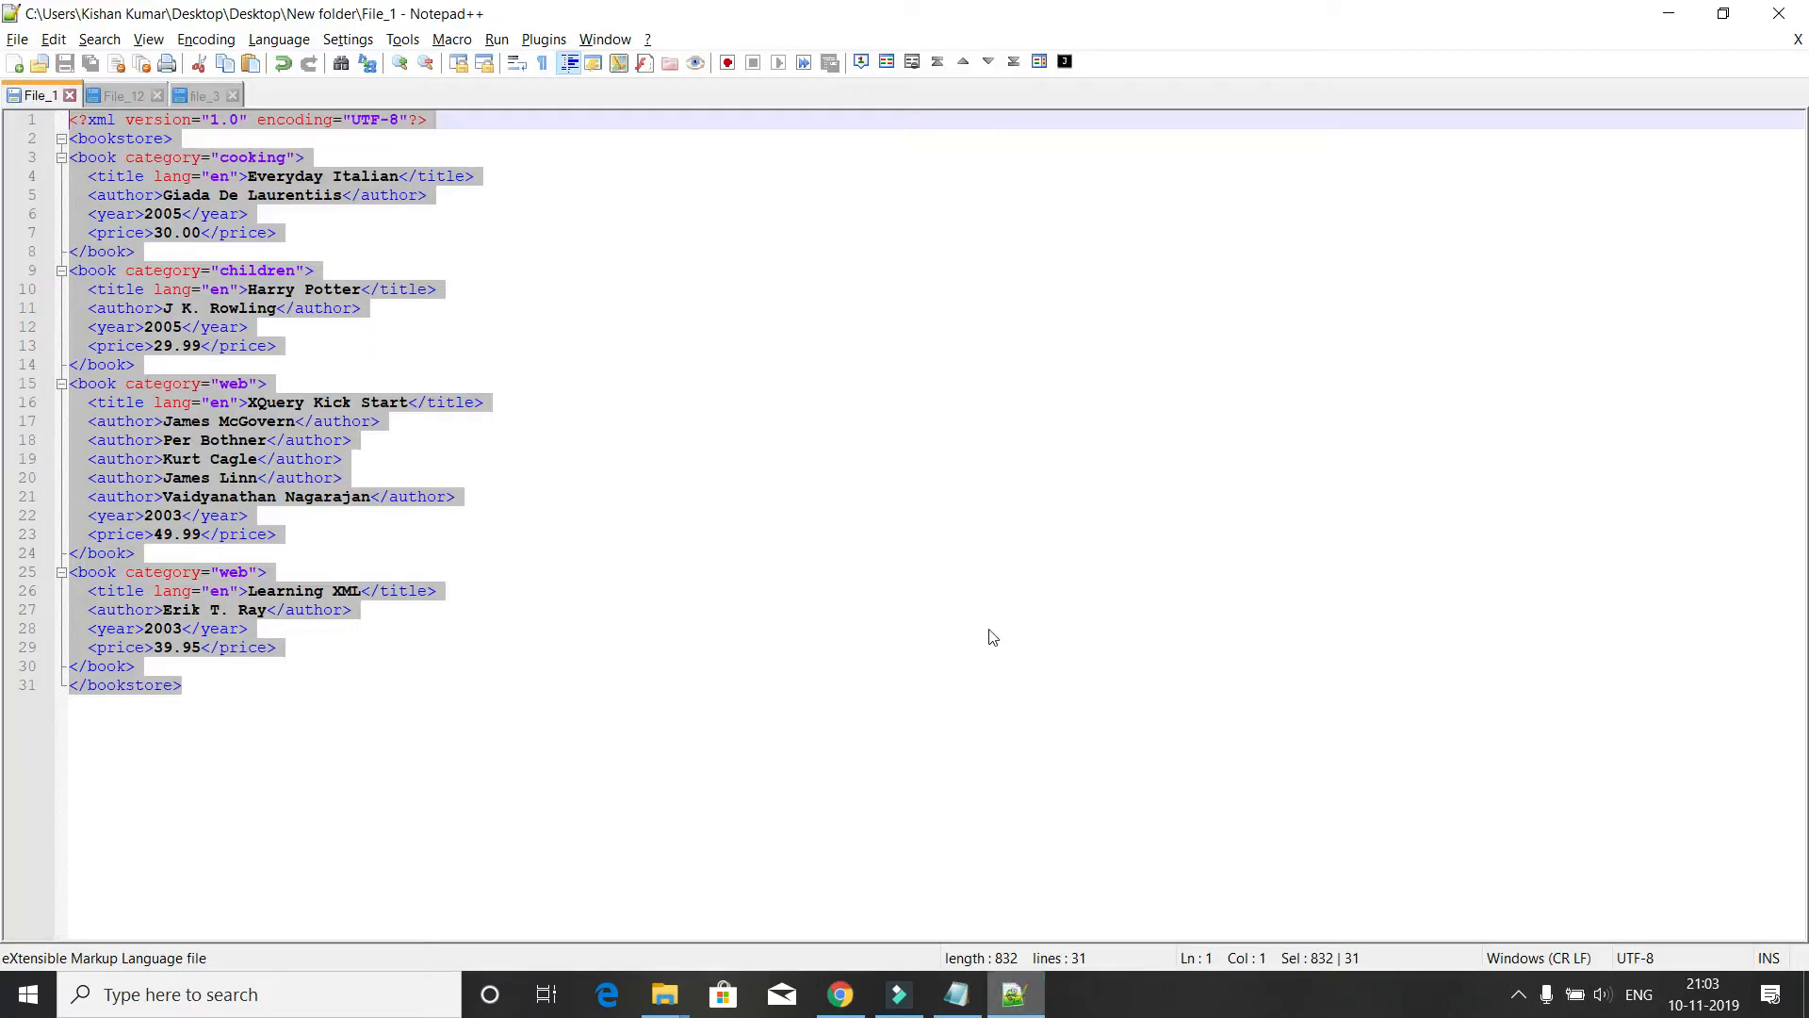
mouse_move(987, 628)
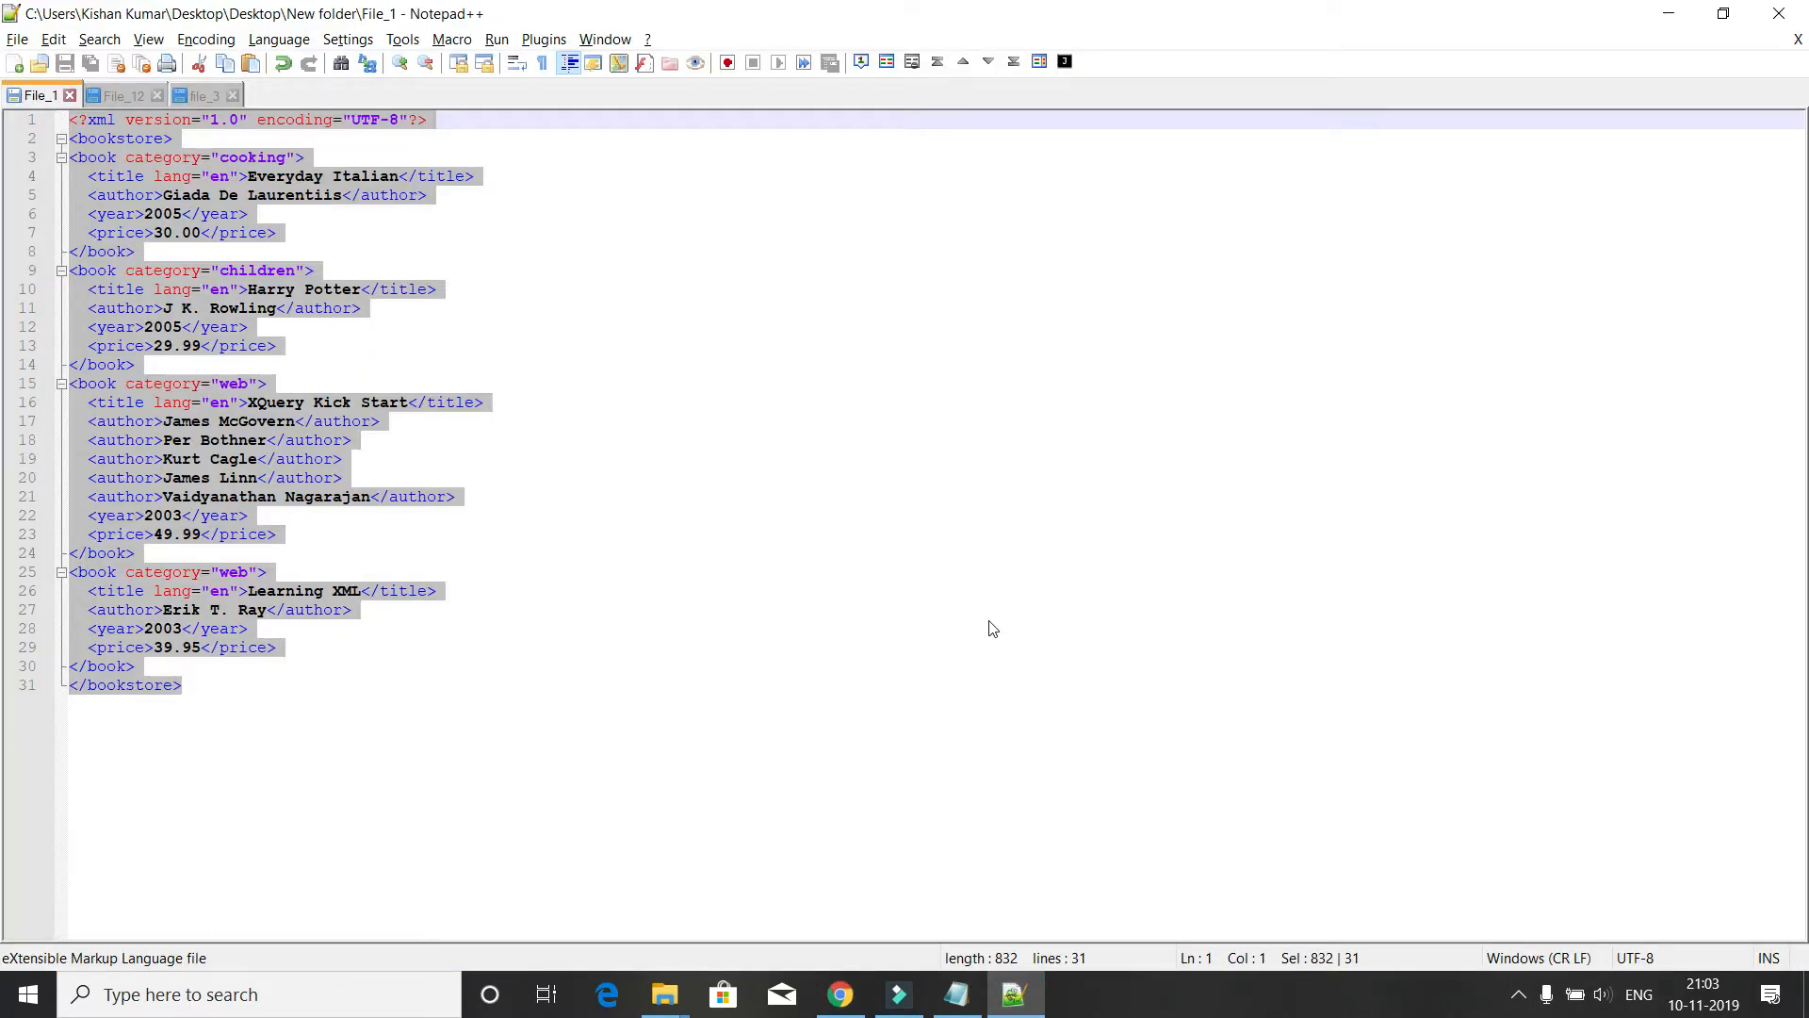
left_click(274, 534)
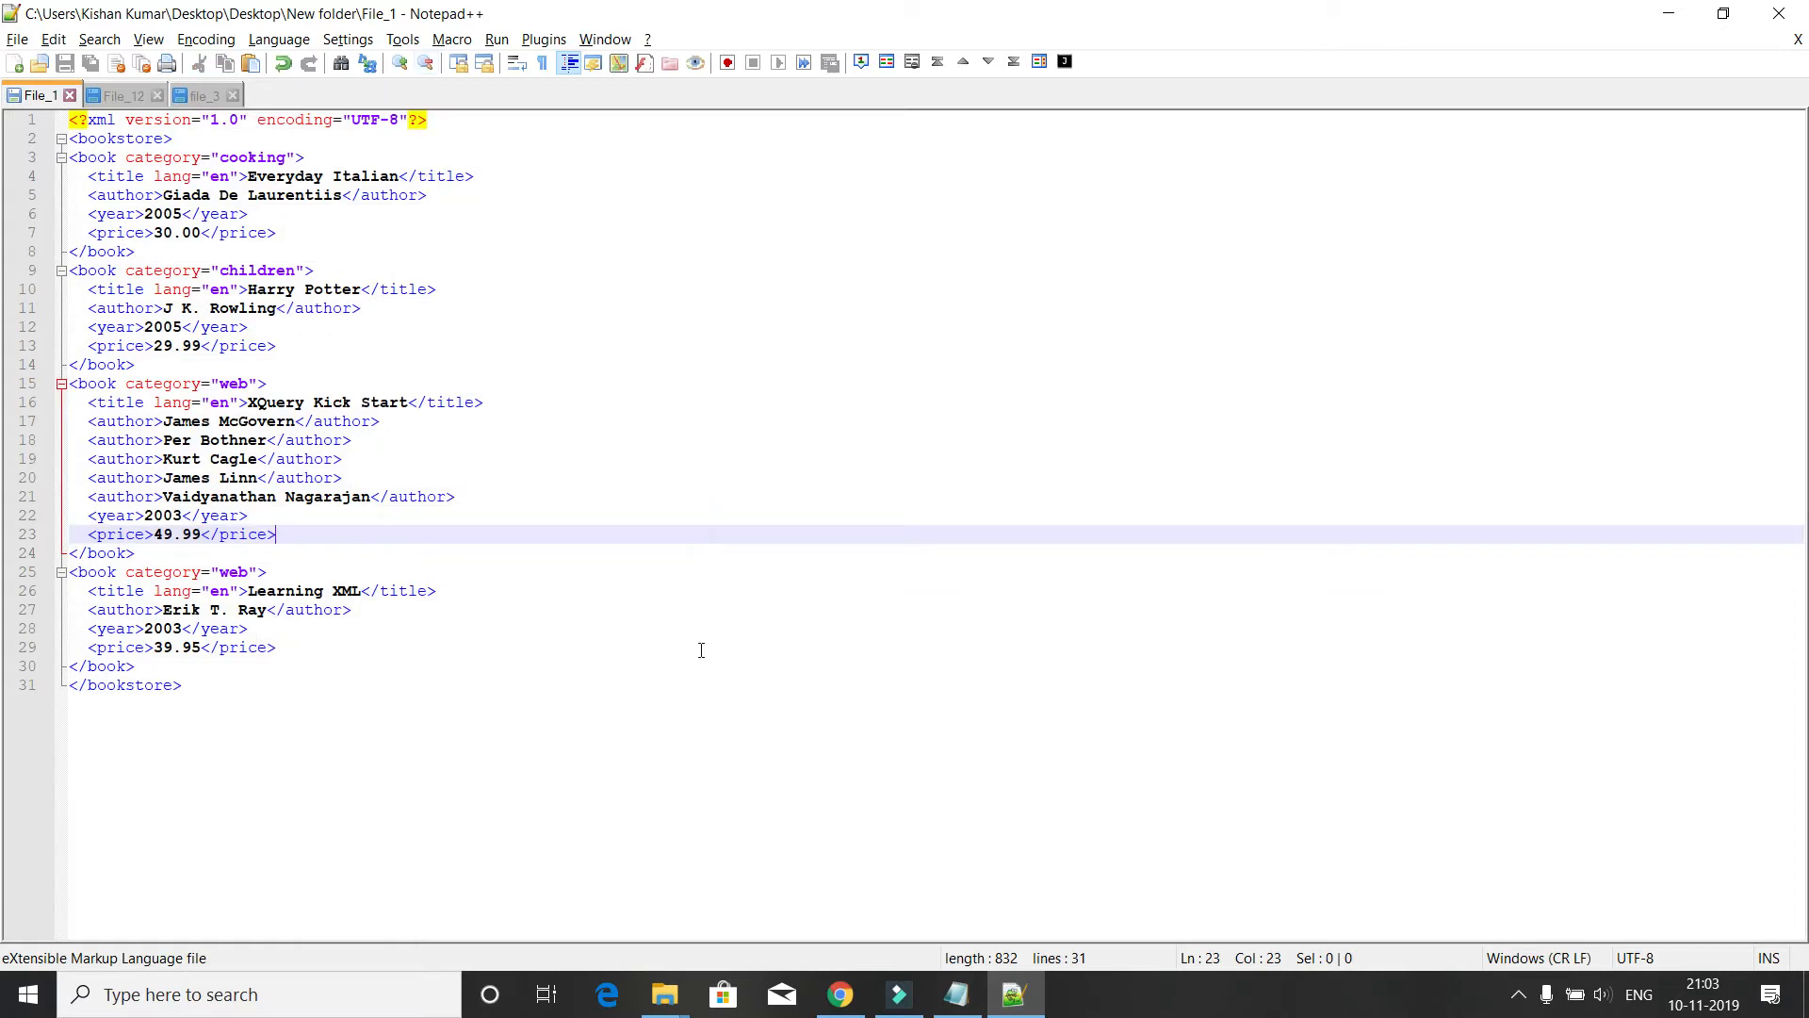
mouse_move(1114, 241)
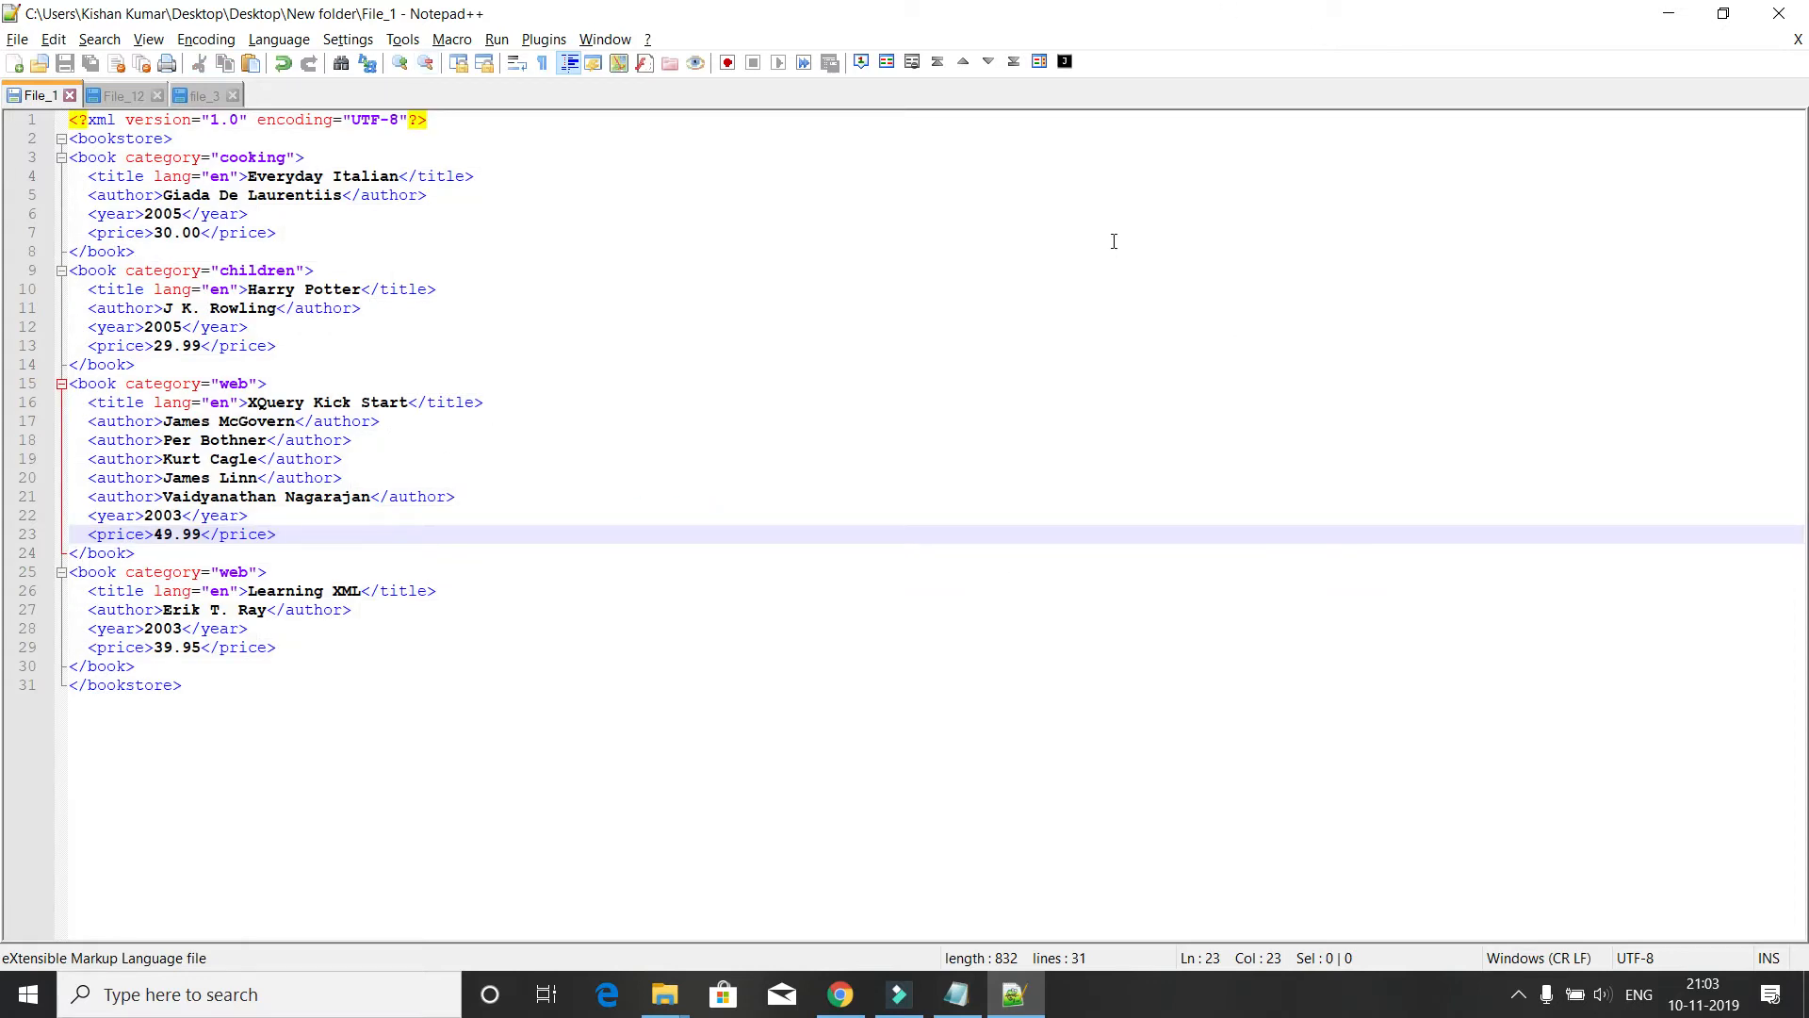
mouse_move(1050, 369)
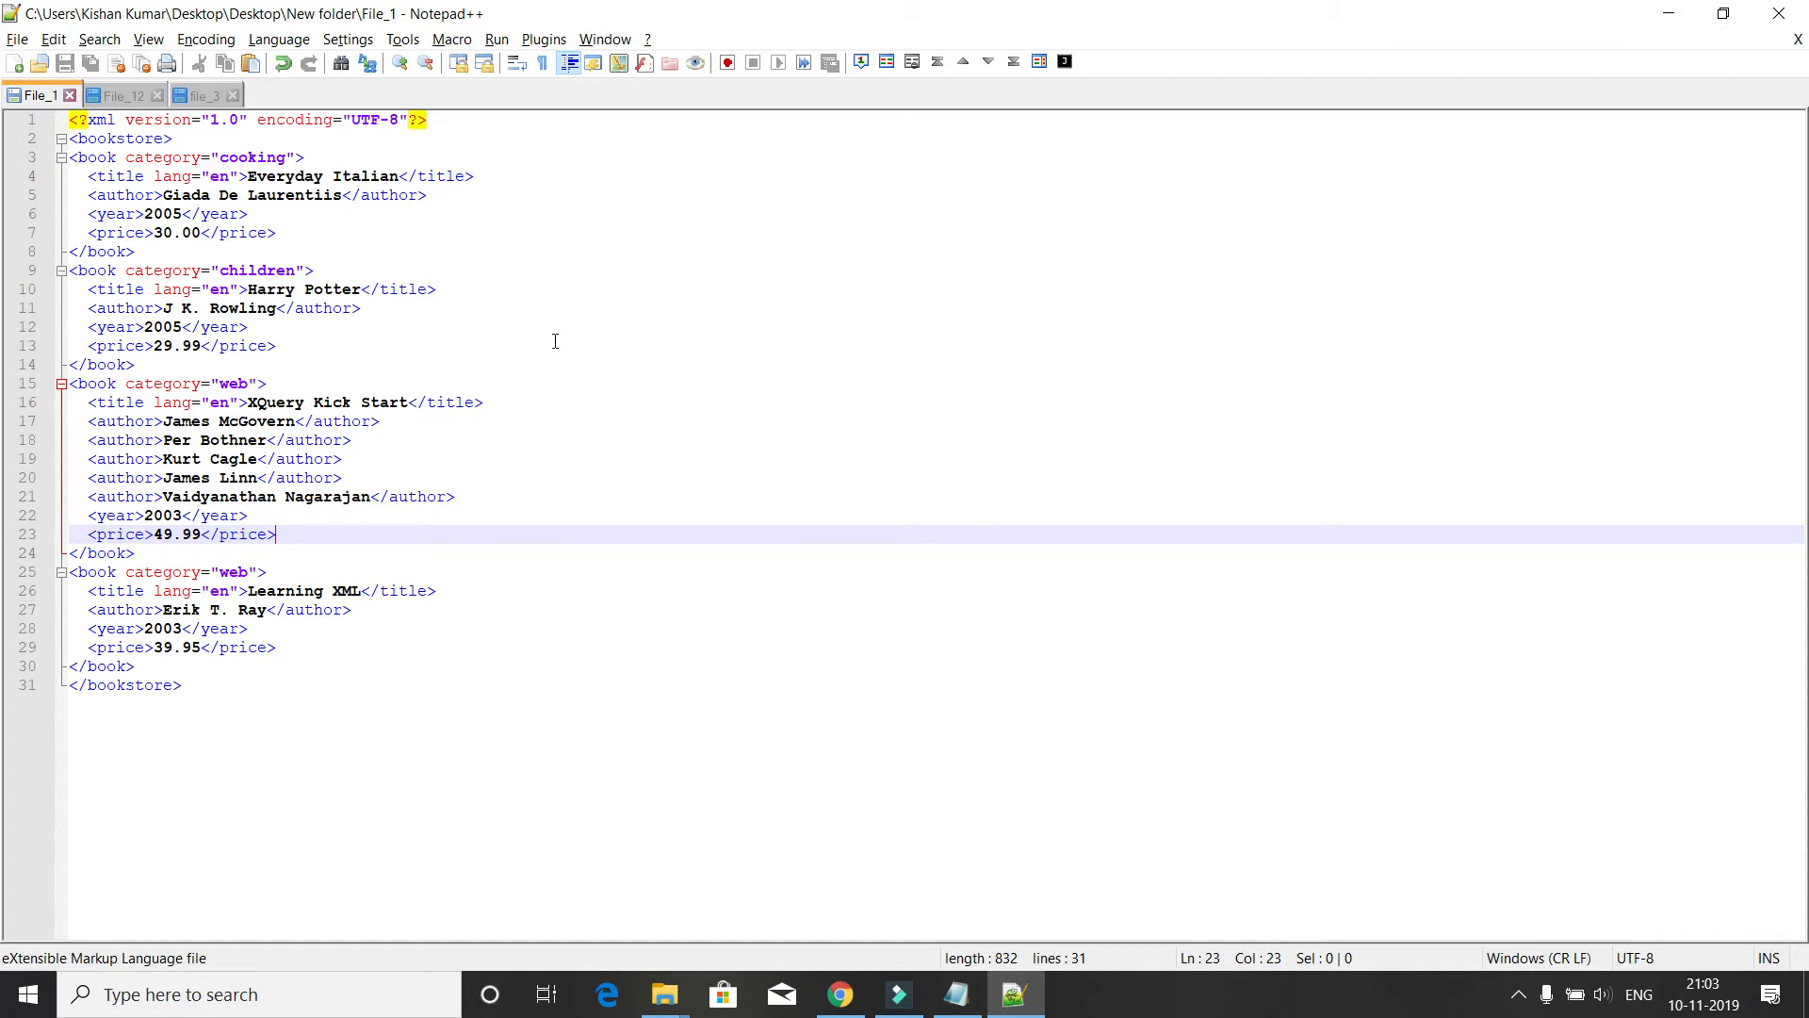
mouse_move(1451, 128)
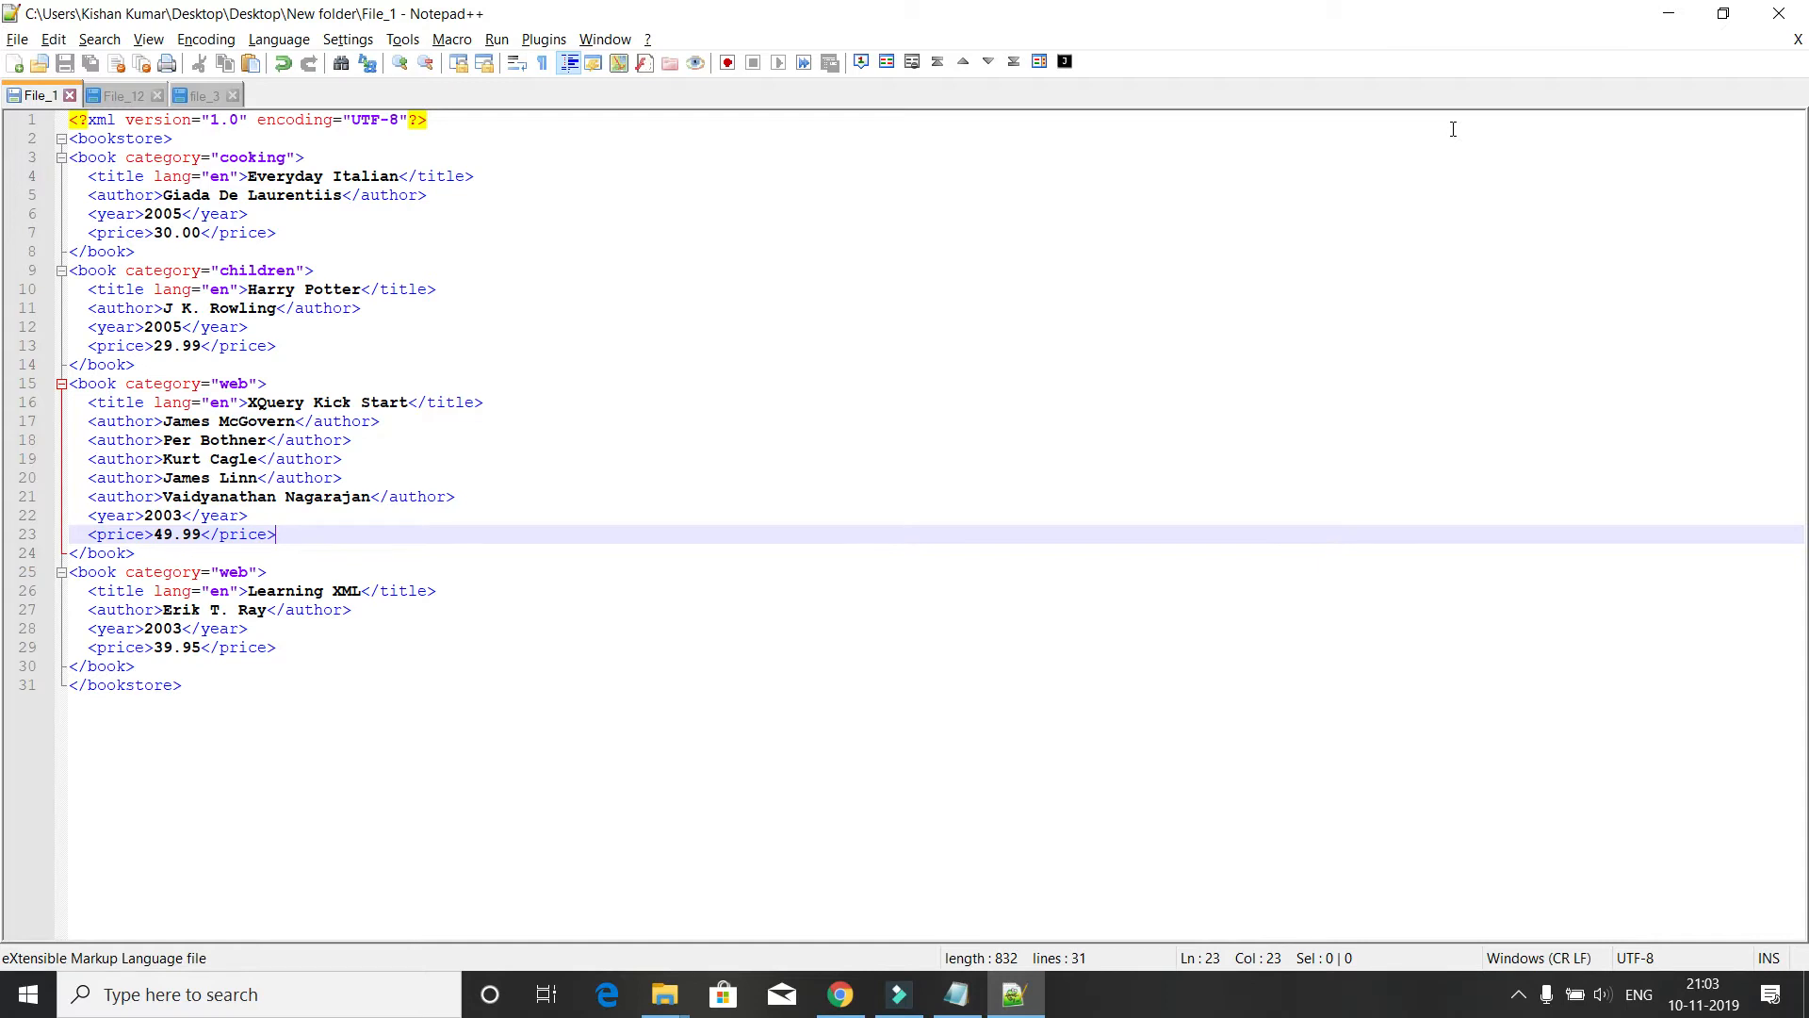
mouse_move(1413, 1003)
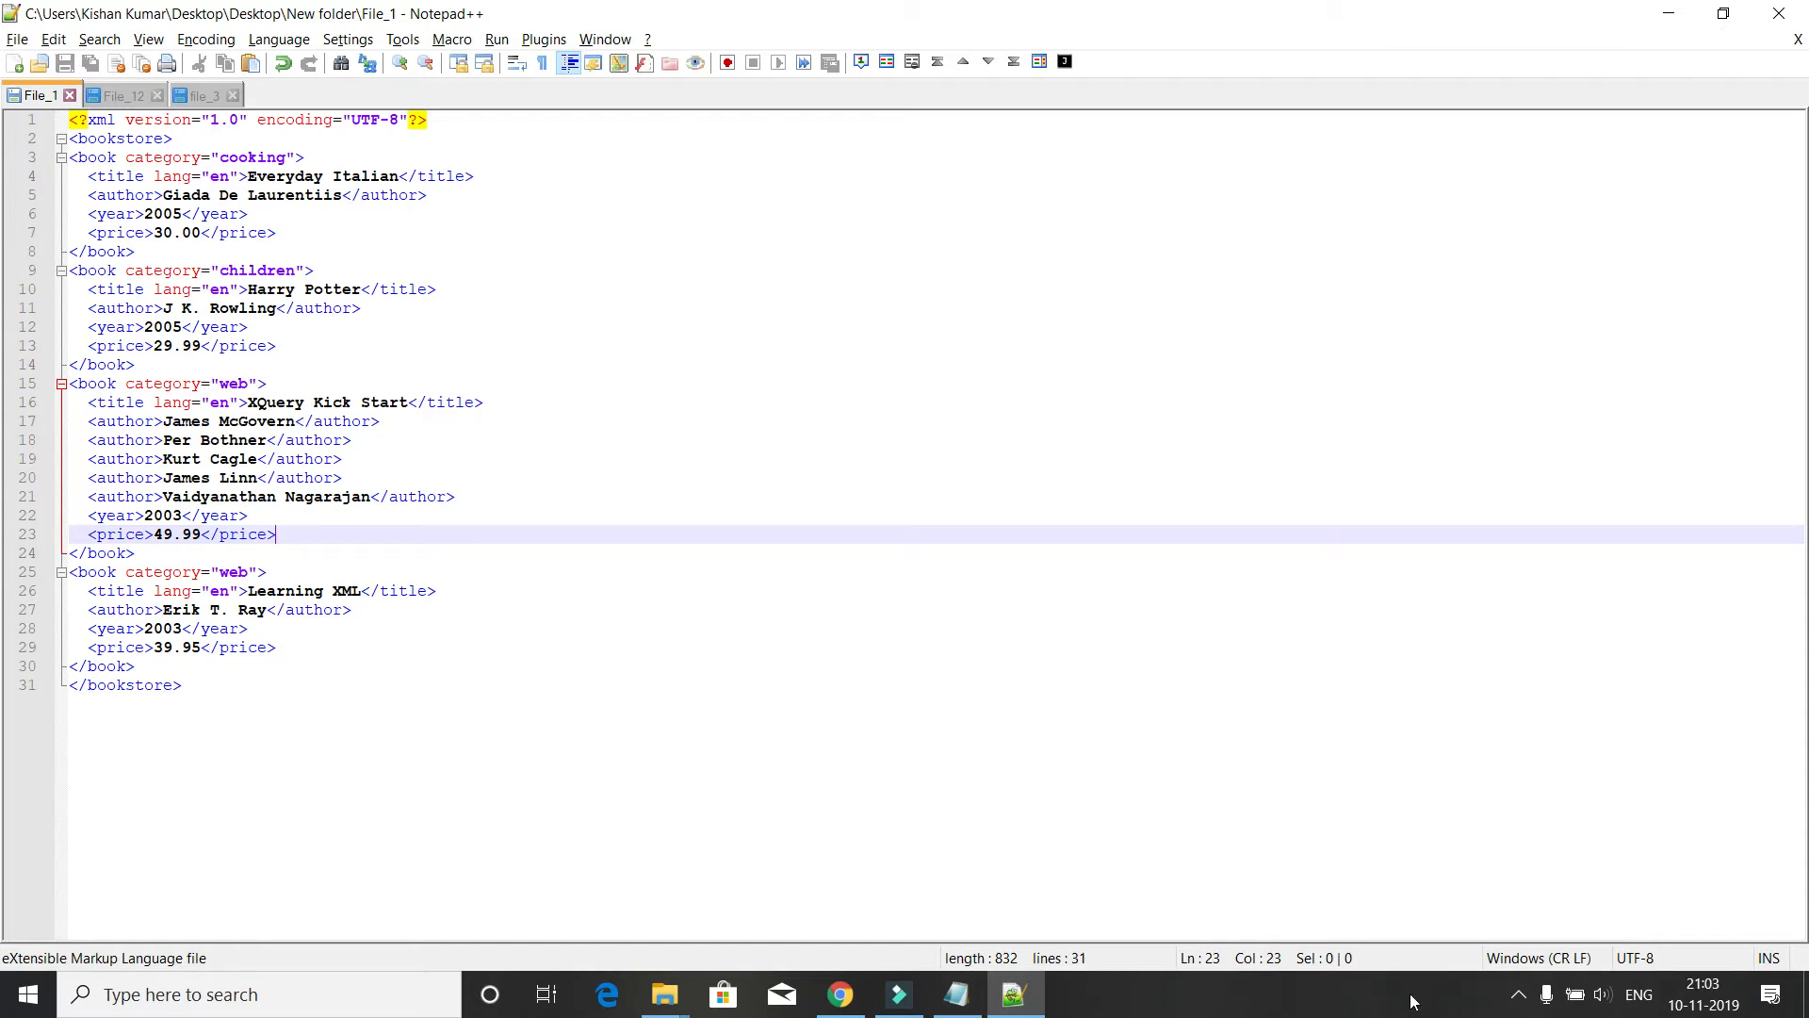
mouse_move(1309, 787)
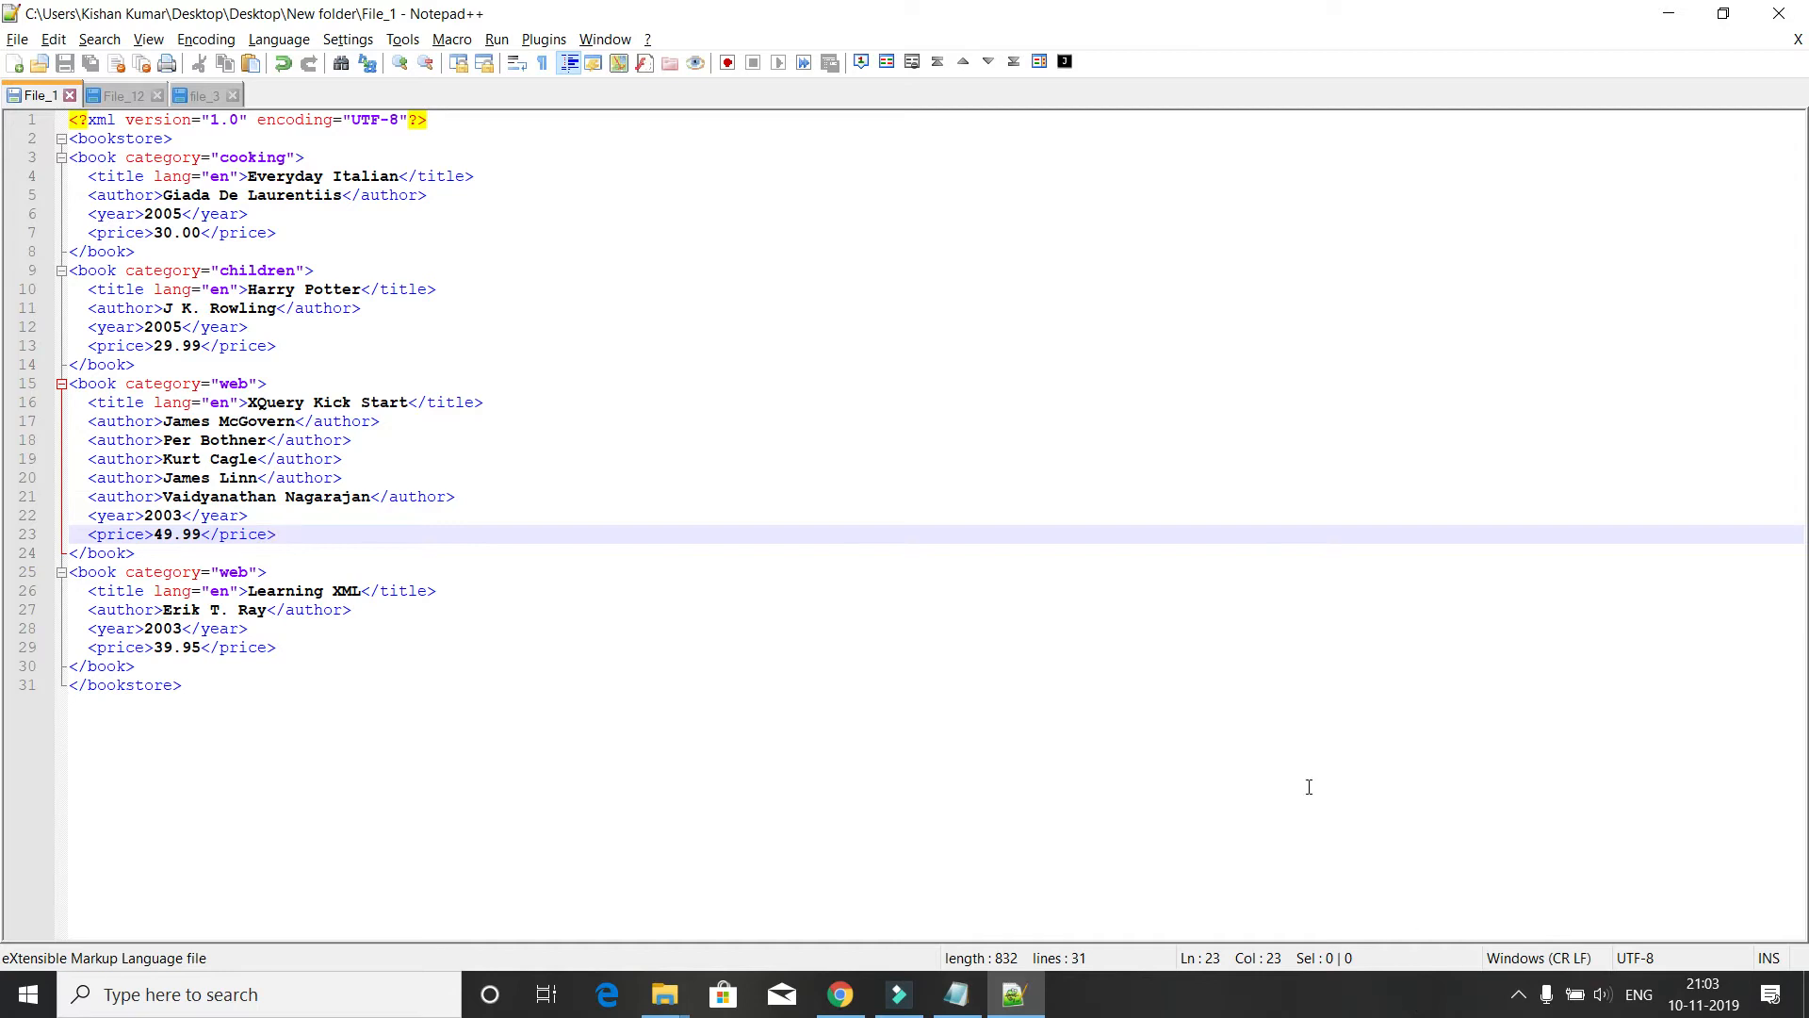
left_click(274, 533)
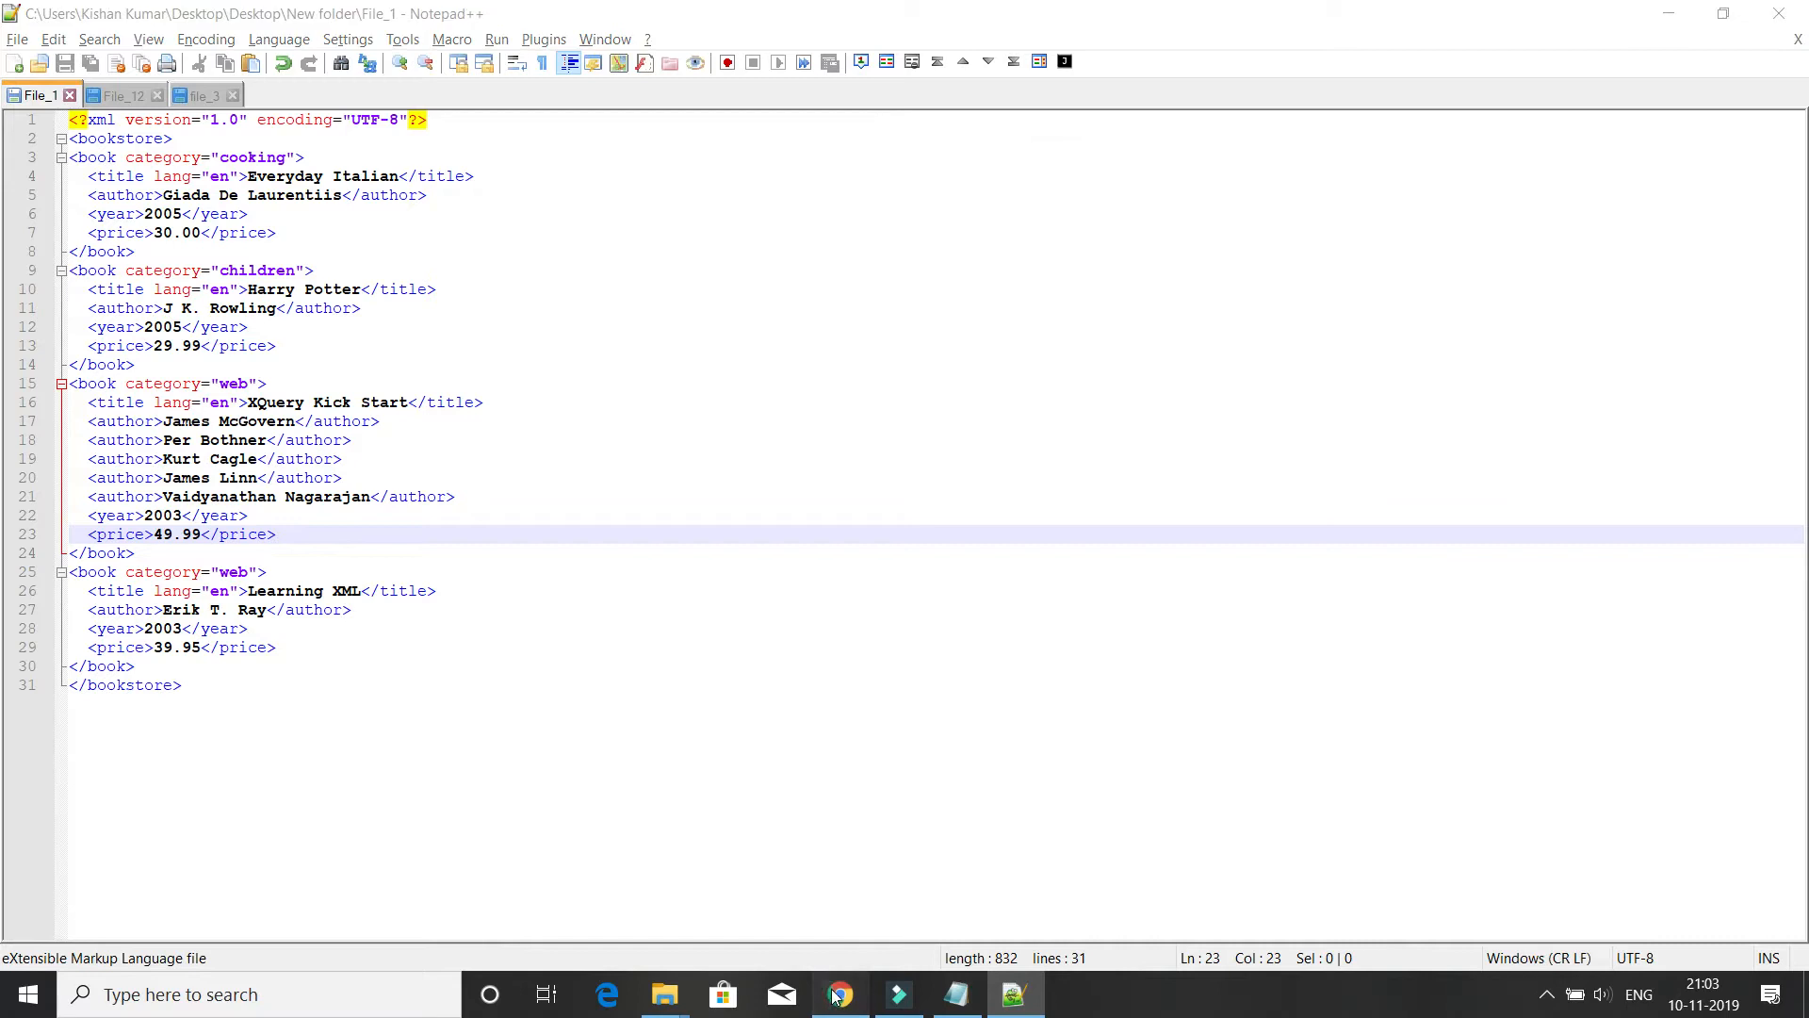
Return to the rollApp home page in Chrome
left_click(840, 993)
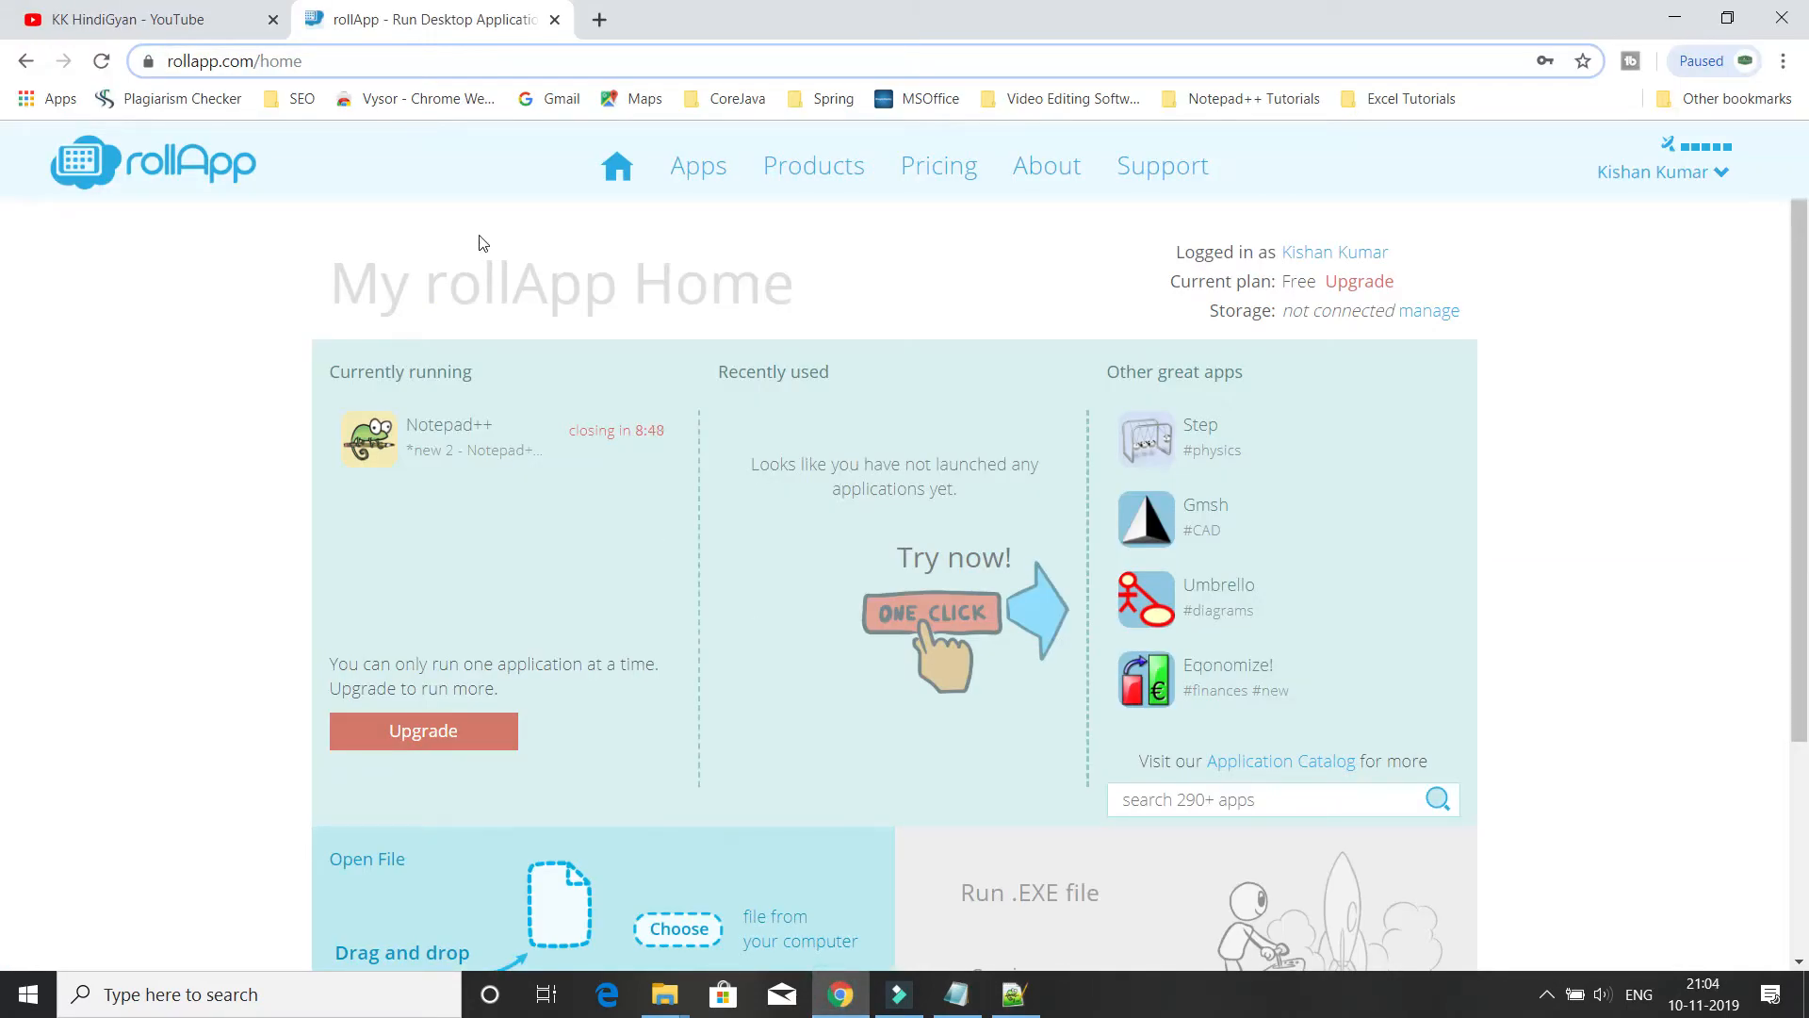
mouse_move(258, 93)
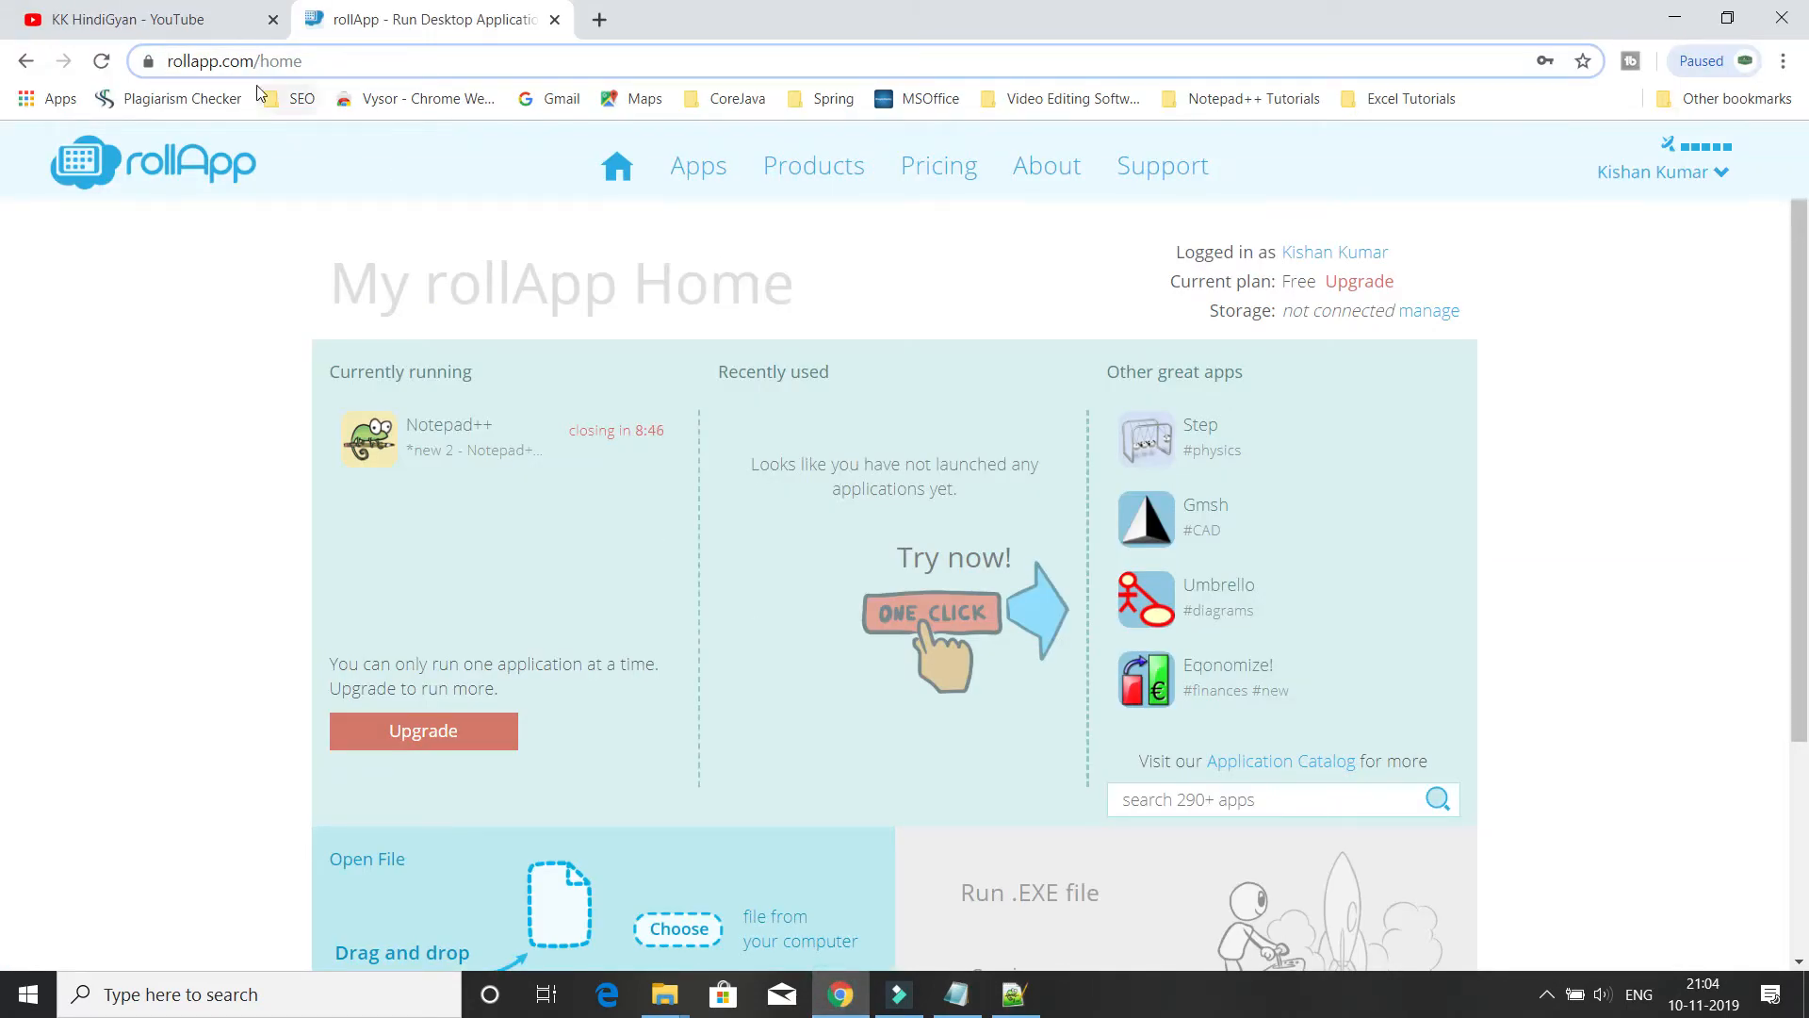
left_click(294, 61)
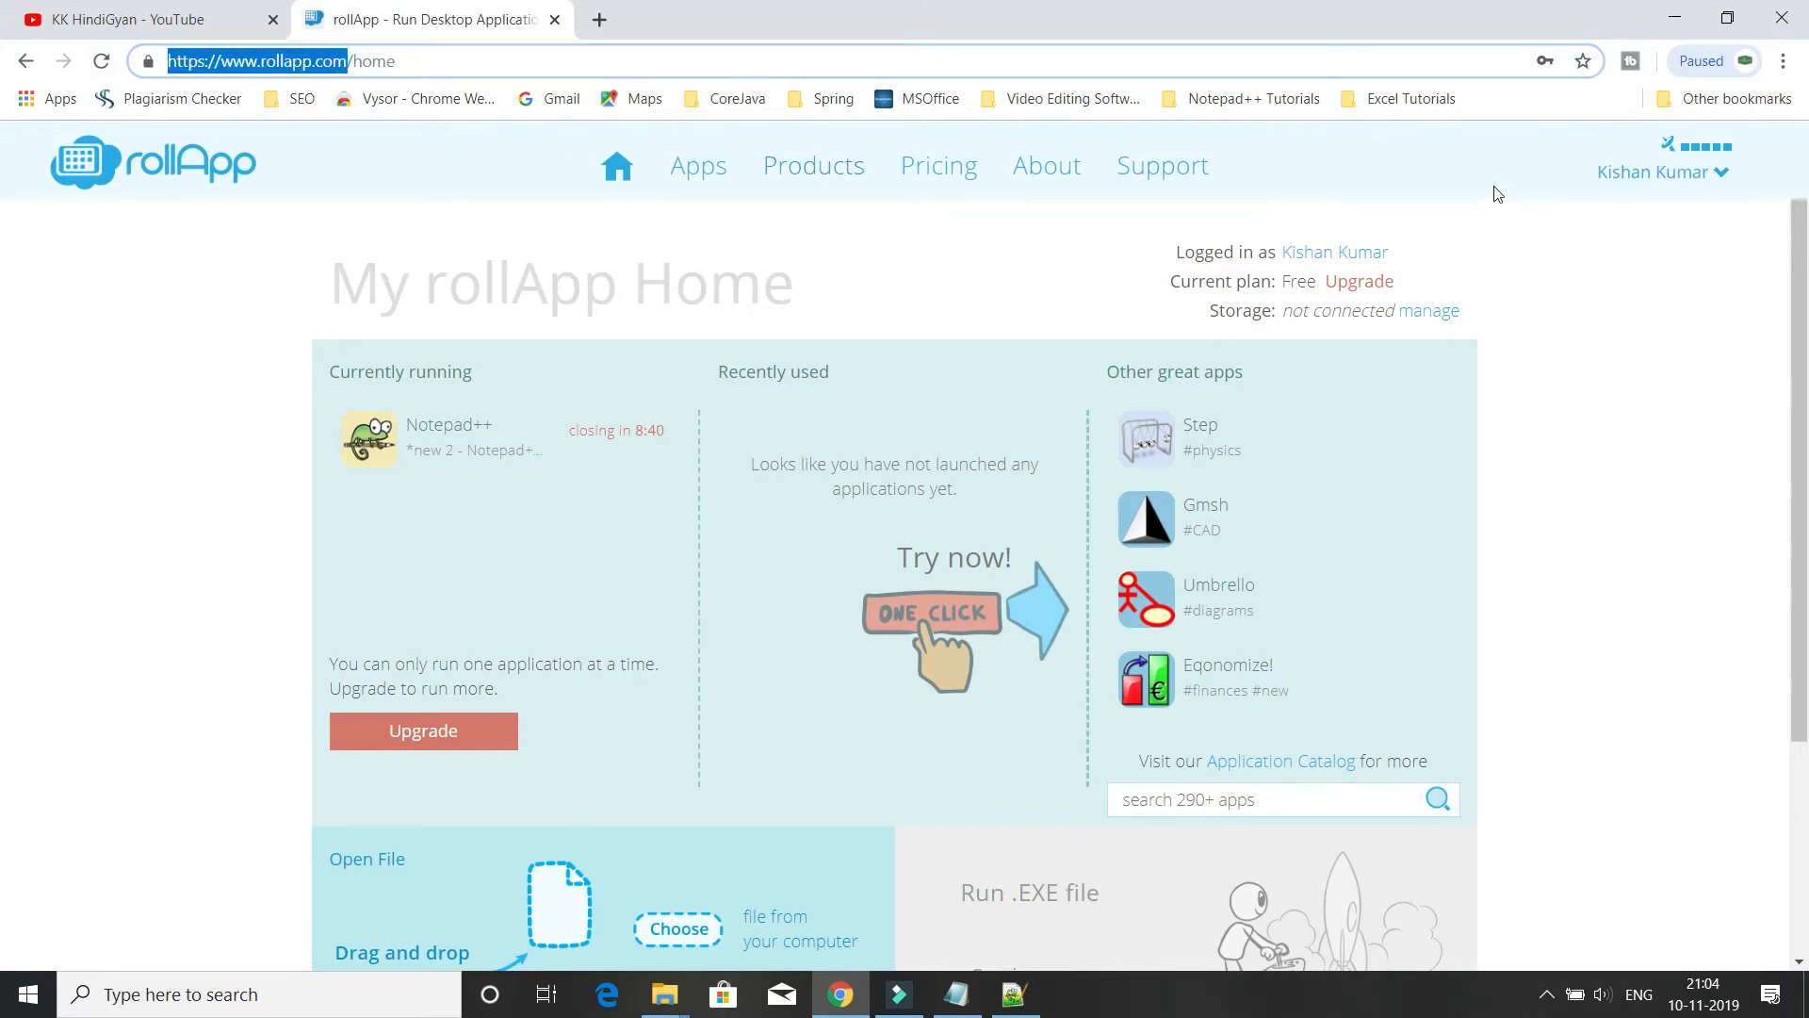
left_click(1661, 171)
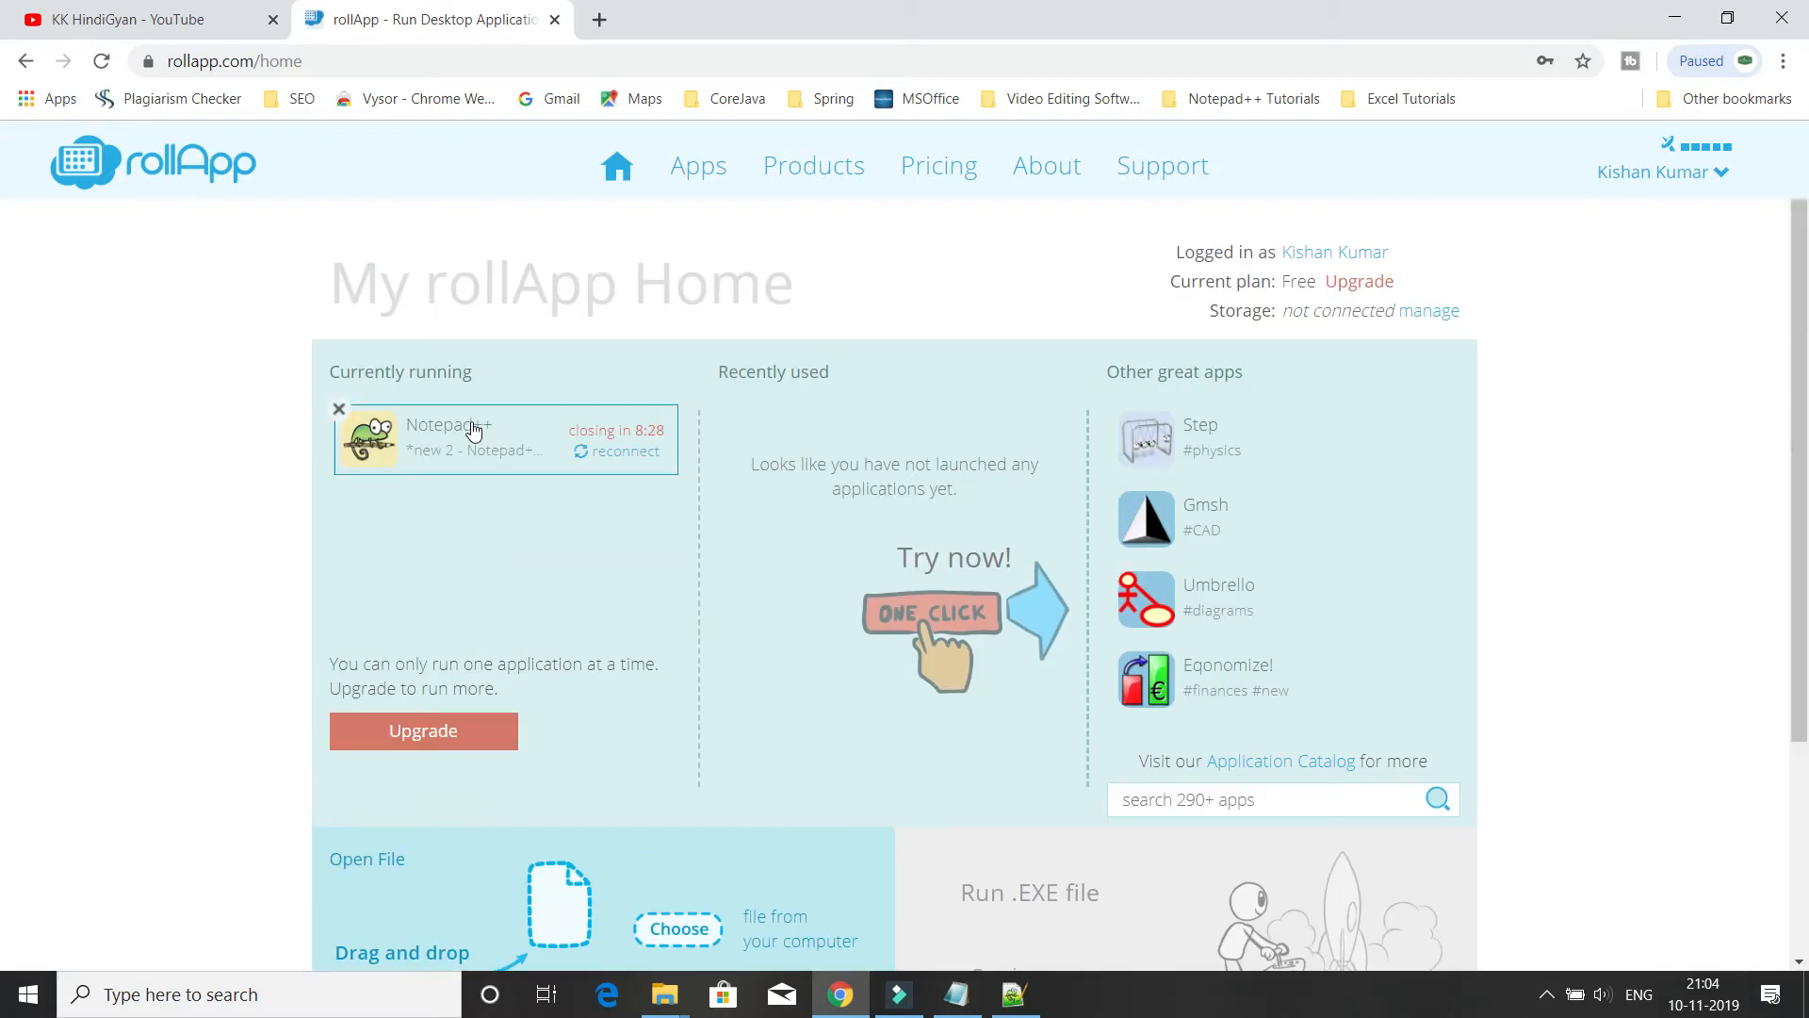
Reopen the running Notepad++ session and launch it online
left_click(450, 426)
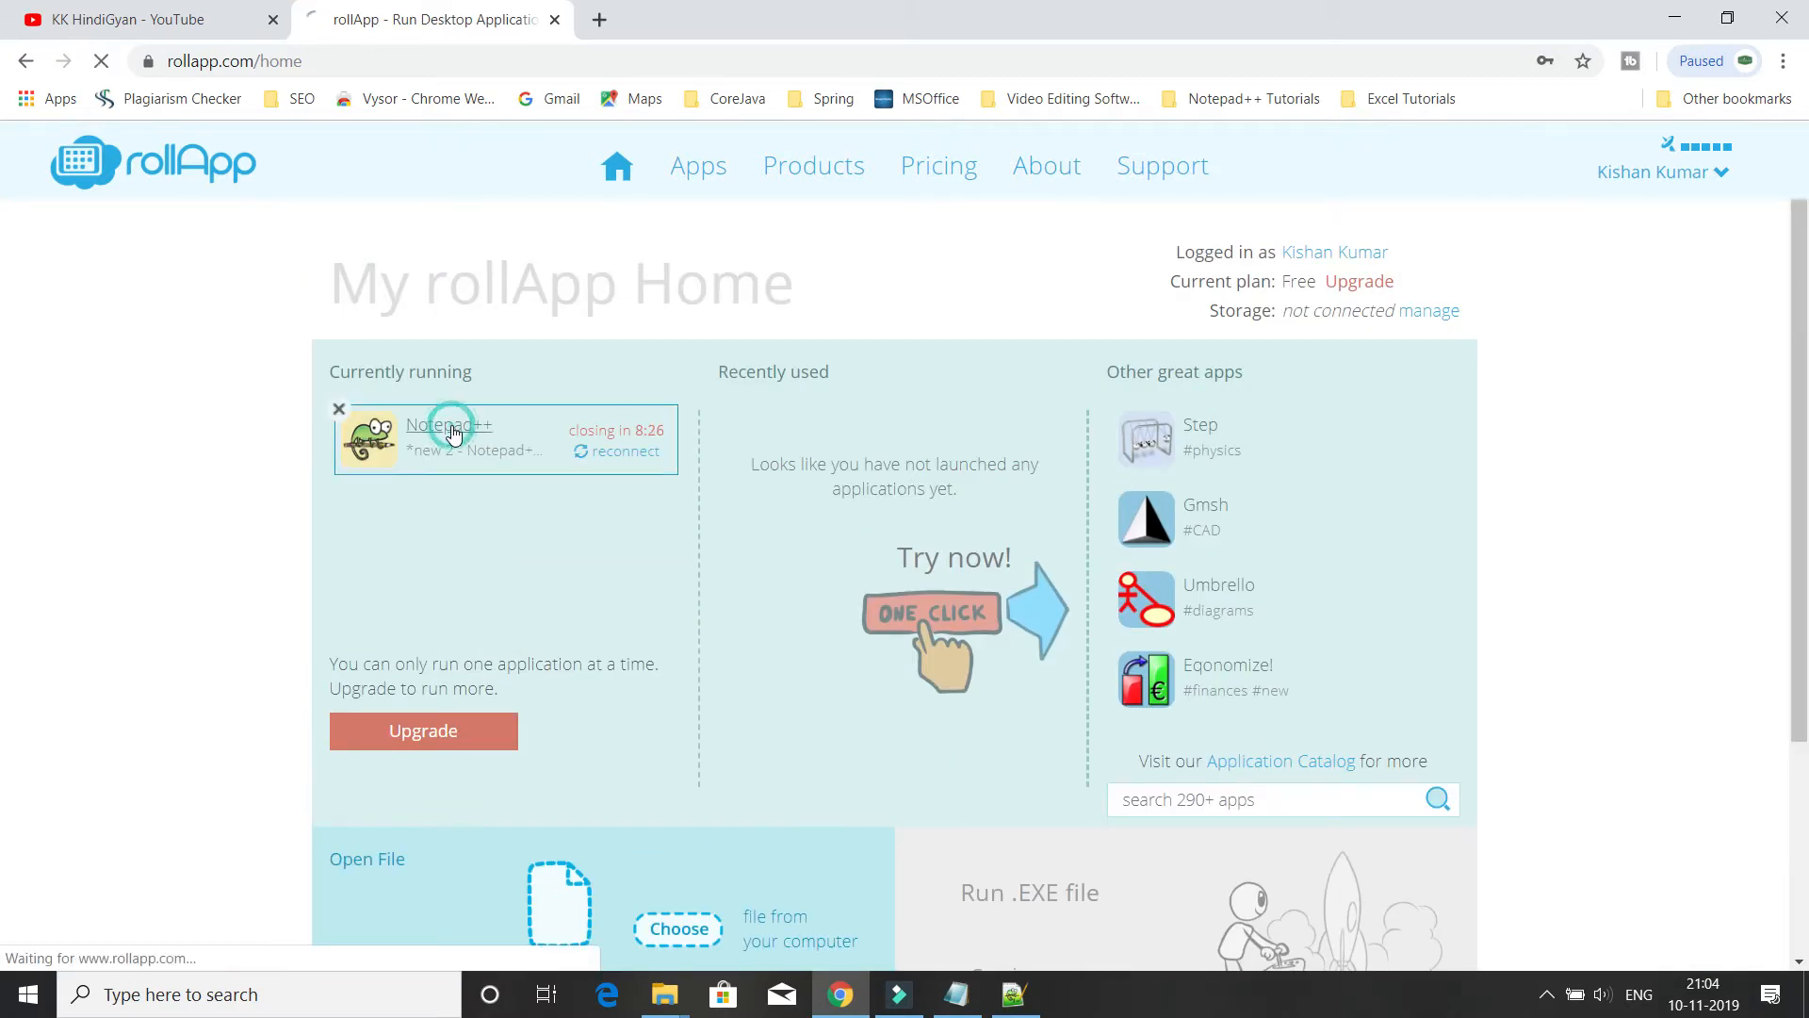
left_click(450, 426)
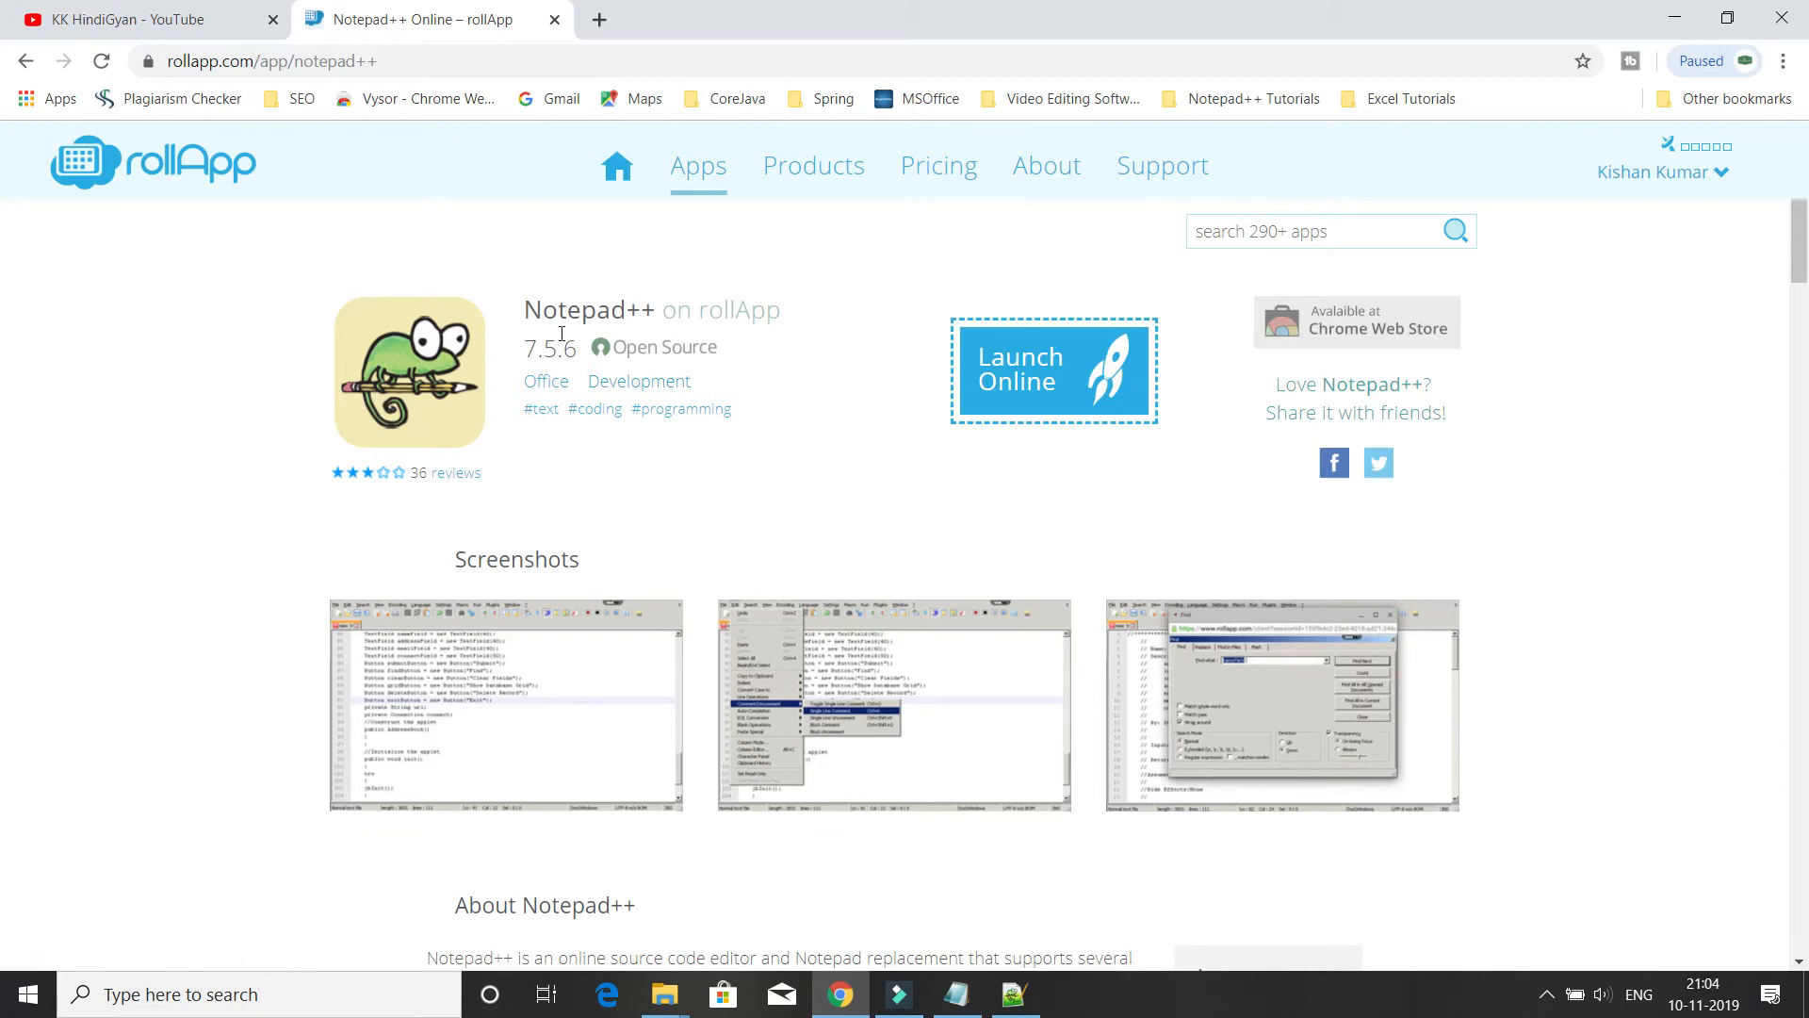
left_click(1051, 369)
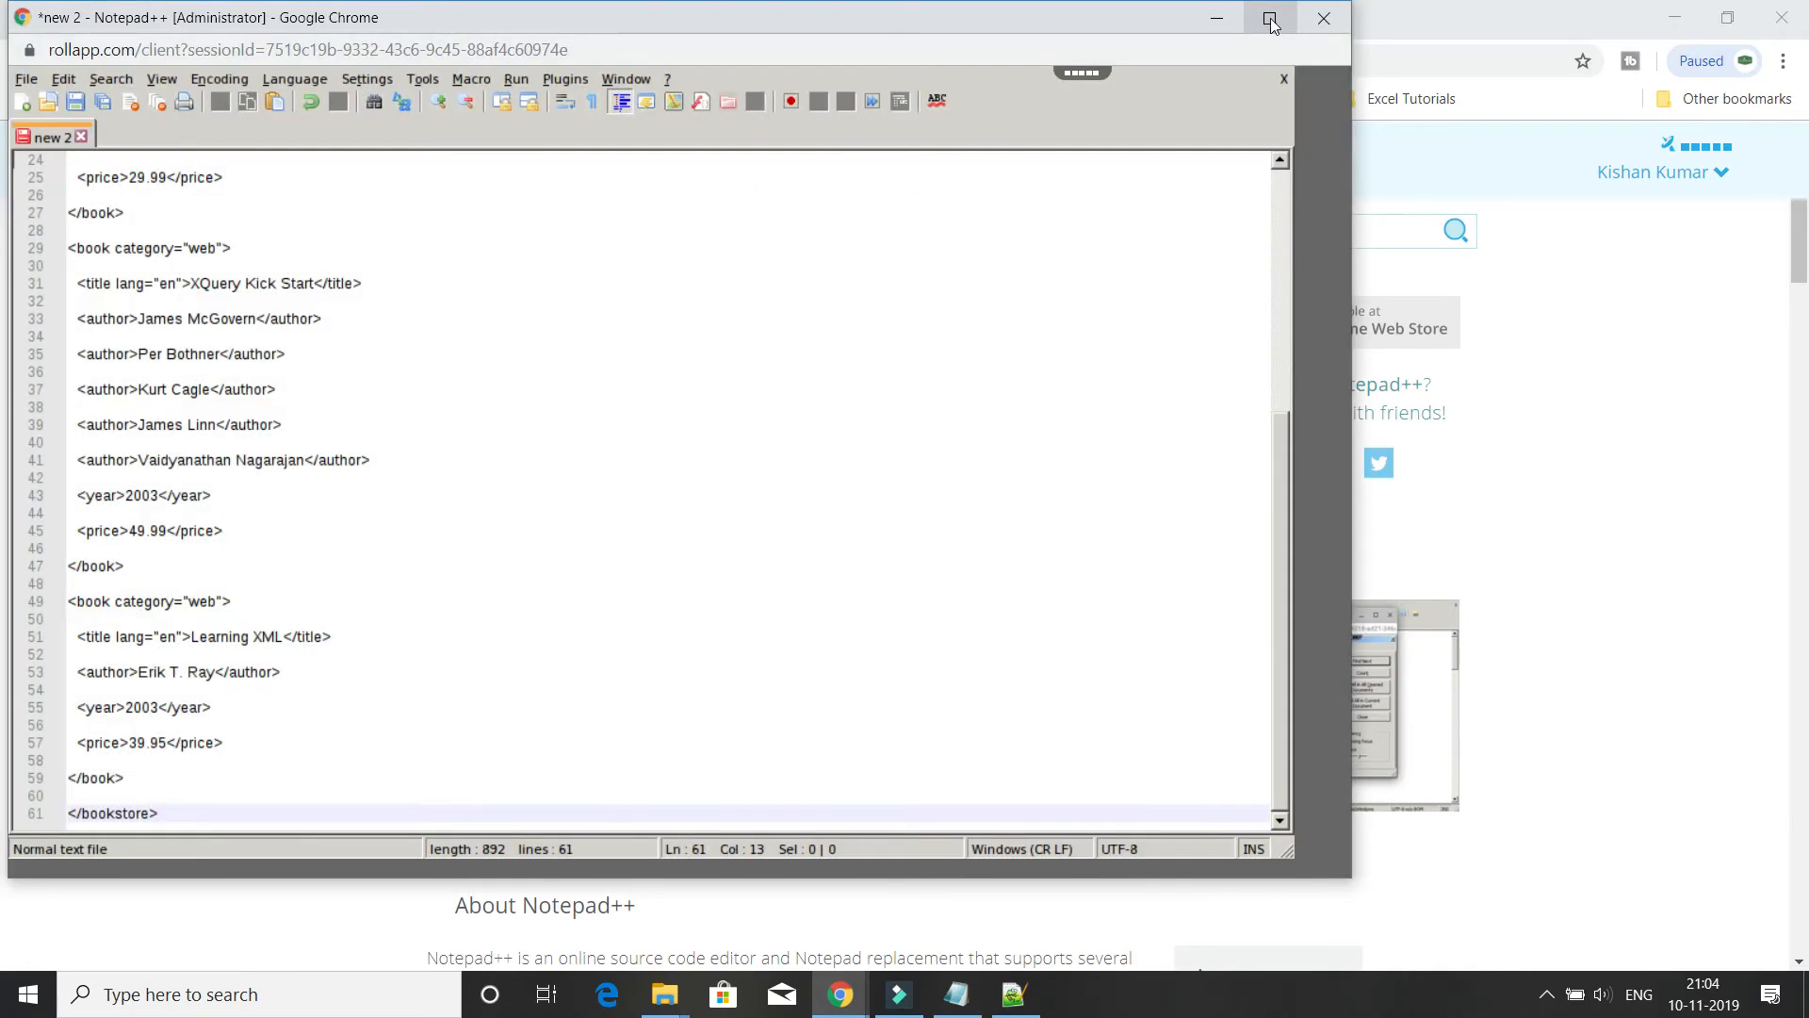
Maximize the session, clear and close 'new 2', leaving the bookstore text in 'new 1'
left_click(1270, 17)
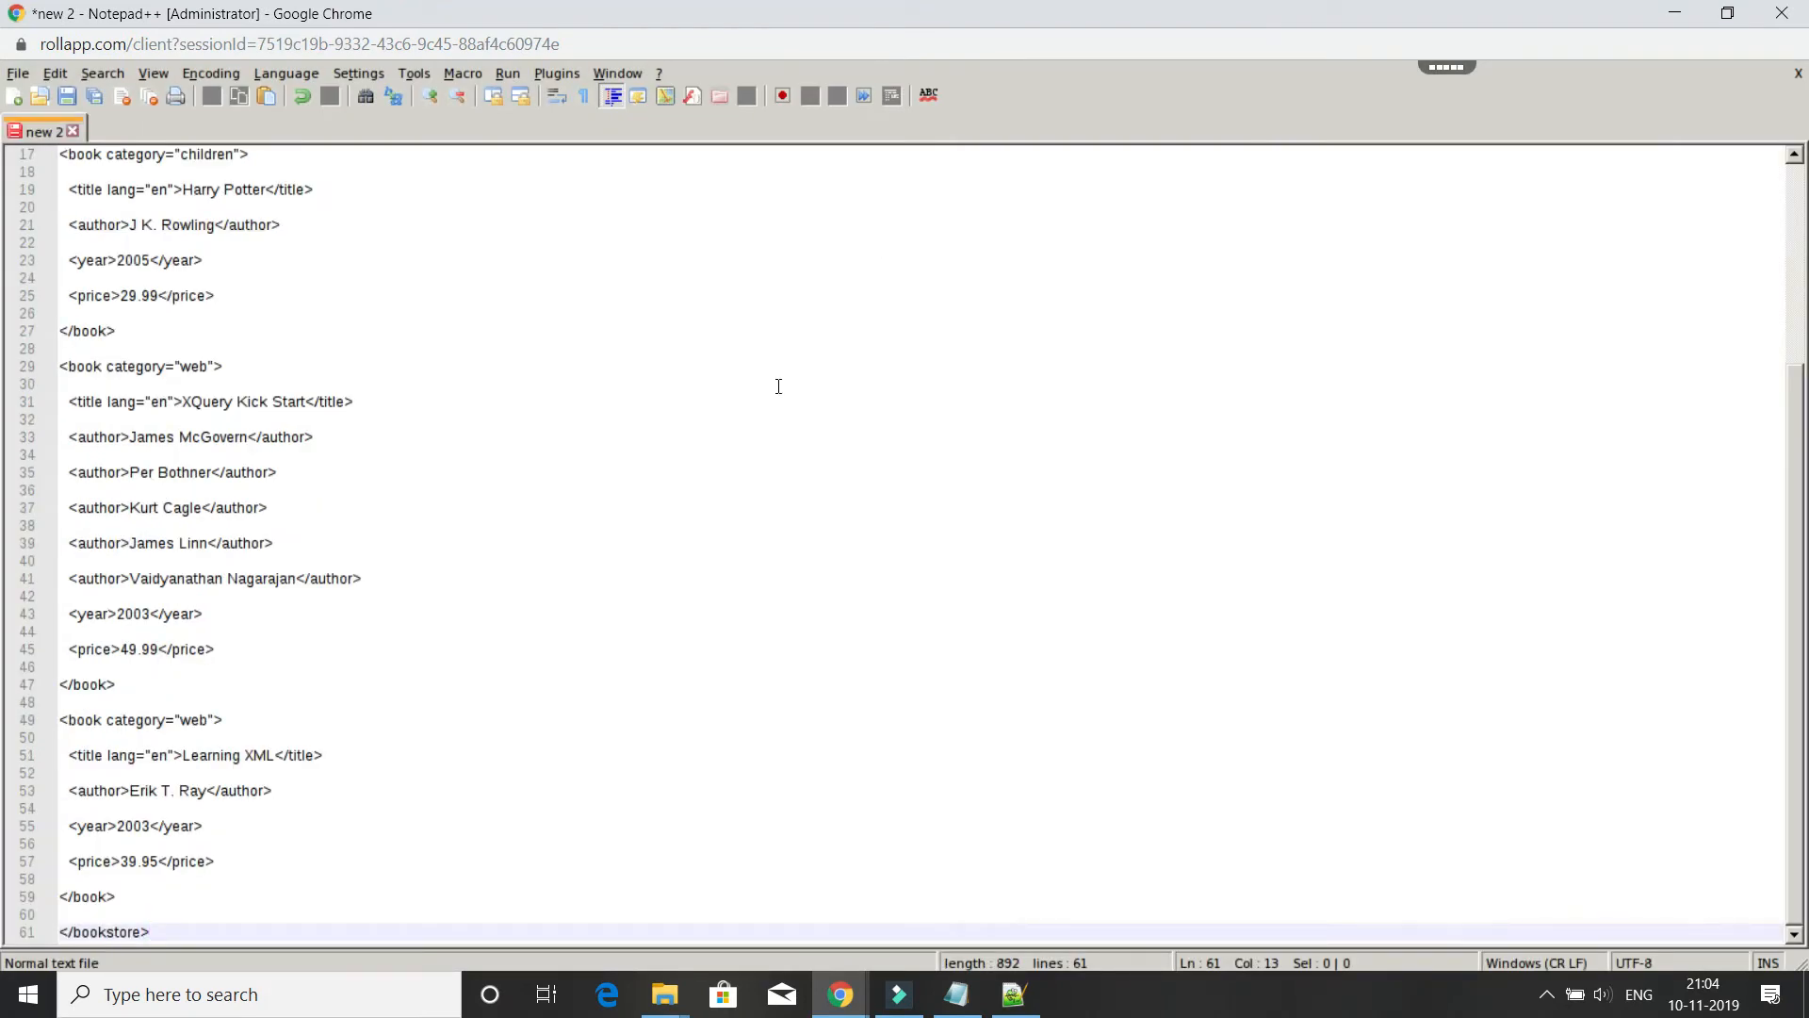
mouse_move(304, 373)
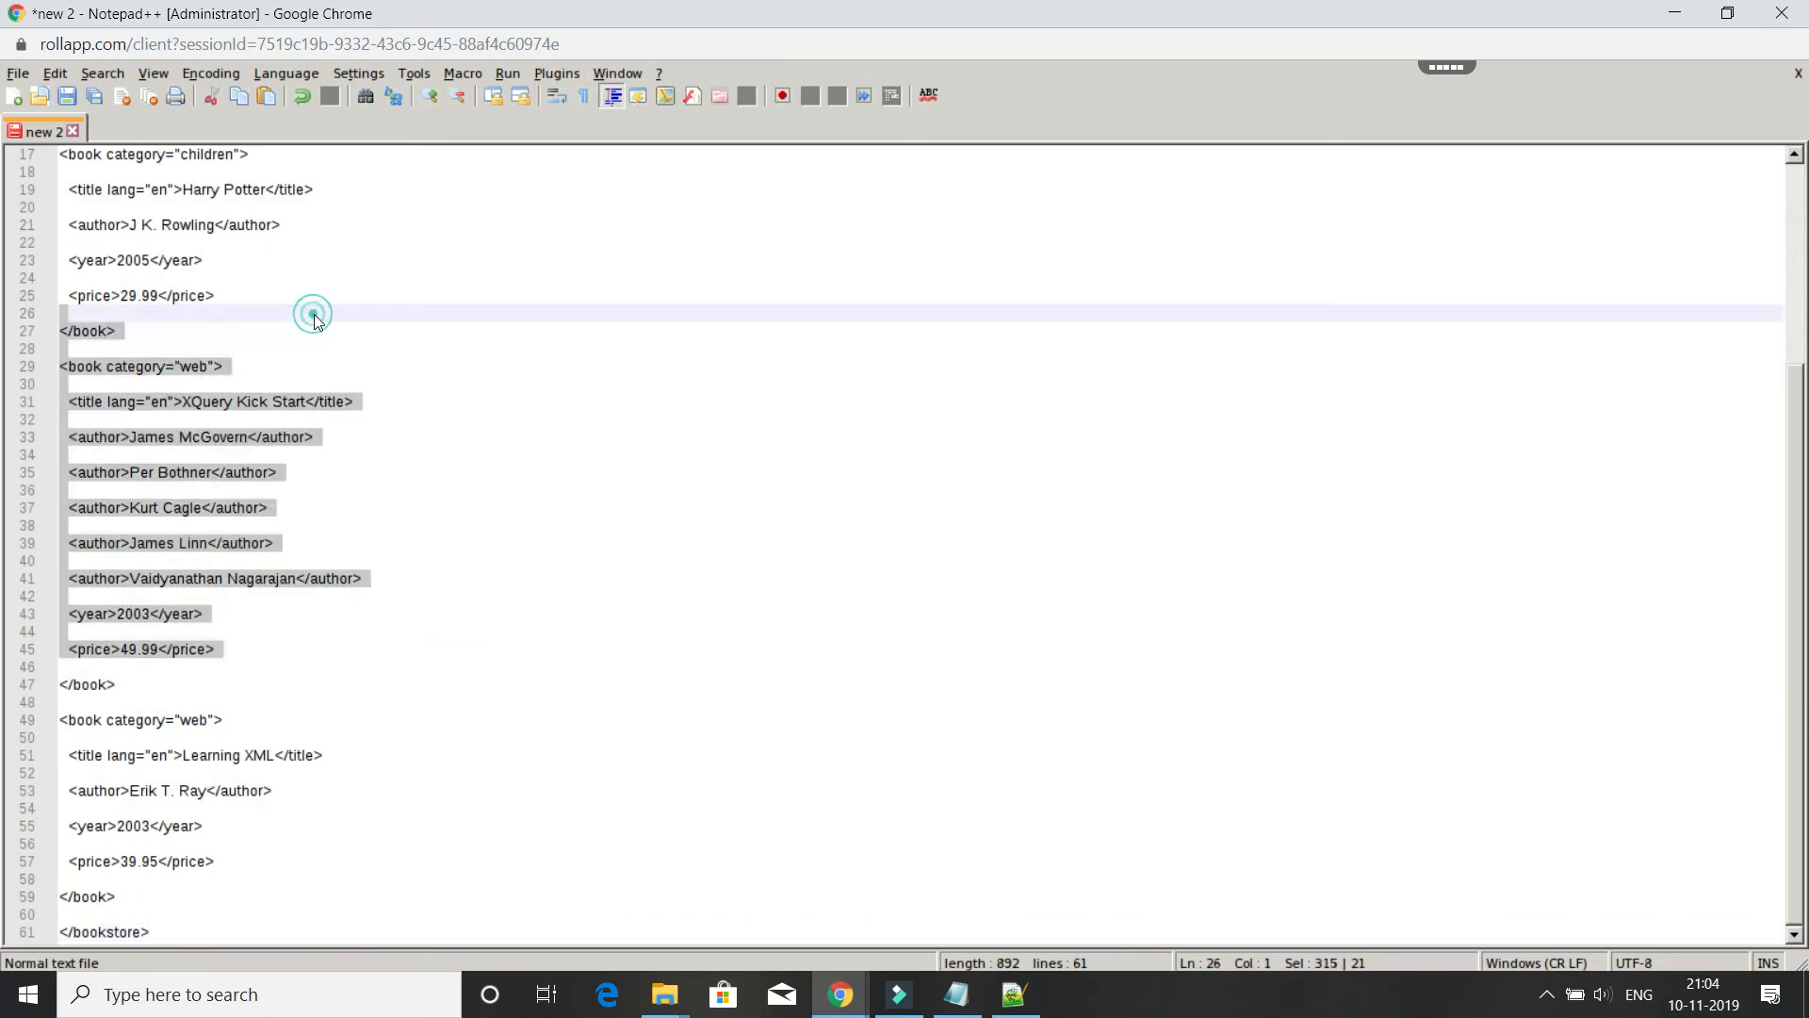
key("ctrl+a")
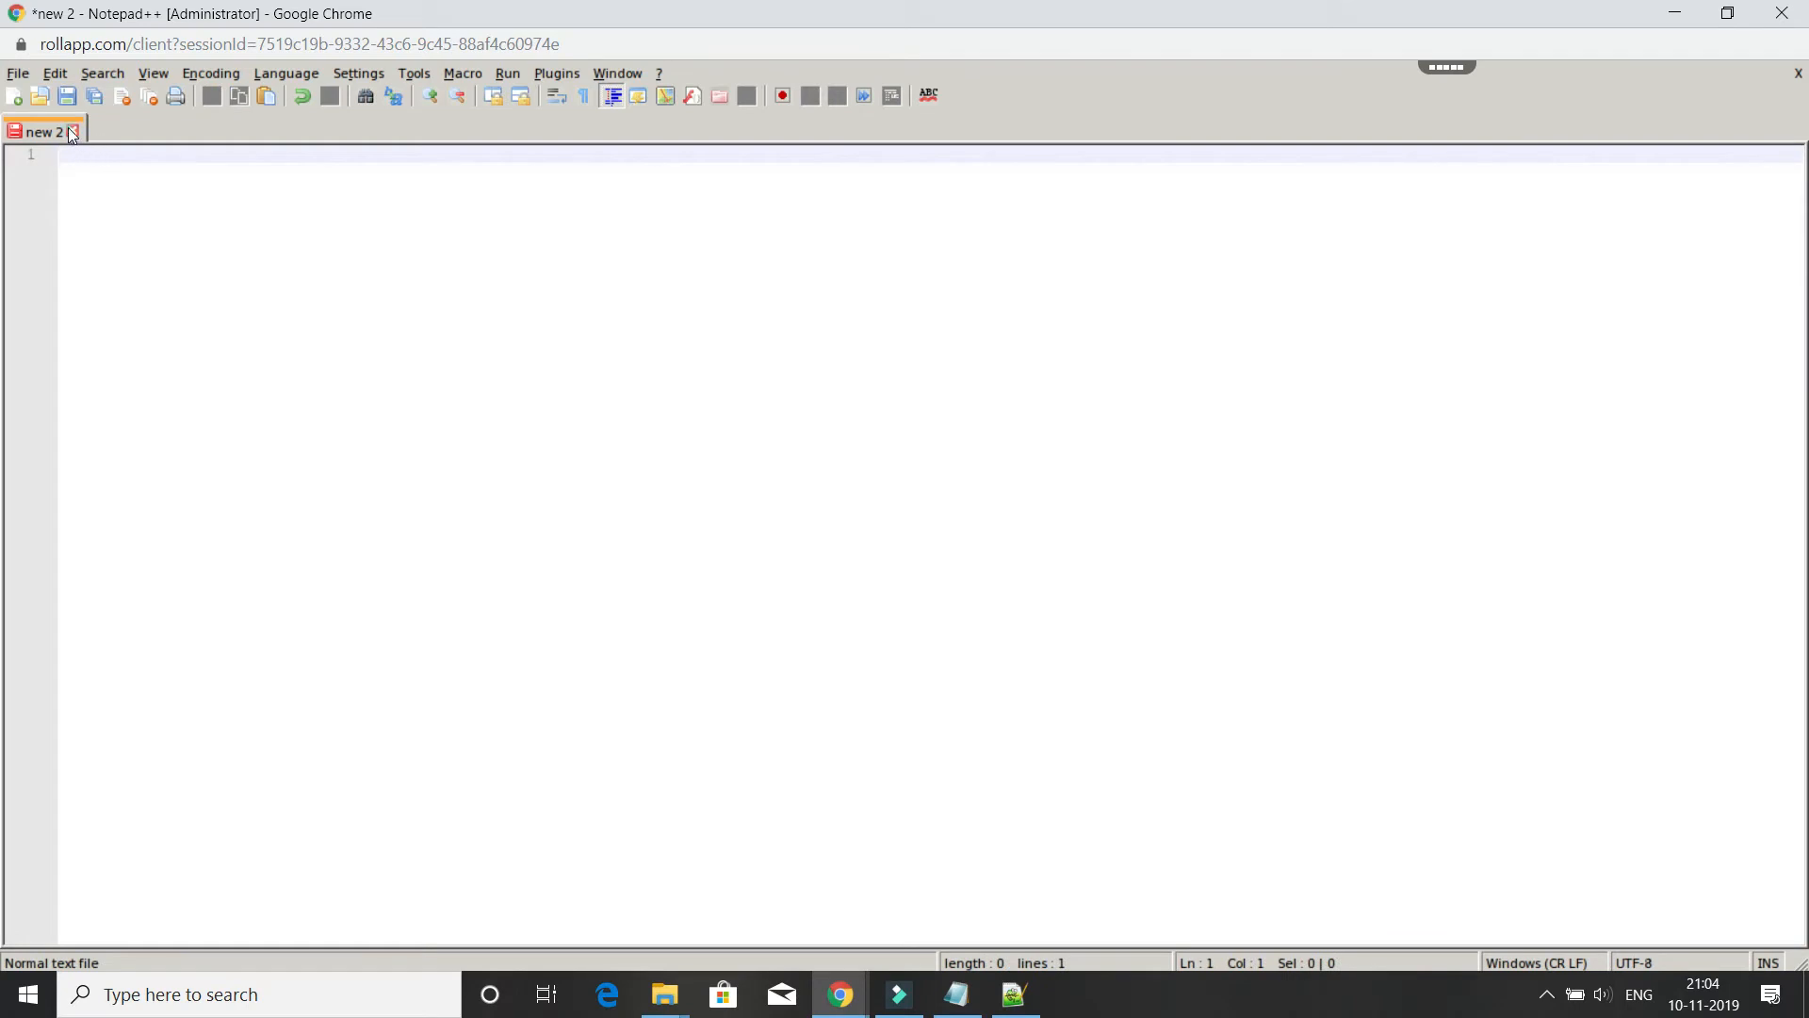
left_click(71, 130)
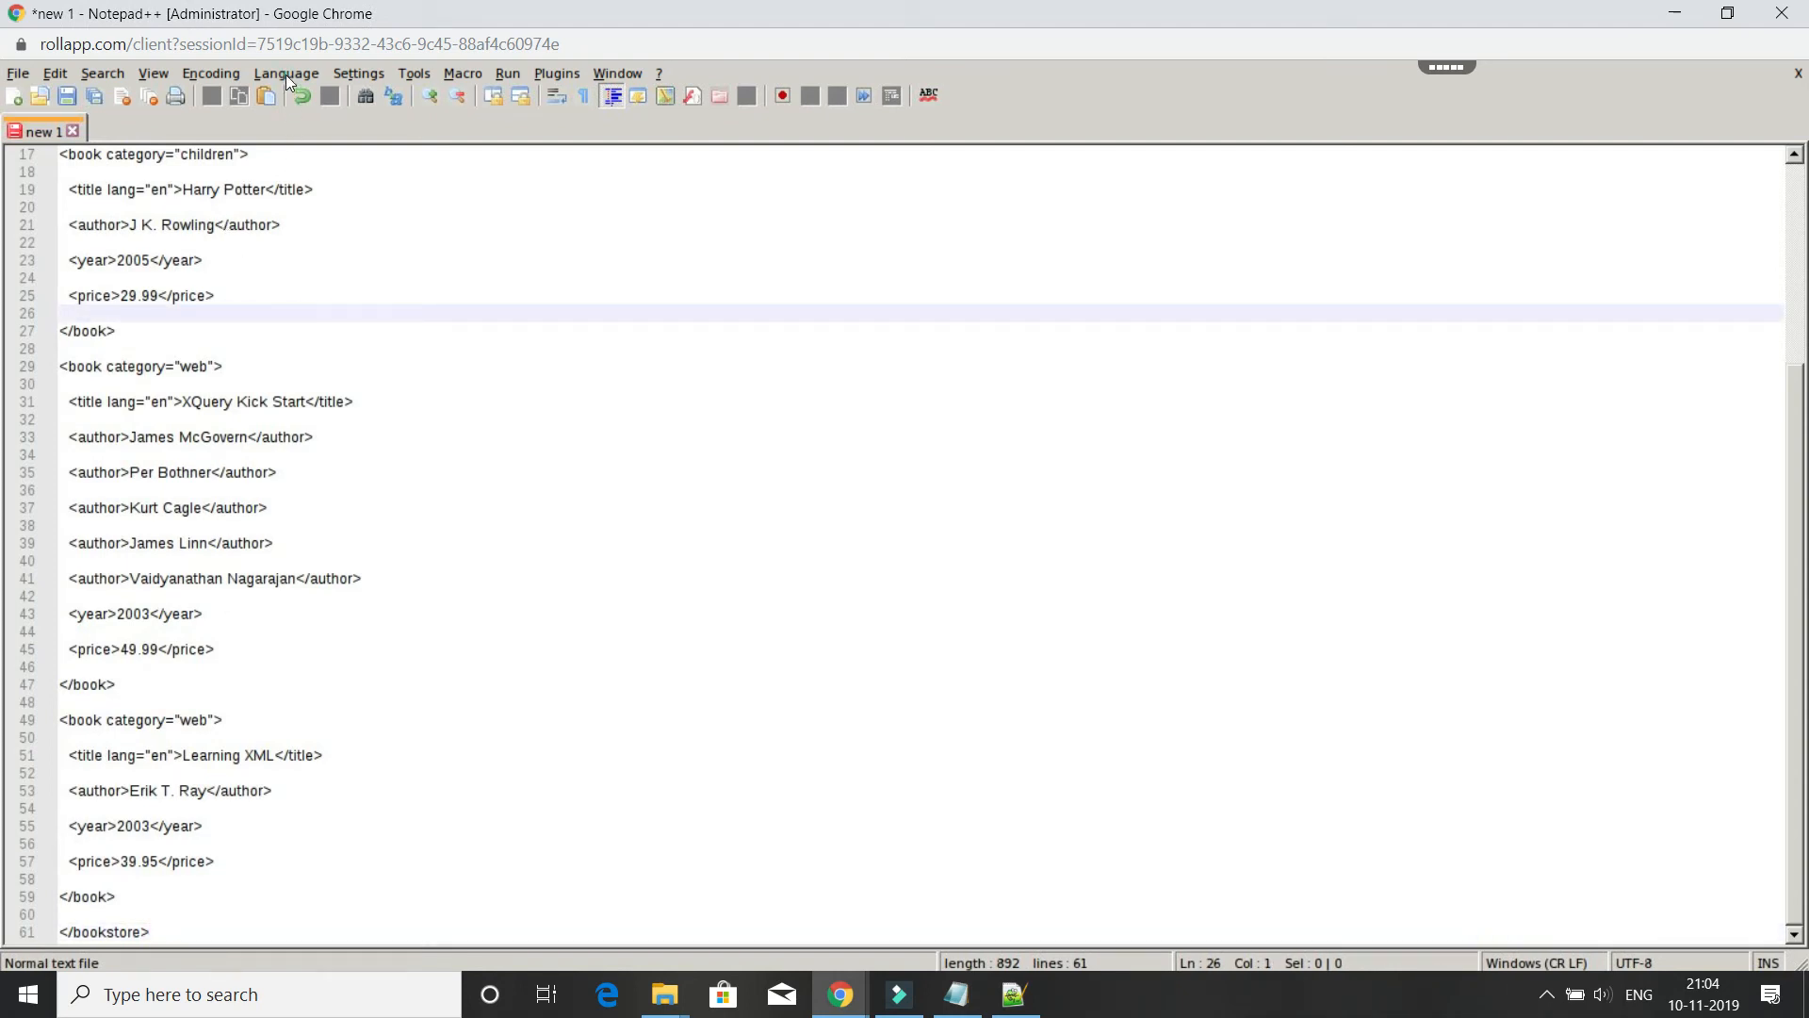
Set the 'new 1' document's language to XML from the Language menu
left_click(285, 73)
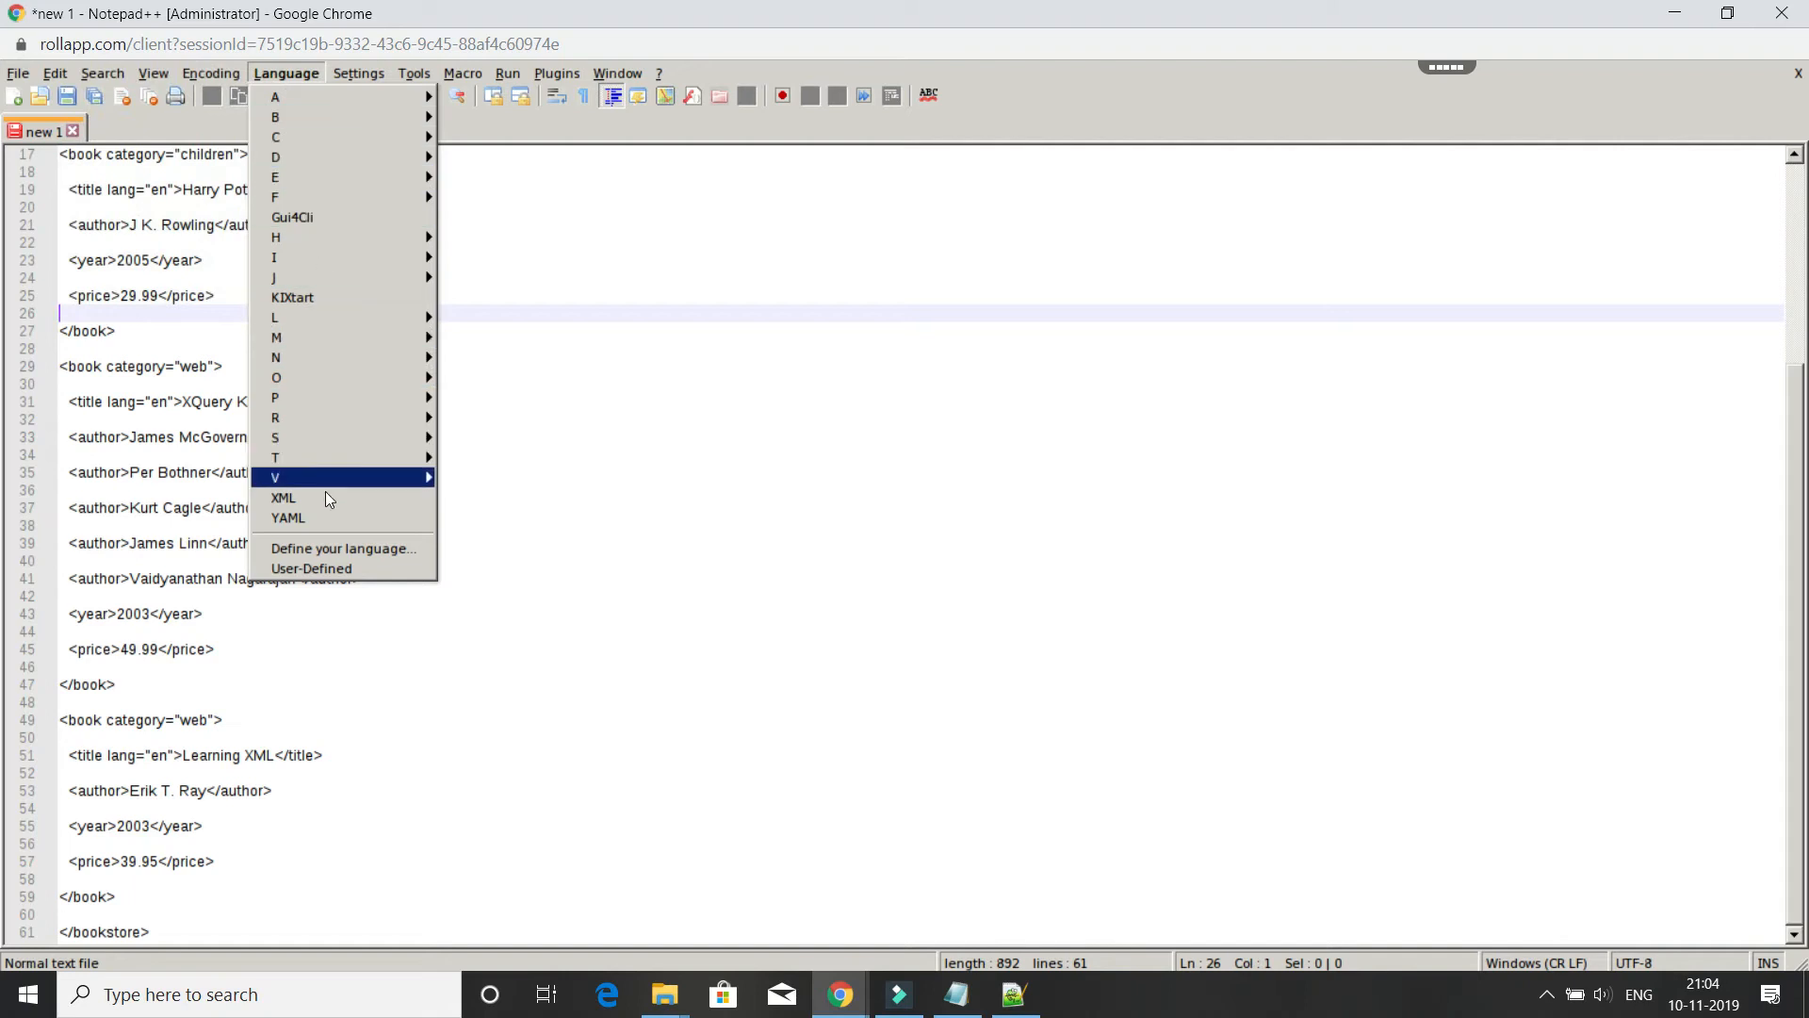
left_click(283, 497)
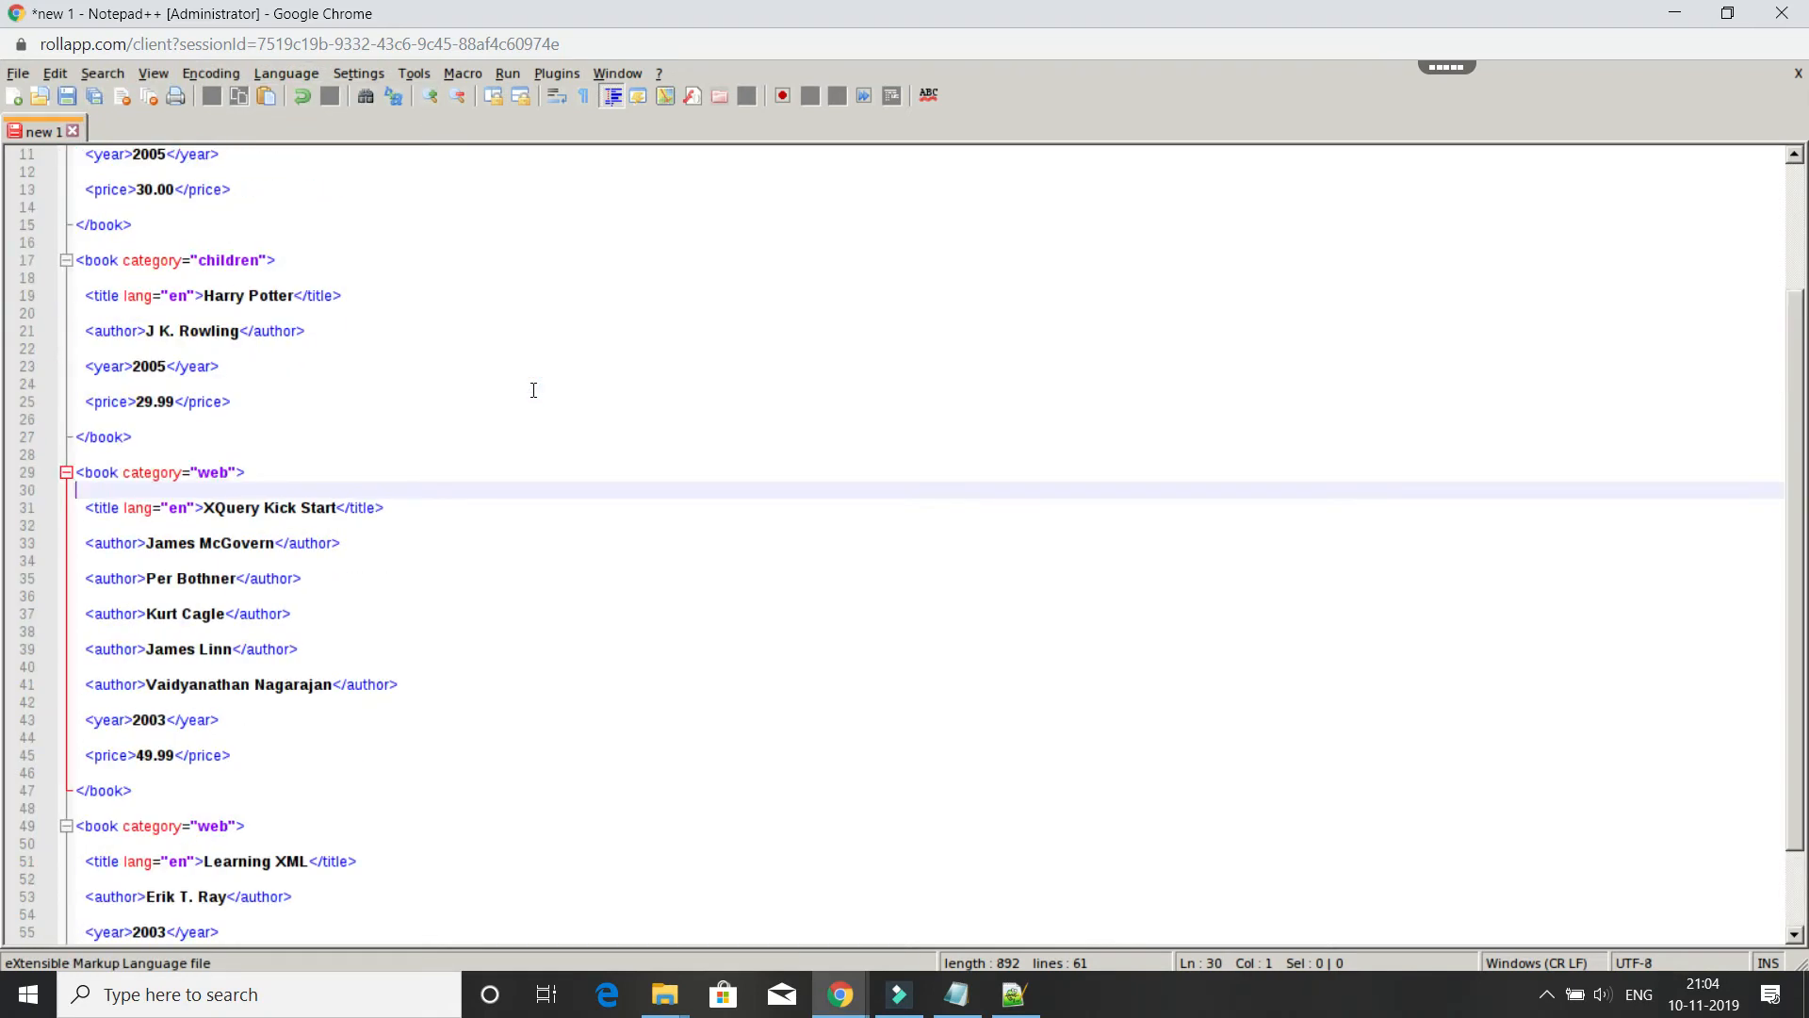
scroll("down", 3)
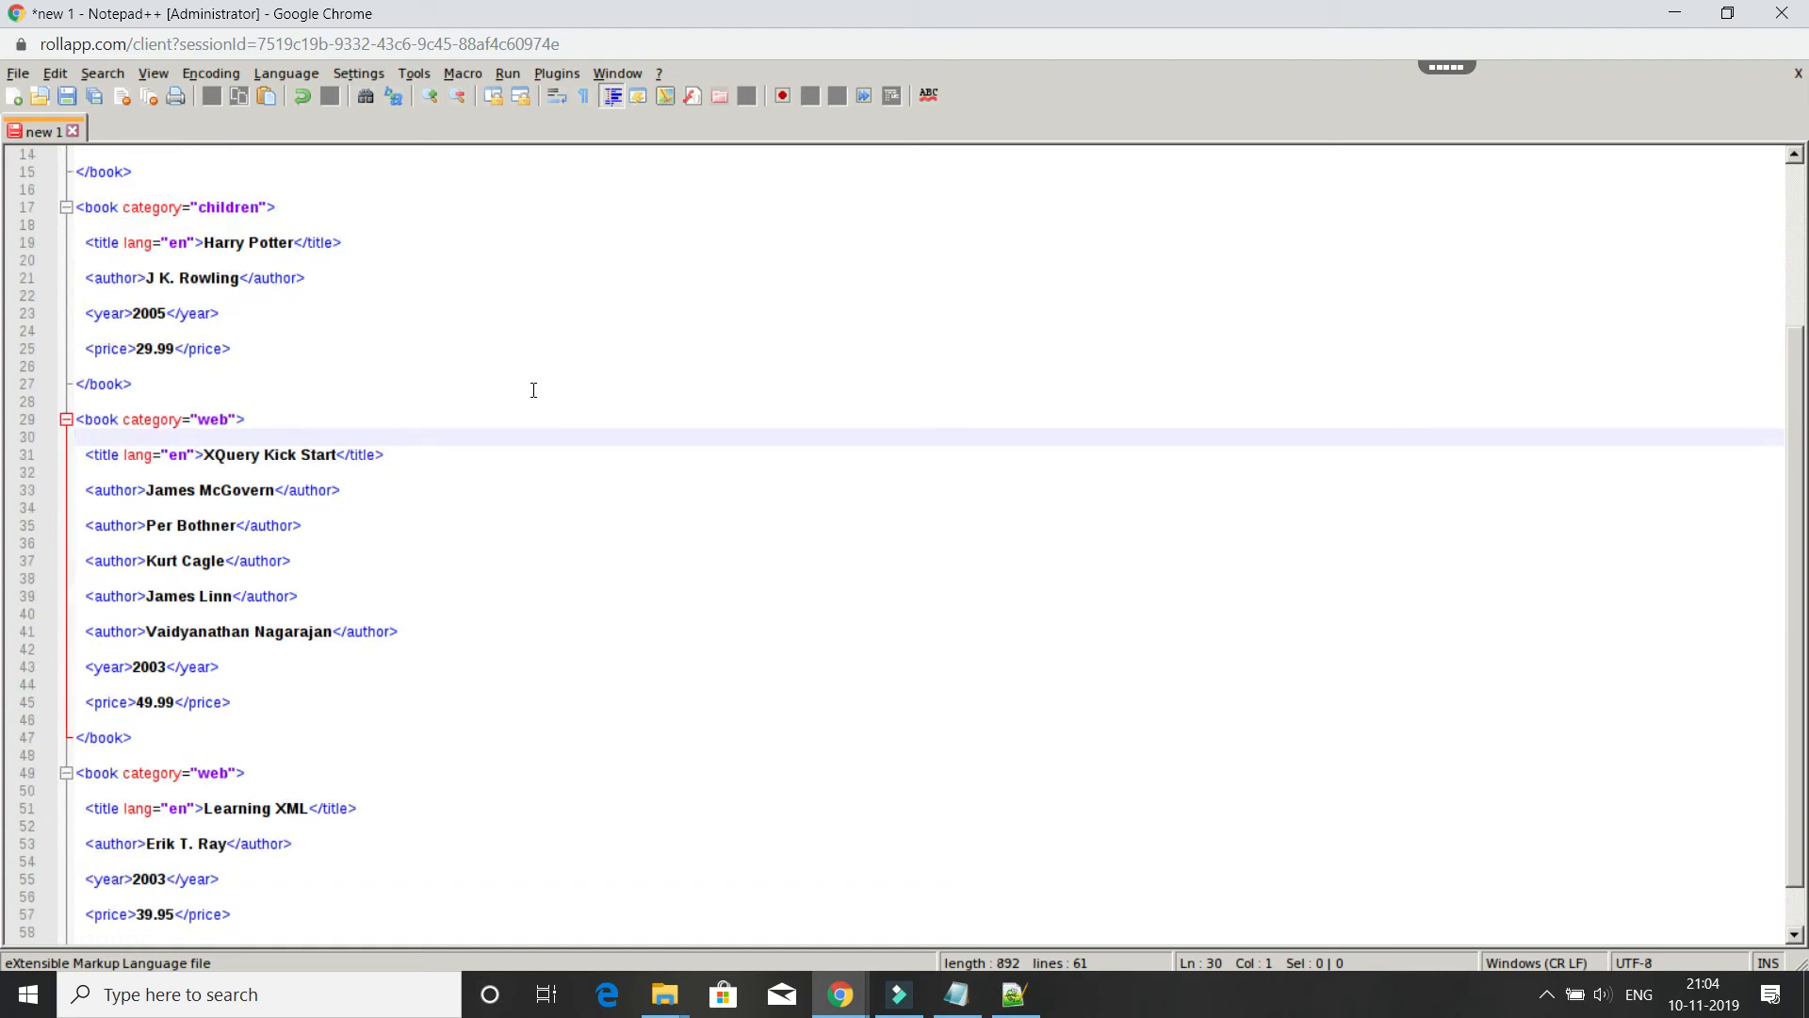
mouse_move(234, 171)
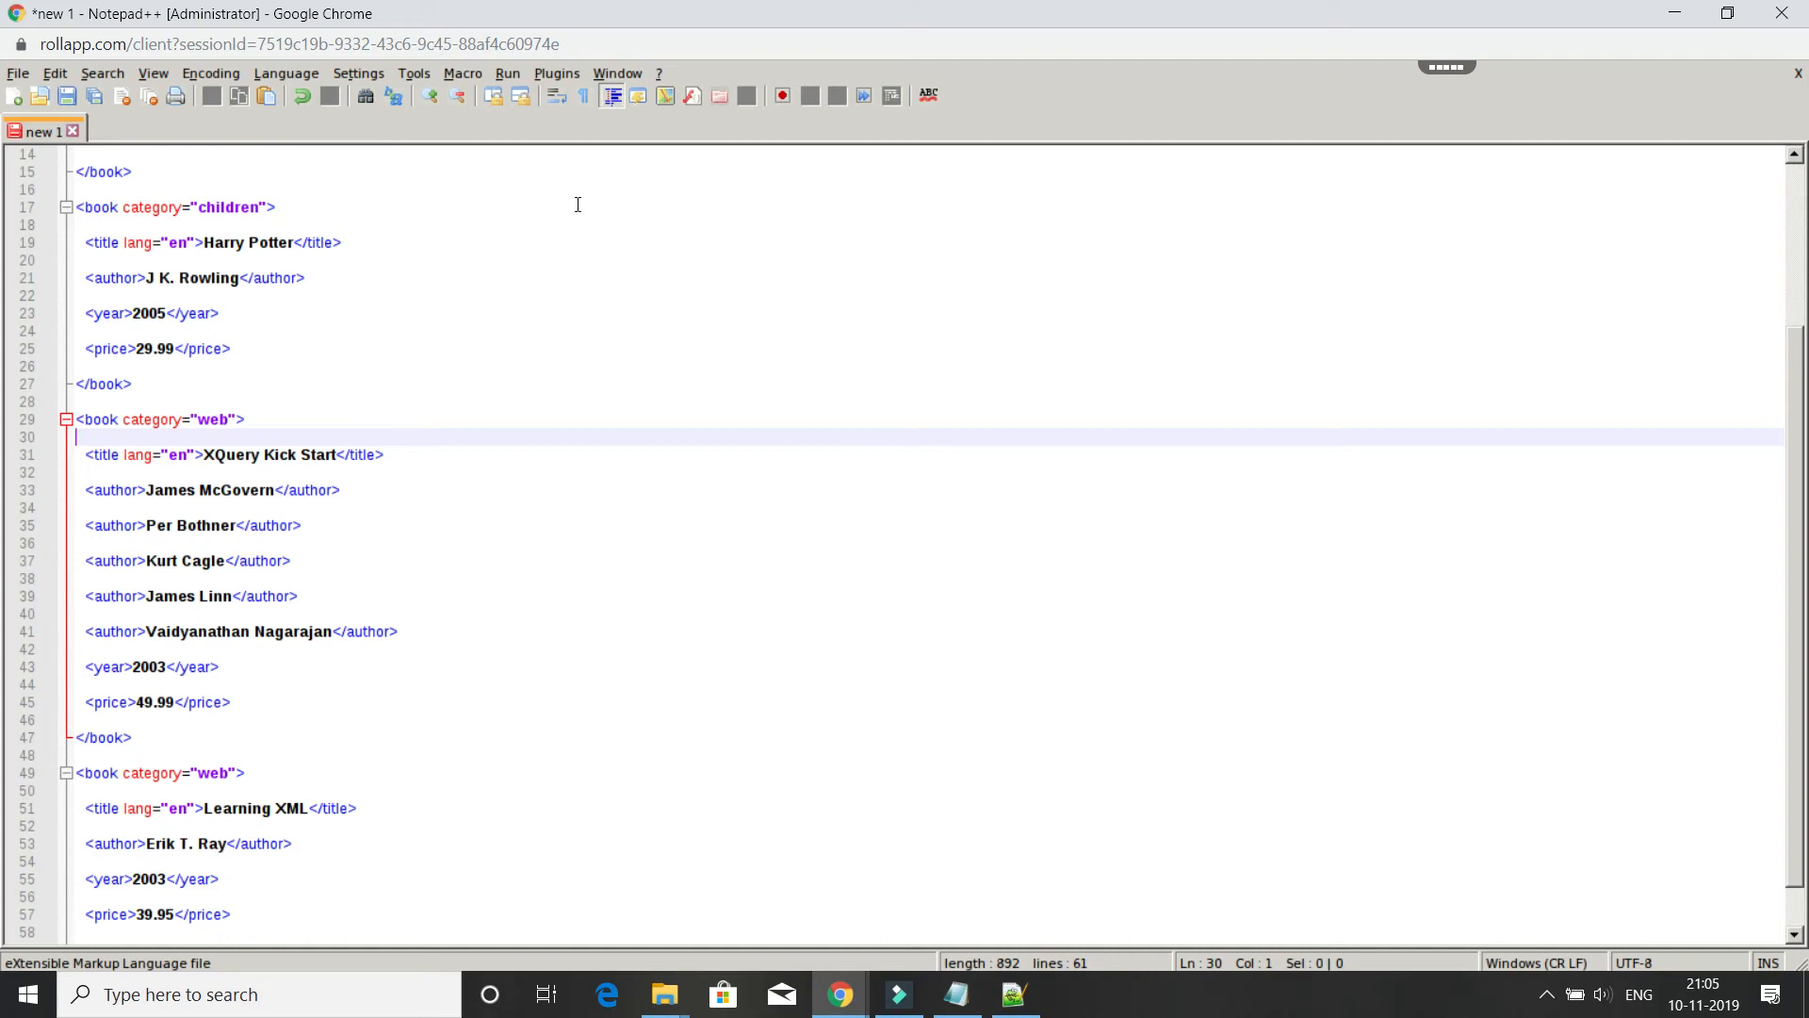
left_click(555, 73)
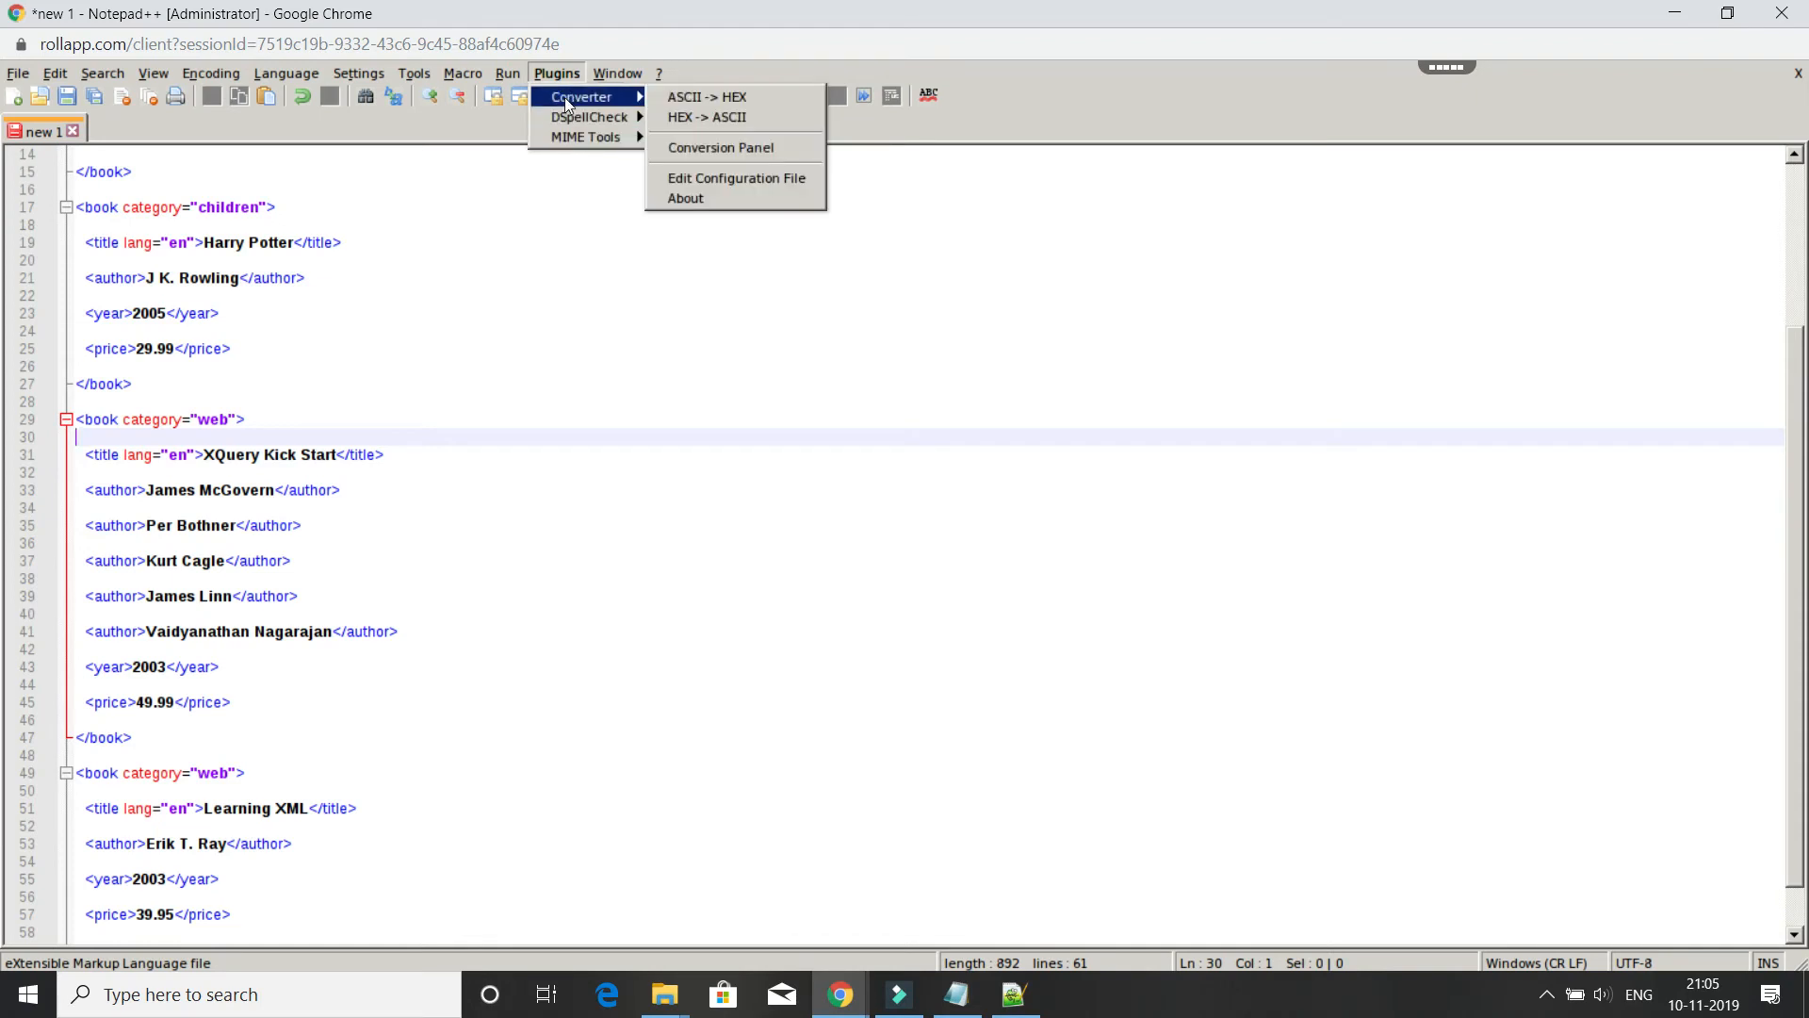
left_click(616, 72)
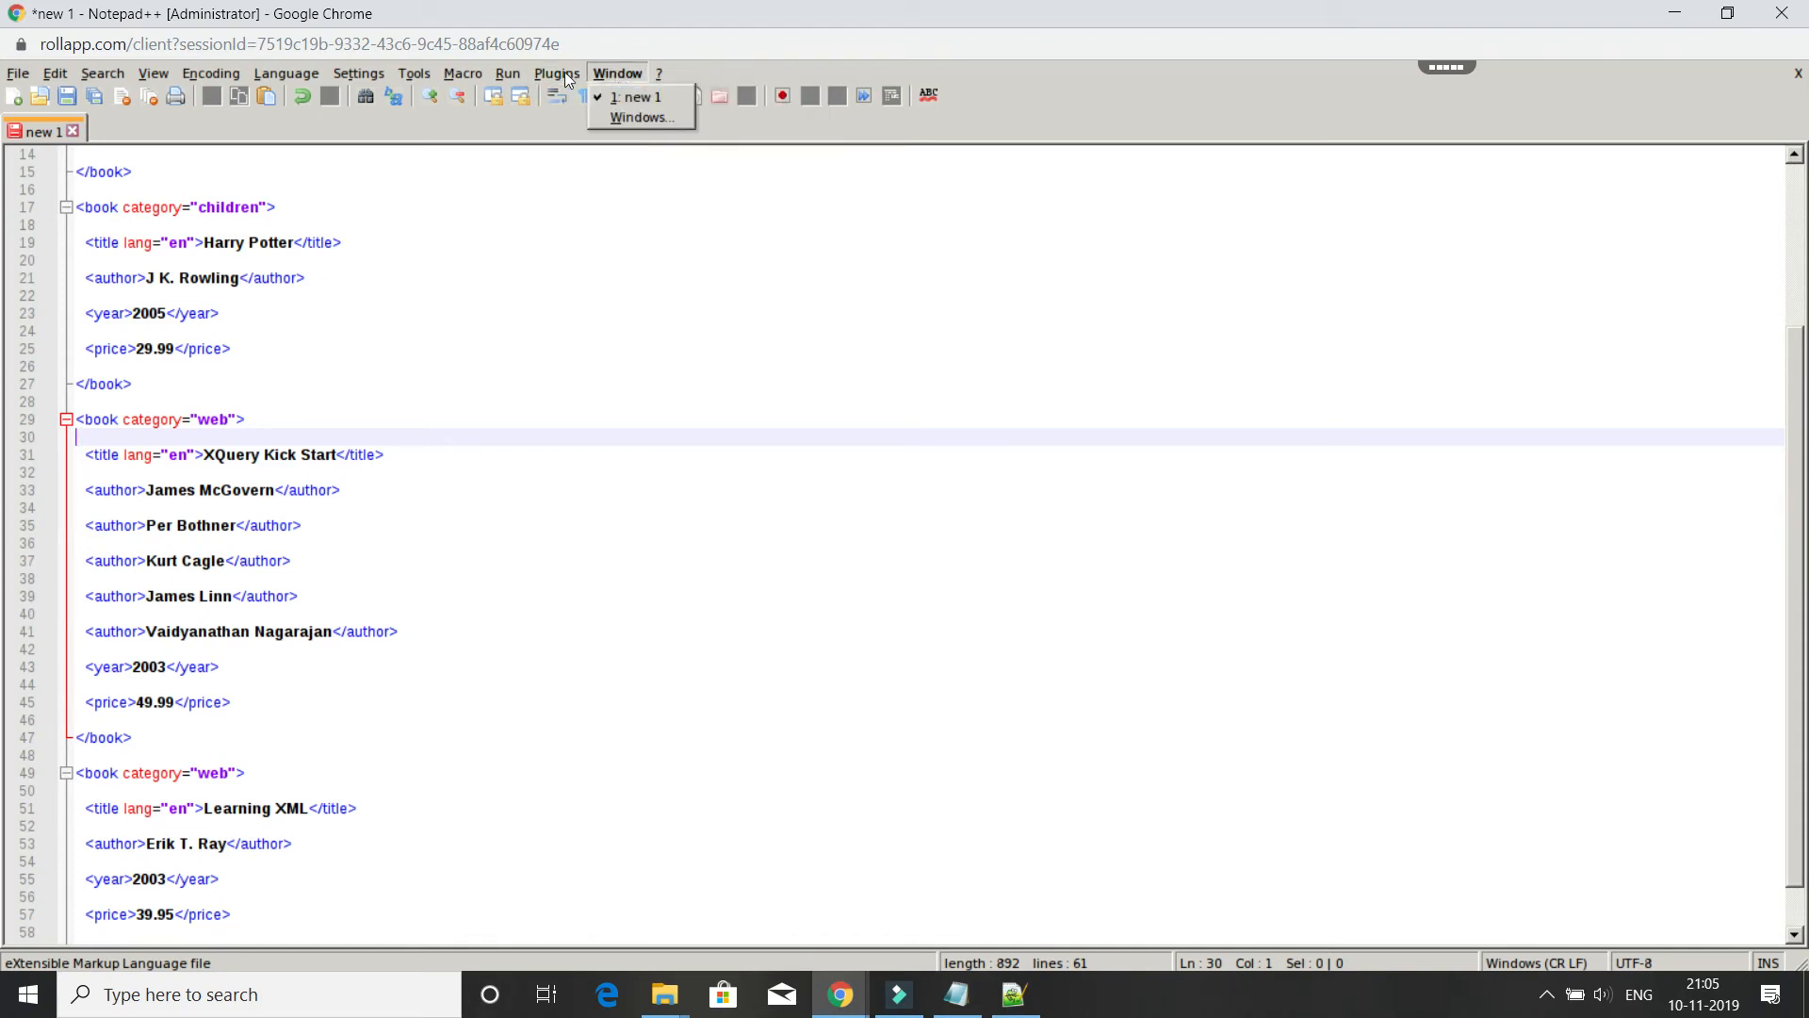
left_click(358, 72)
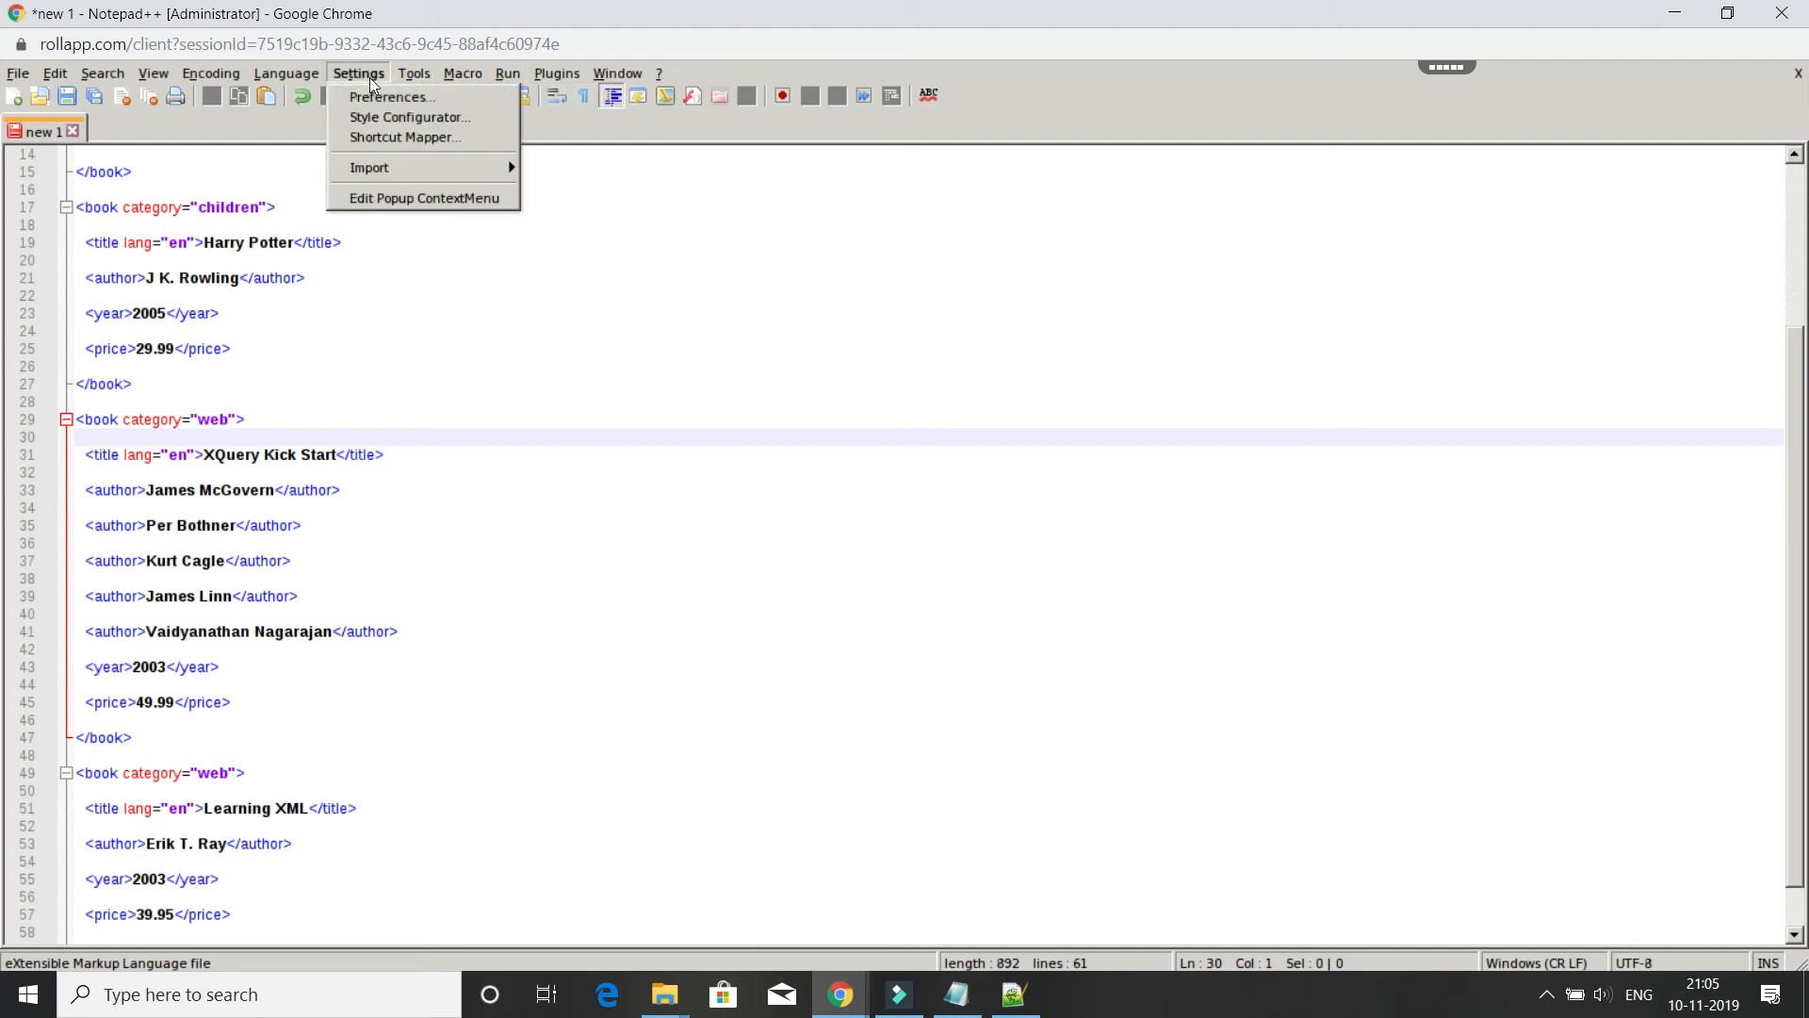
mouse_move(392, 97)
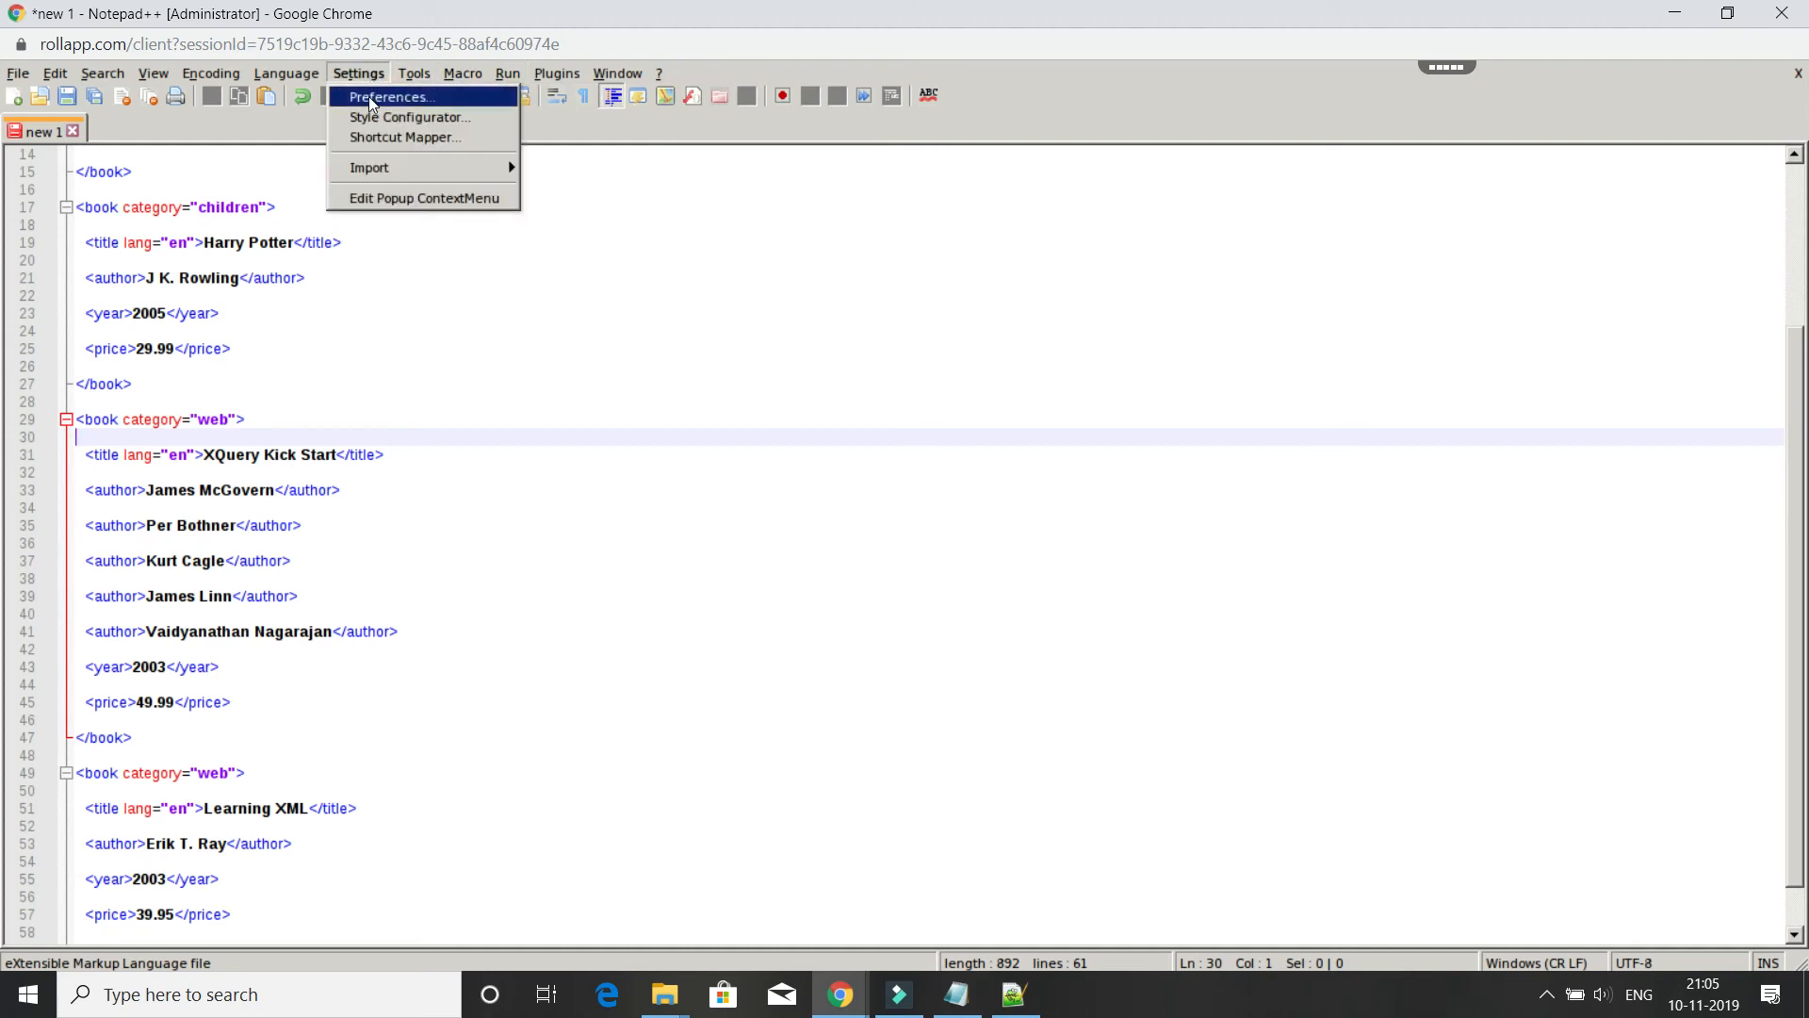
left_click(597, 359)
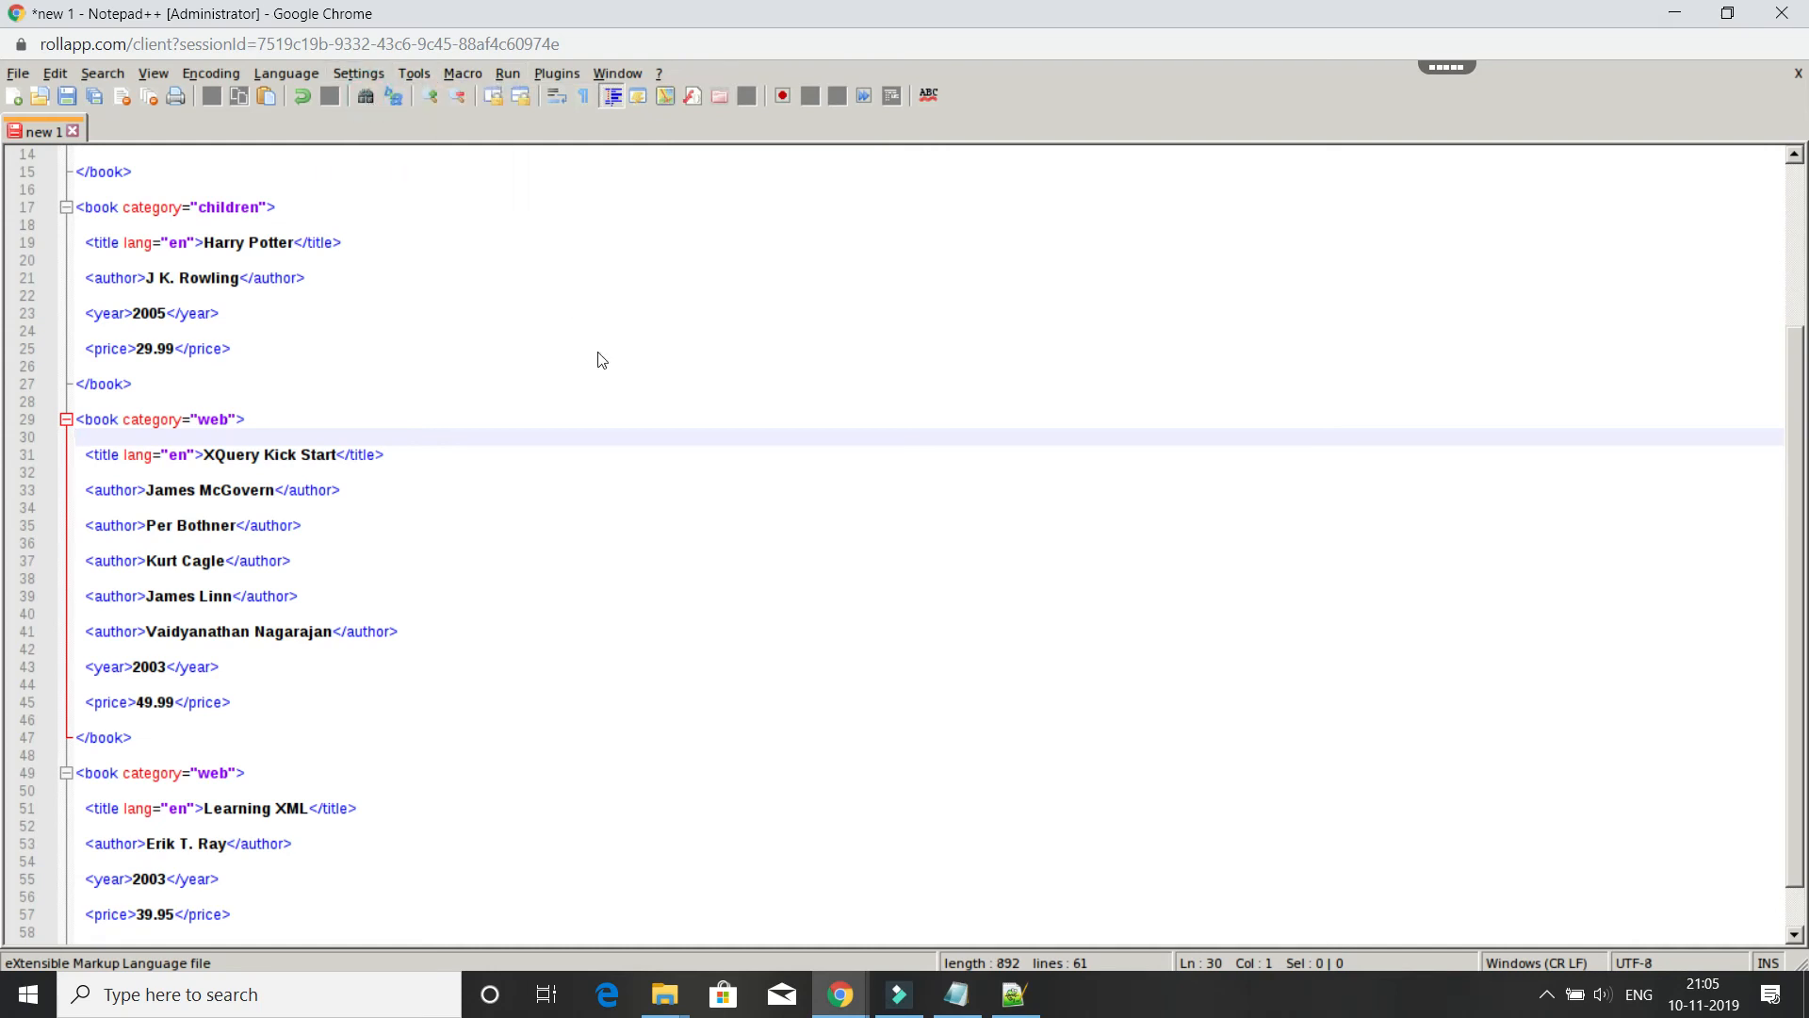
left_click(358, 73)
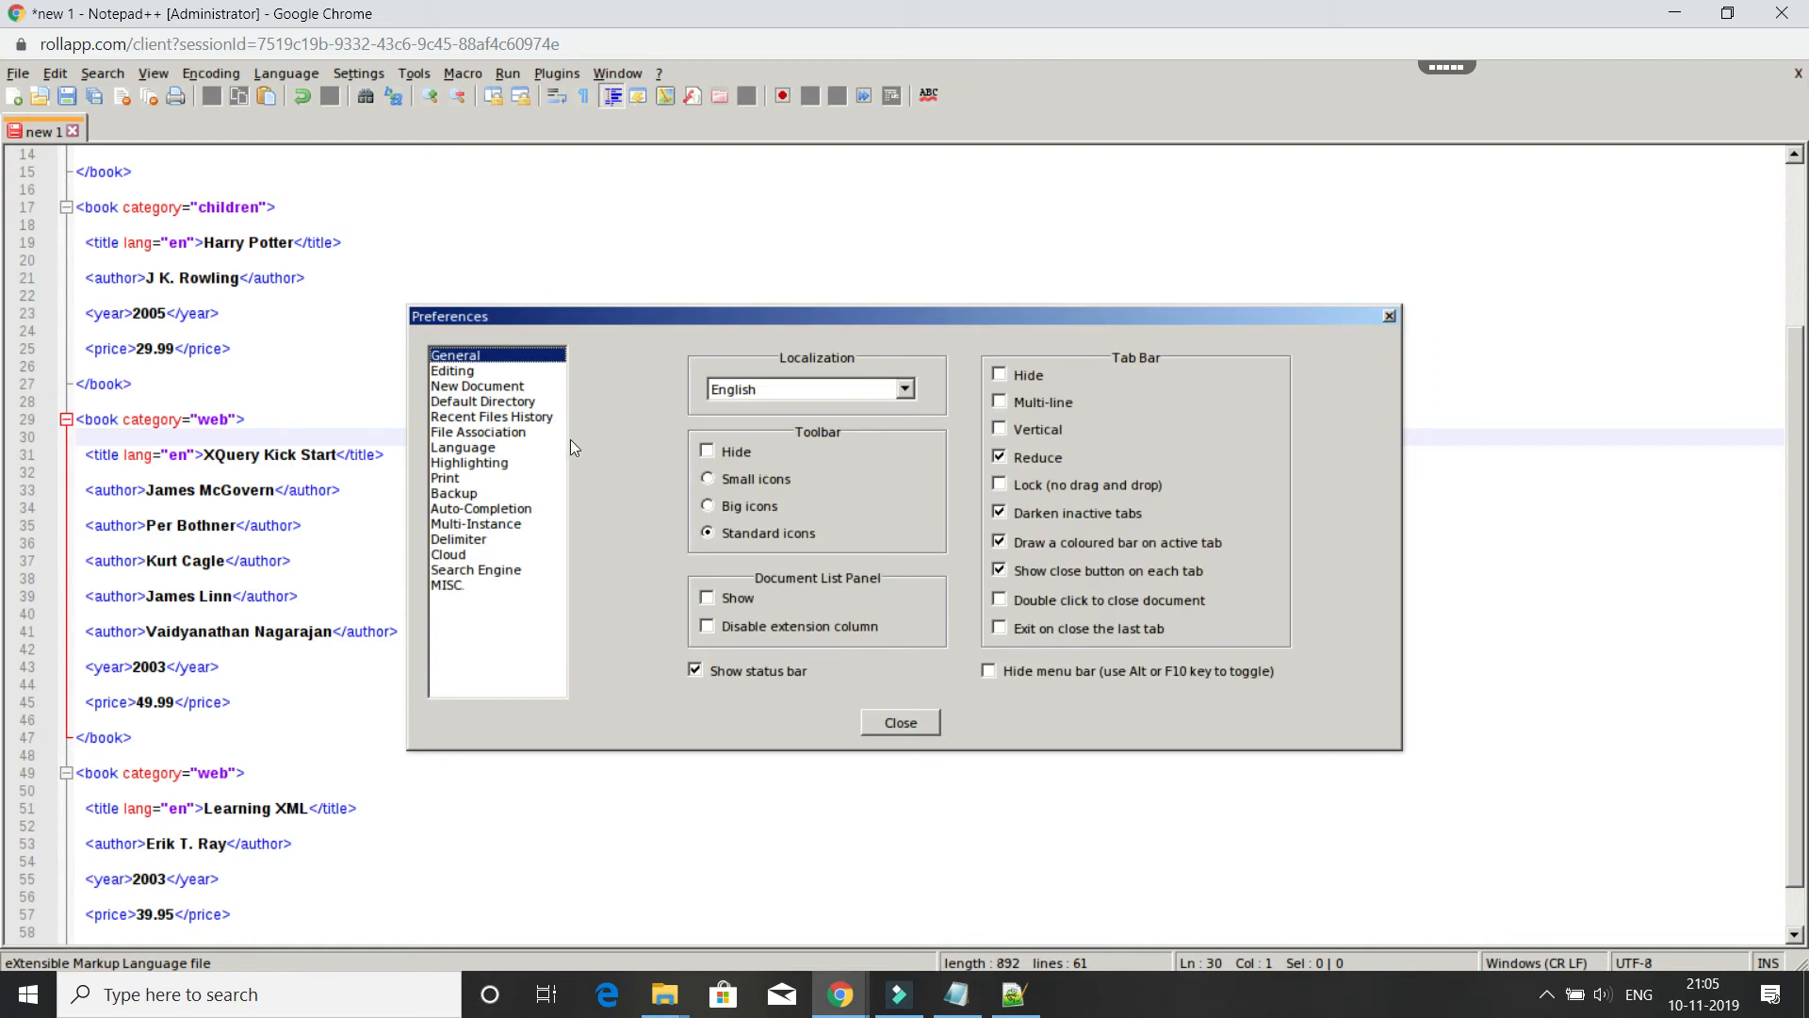
left_click(452, 371)
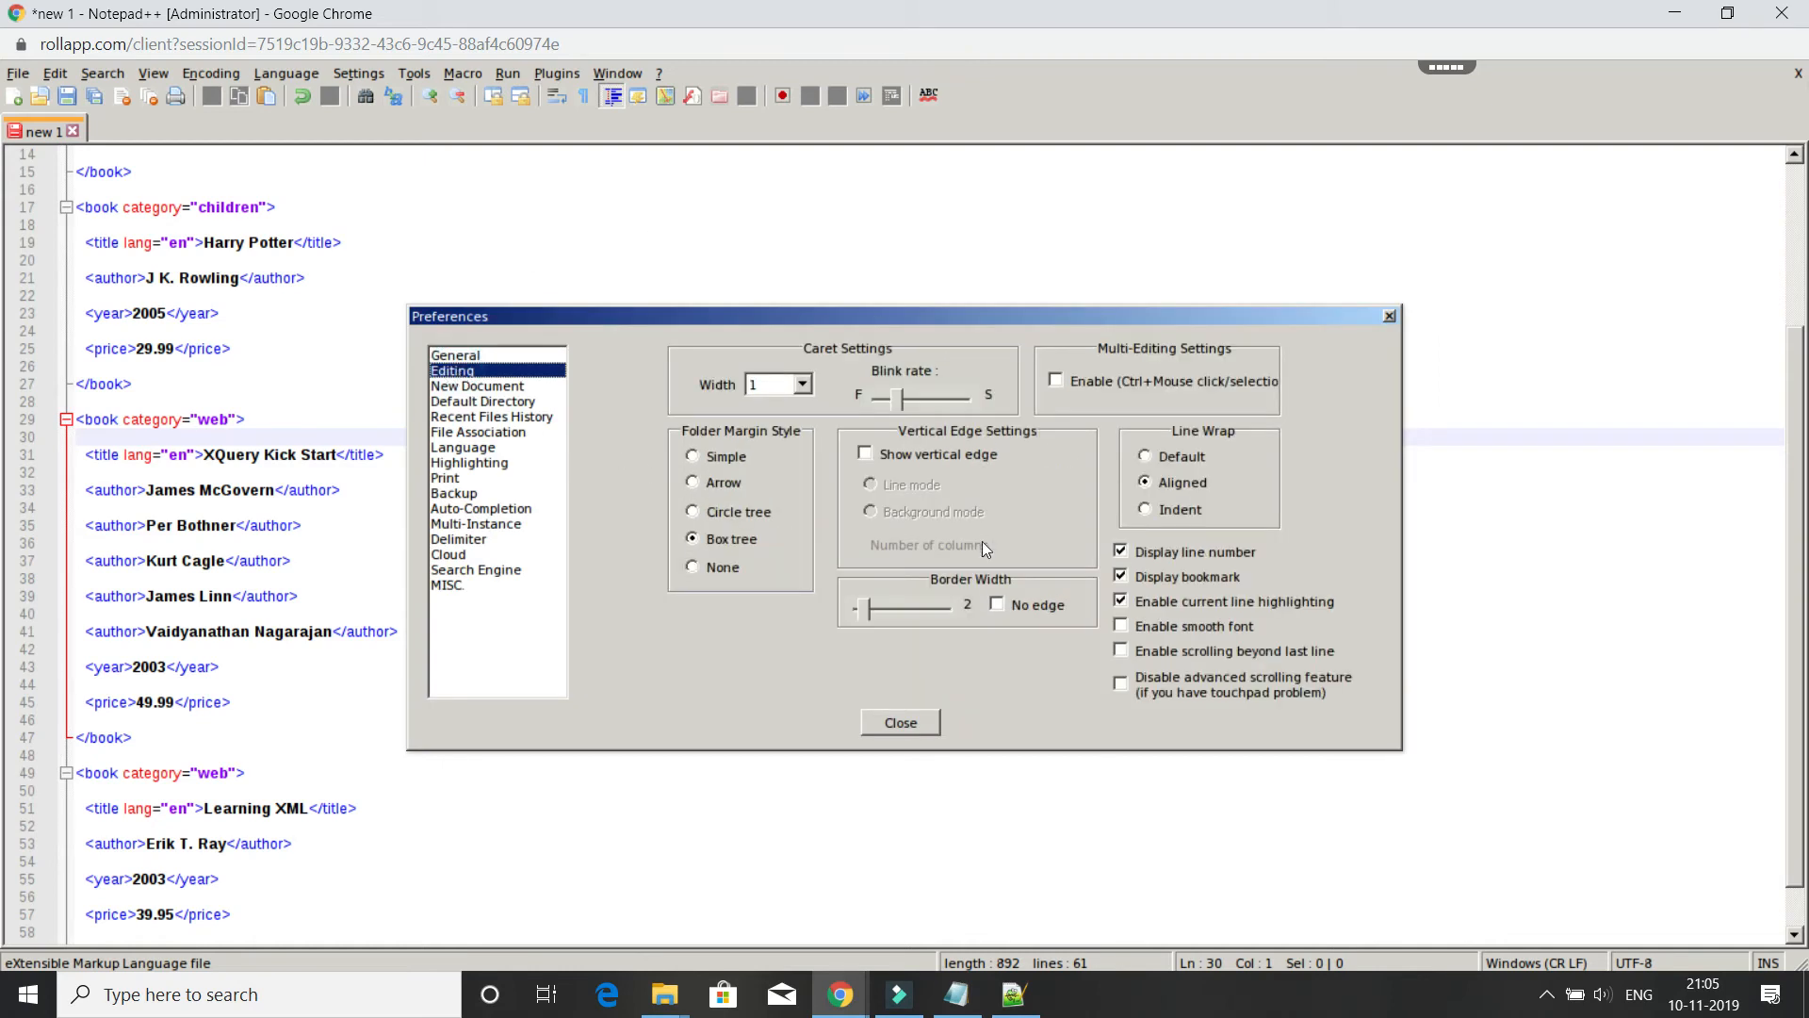
mouse_move(1070, 367)
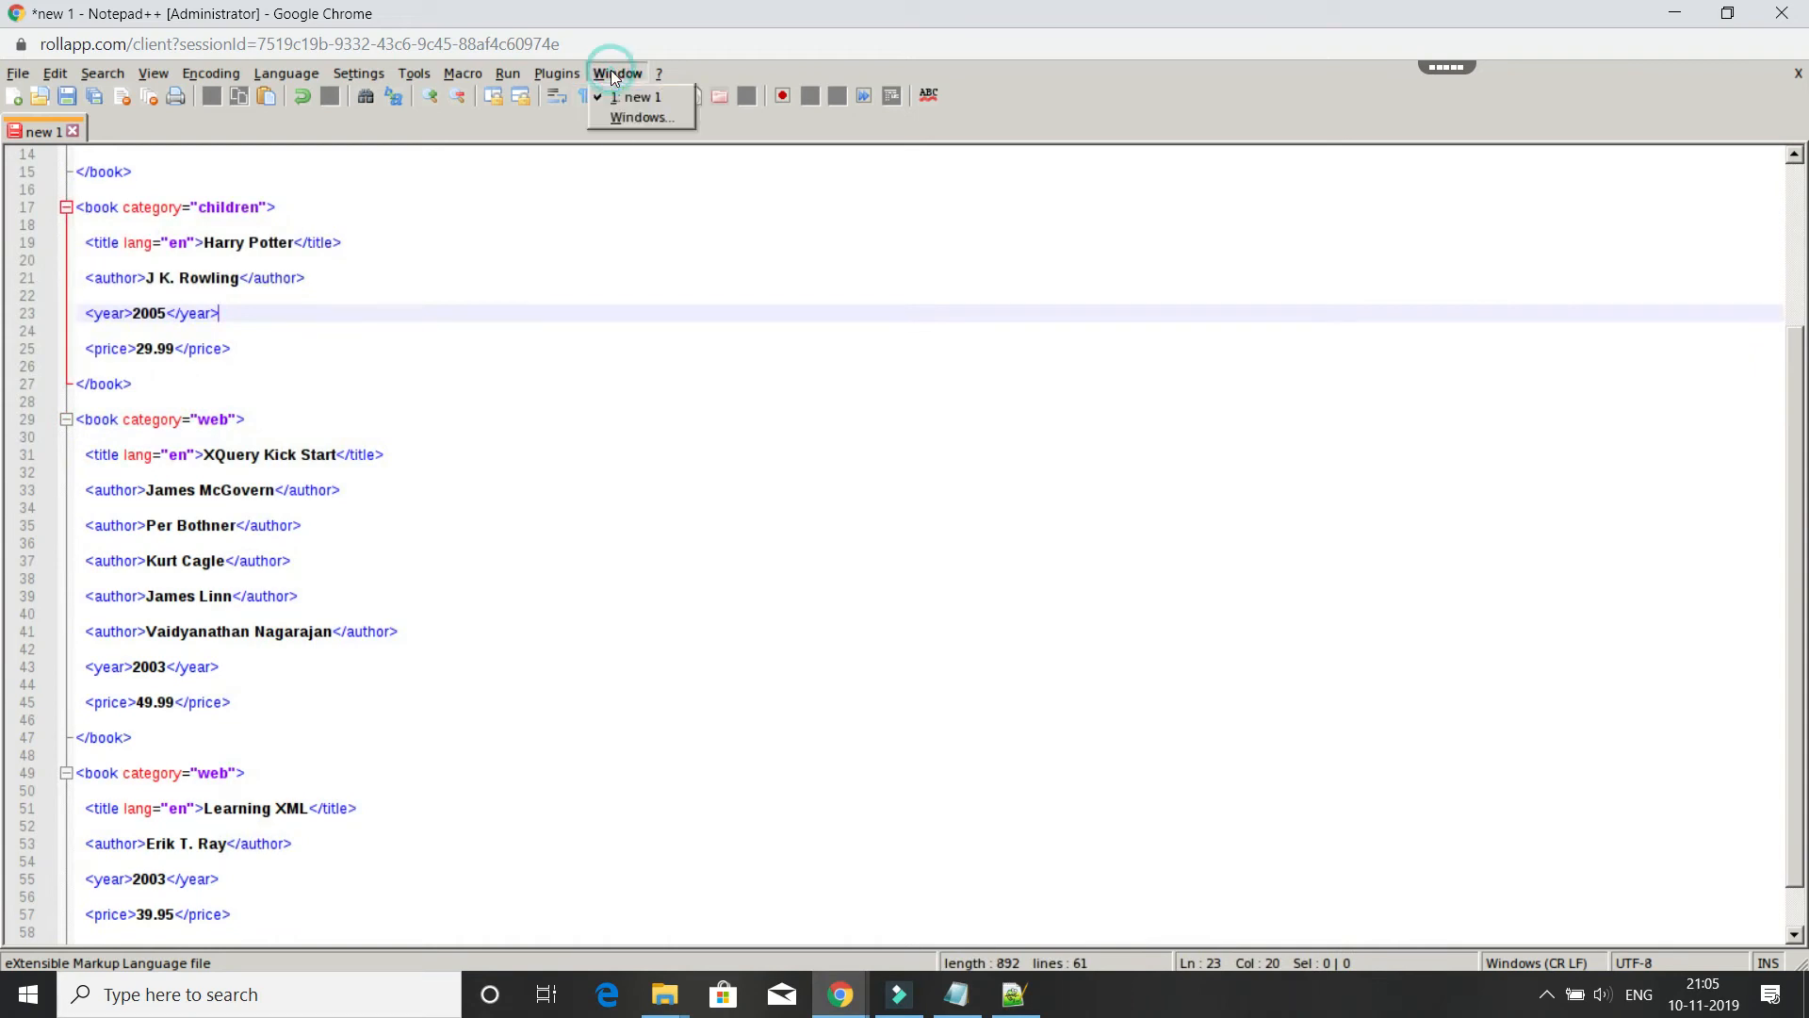
left_click(556, 73)
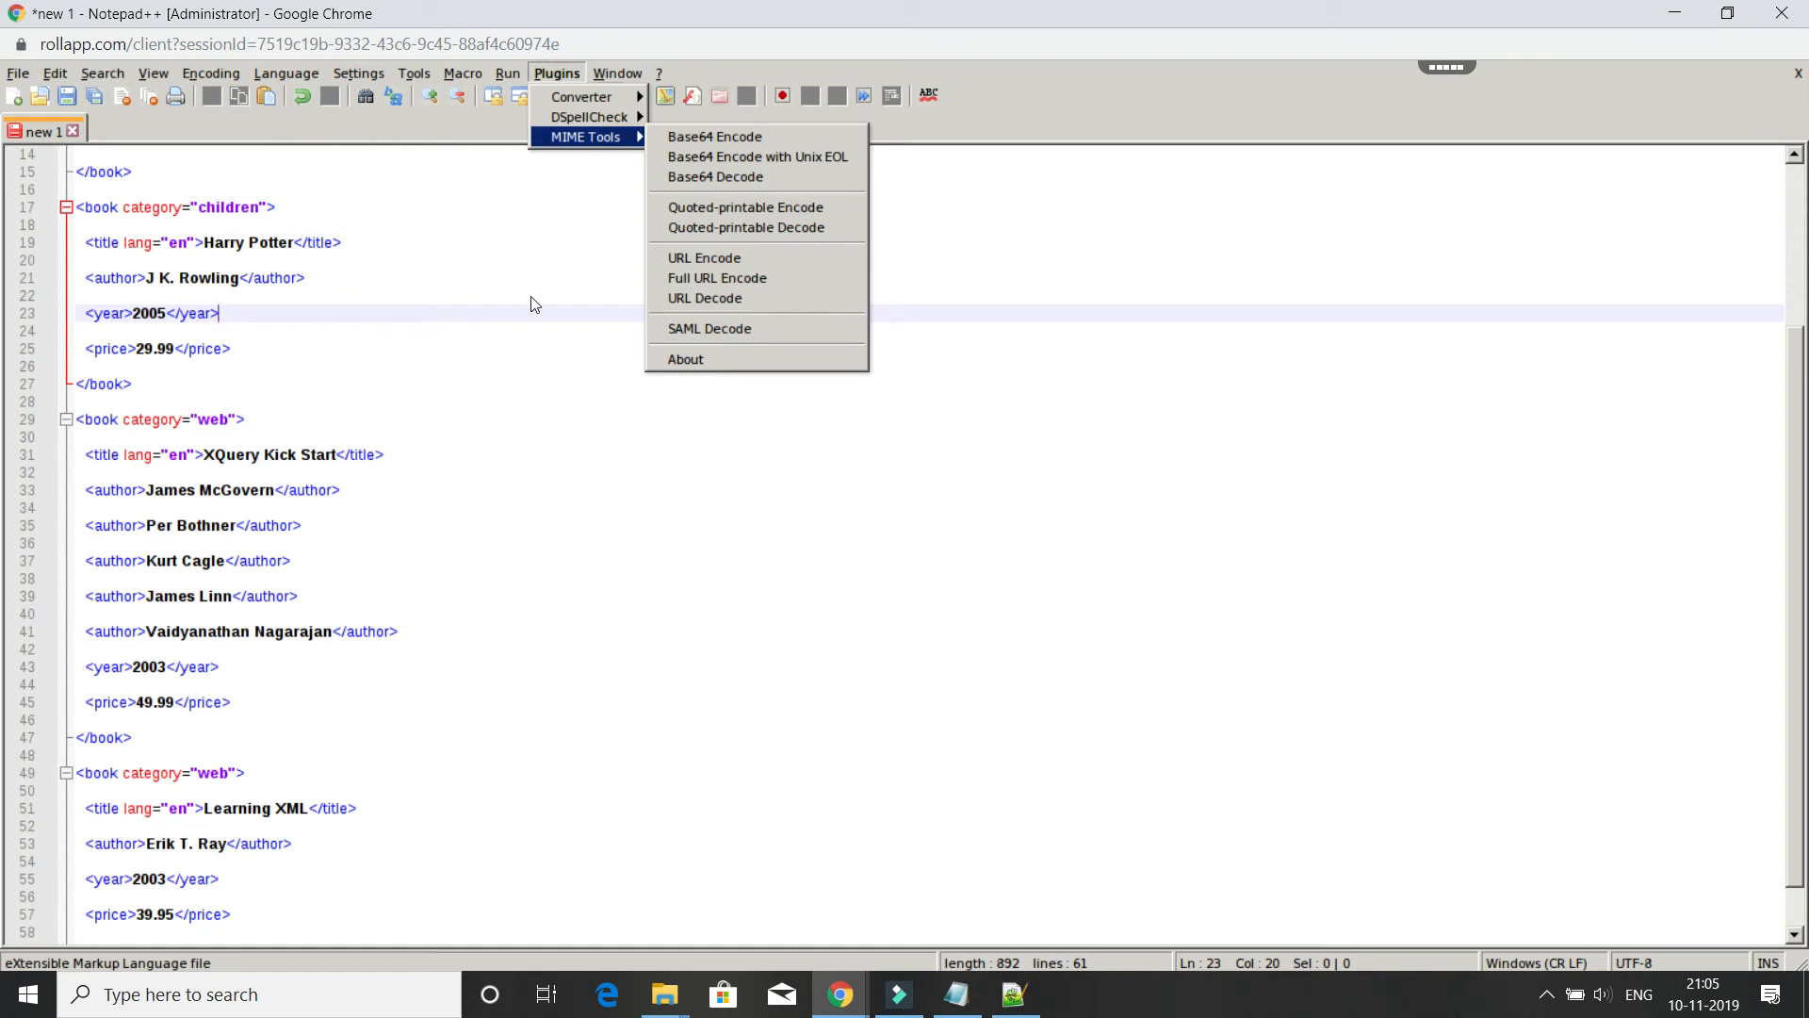
mouse_move(521, 258)
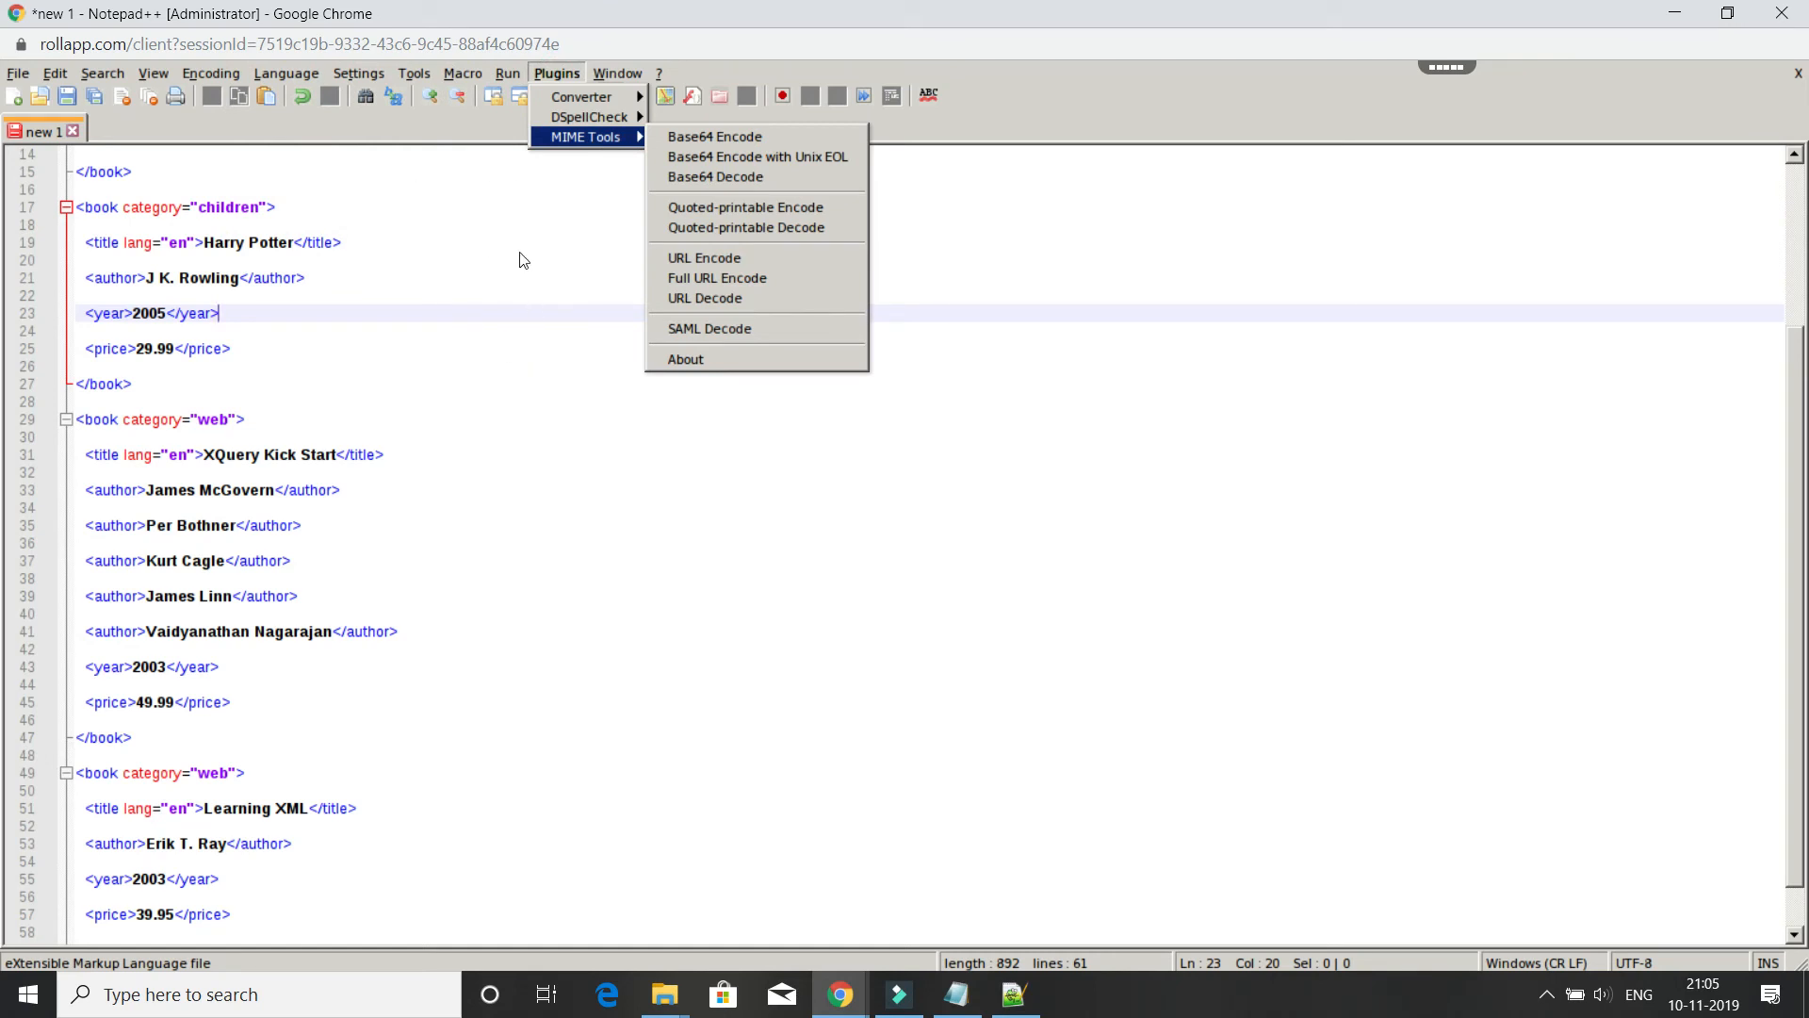
left_click(508, 72)
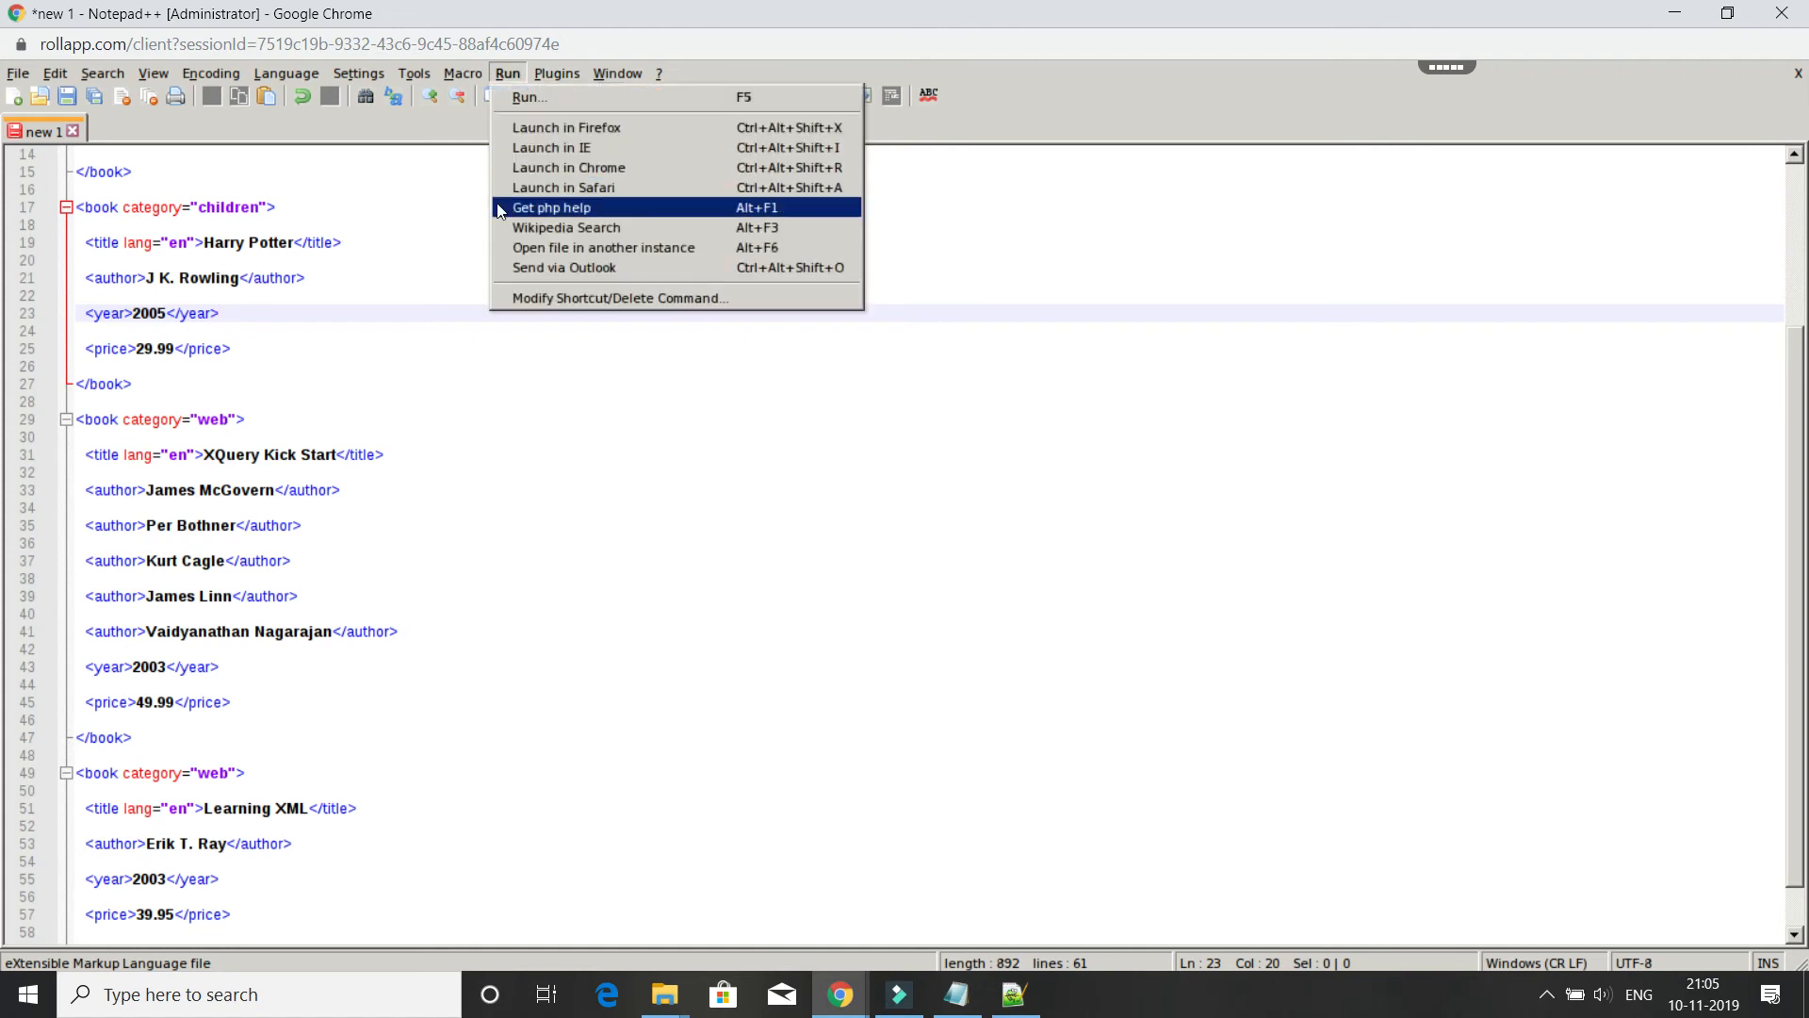
mouse_move(440, 217)
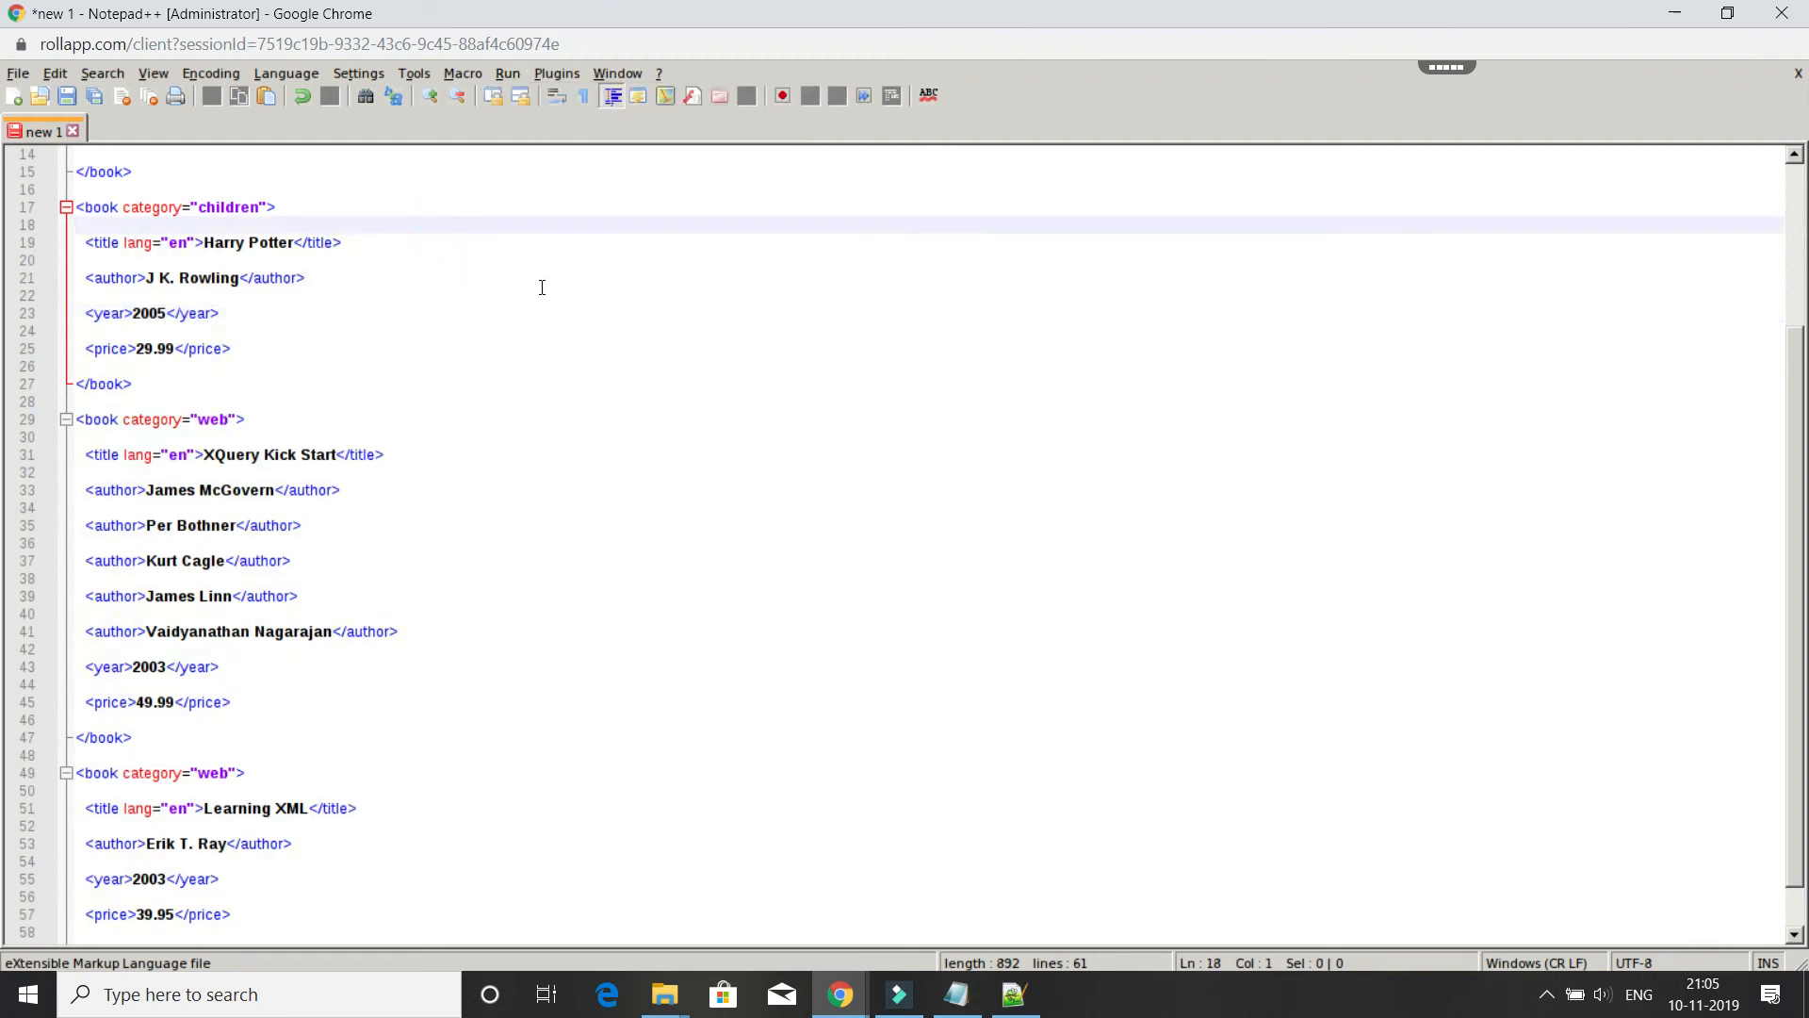
mouse_move(718, 348)
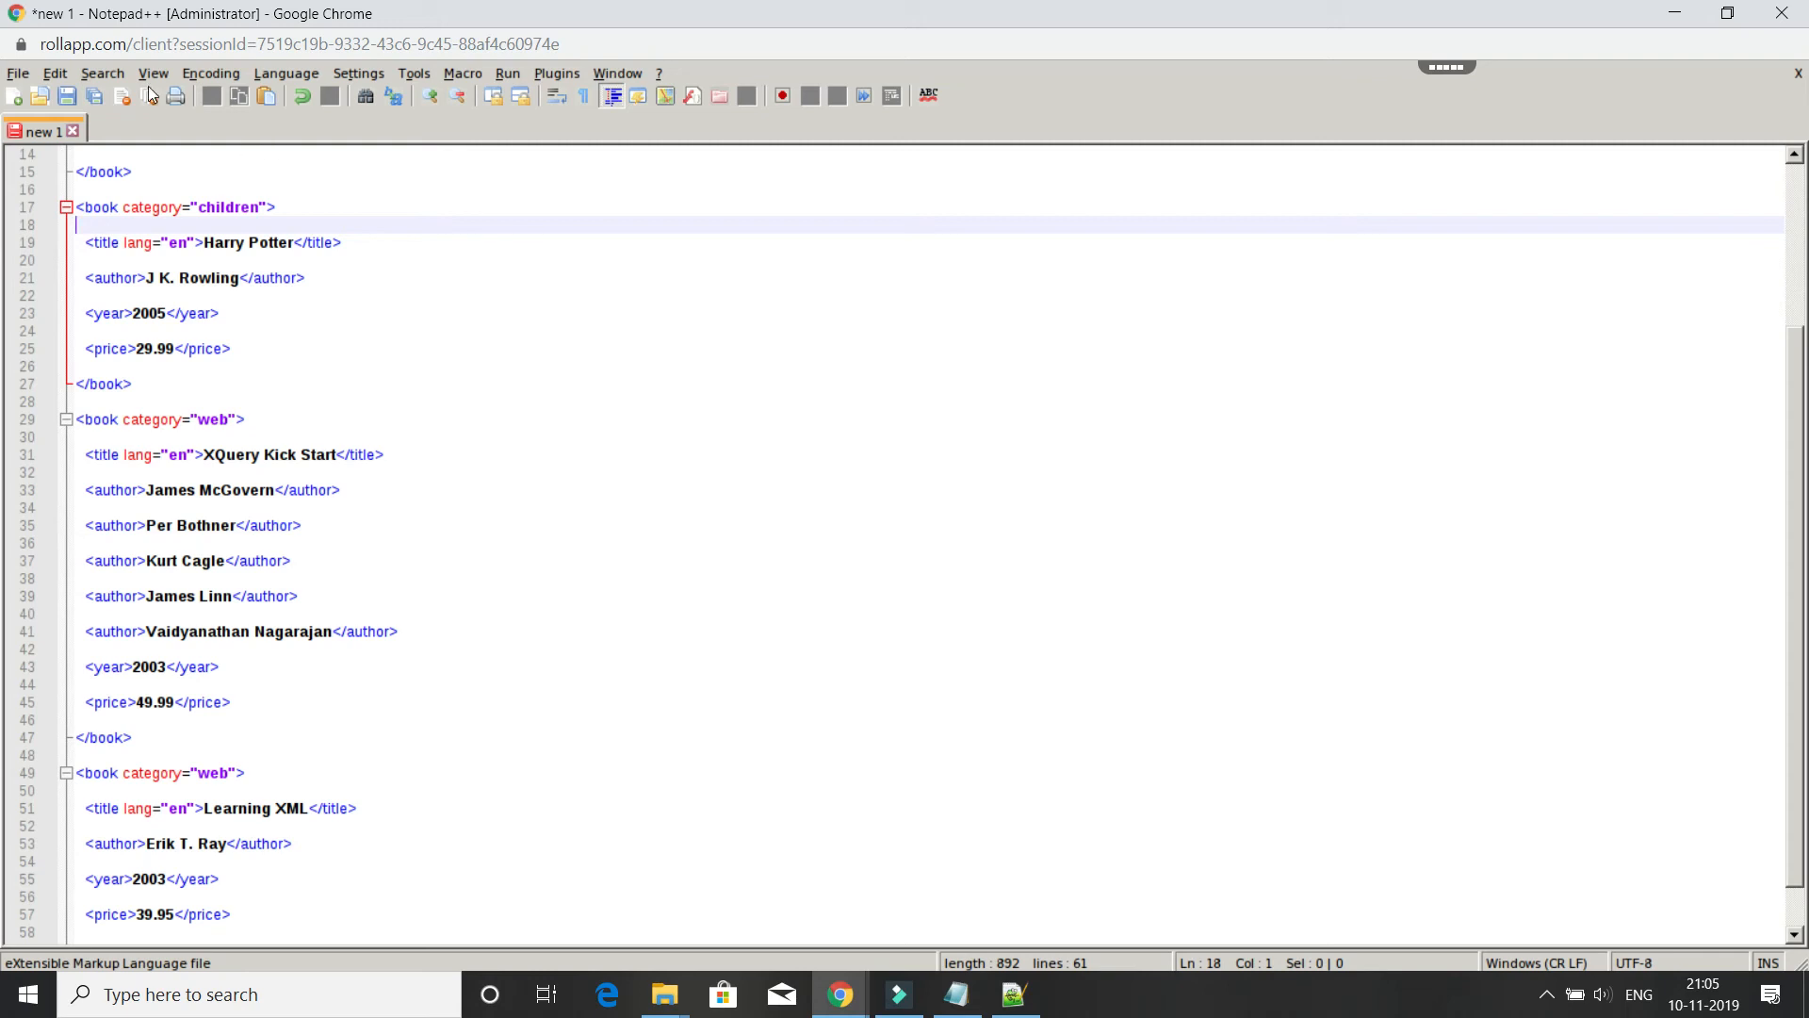
left_click(101, 73)
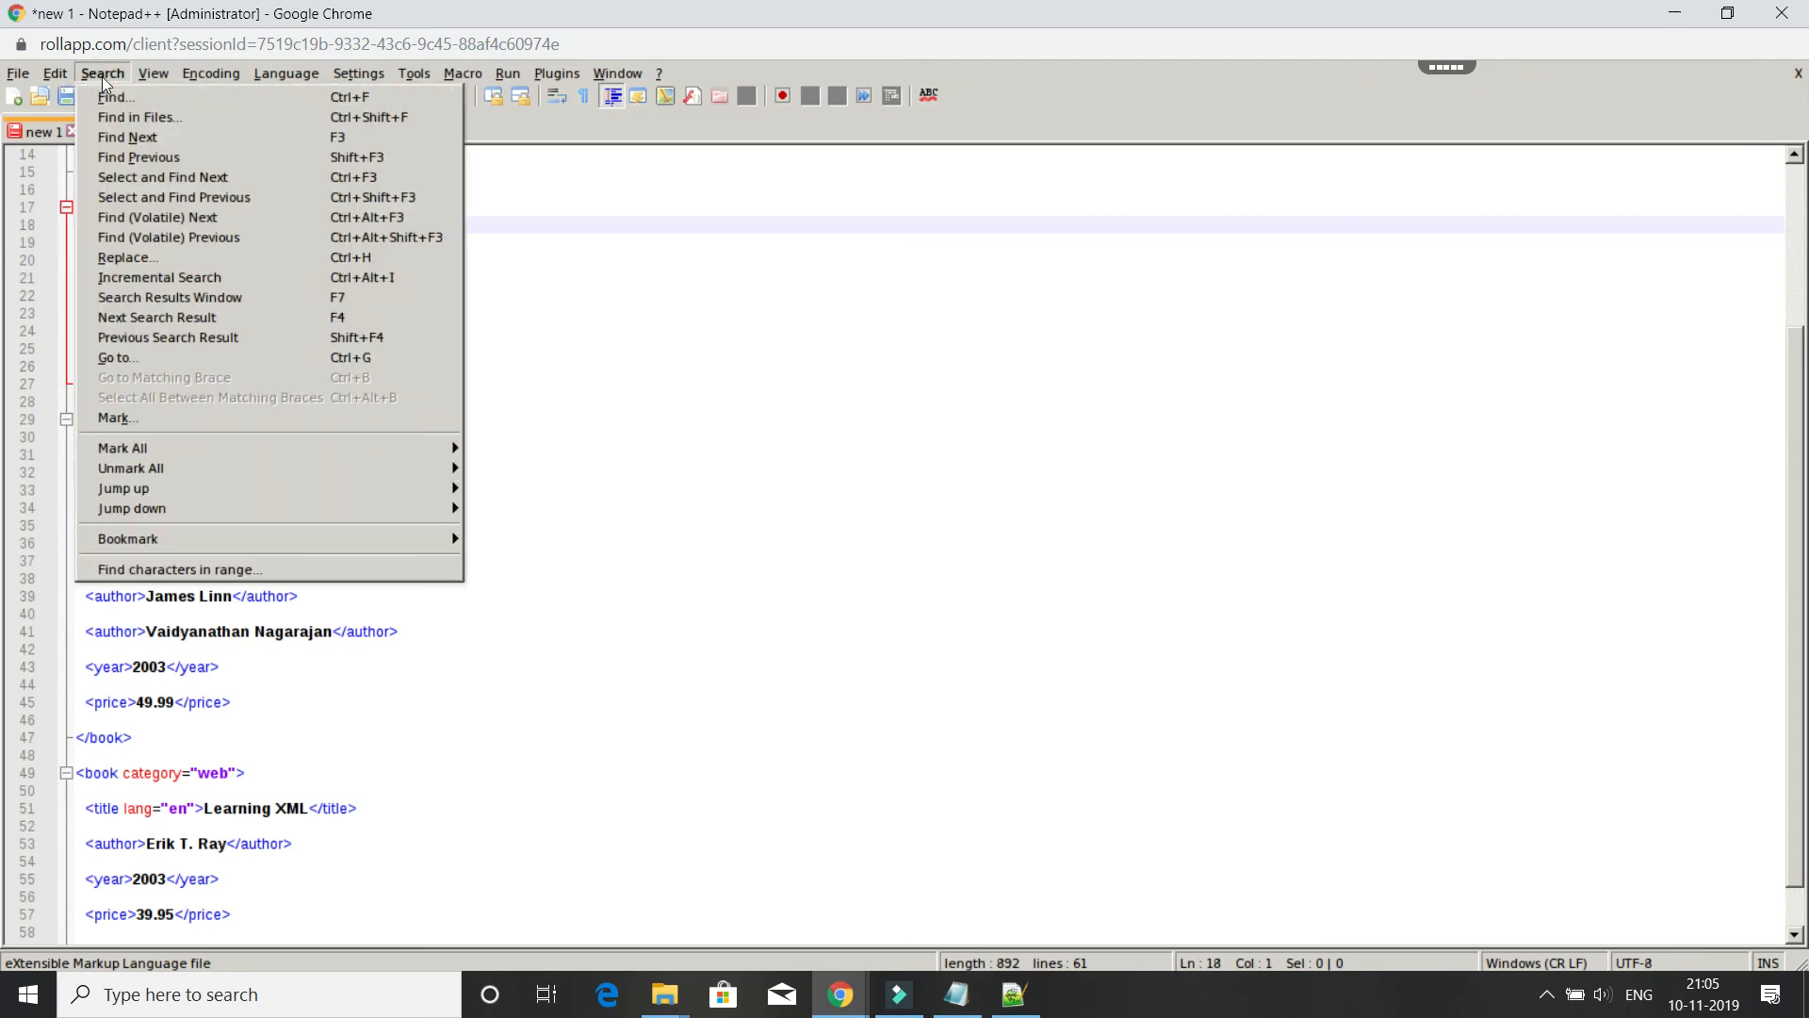
left_click(17, 72)
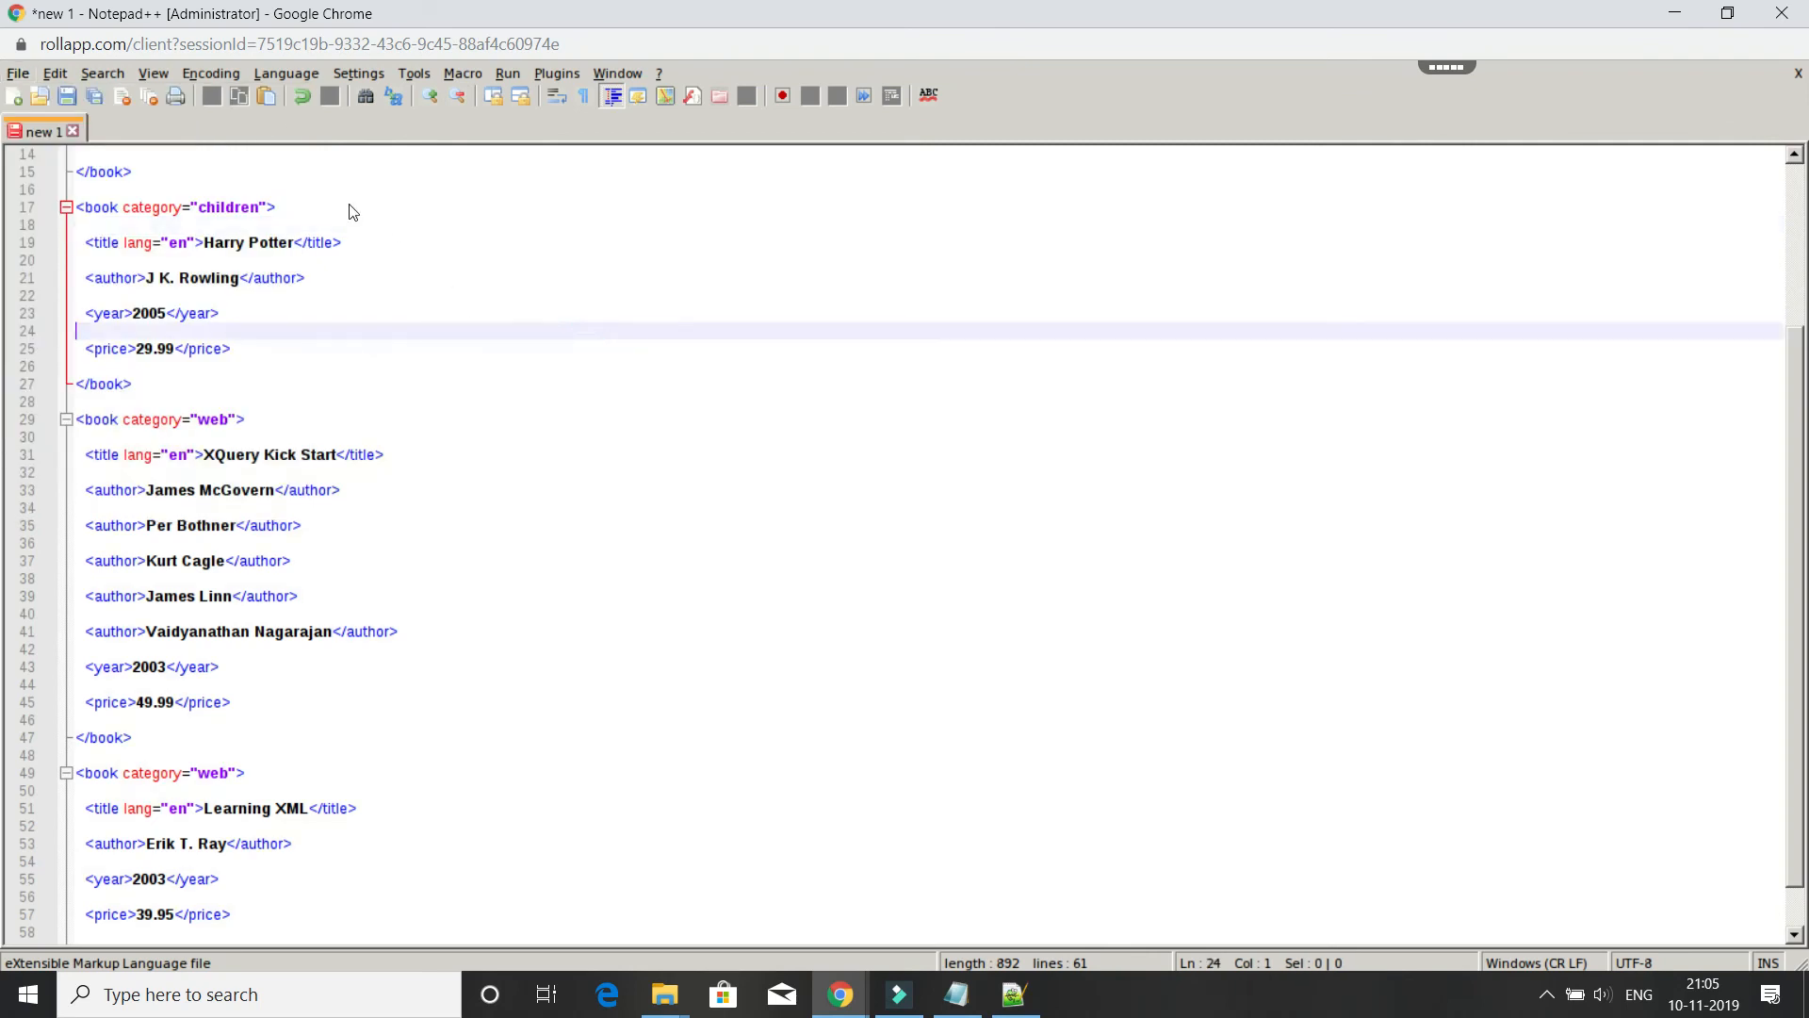
mouse_move(710, 472)
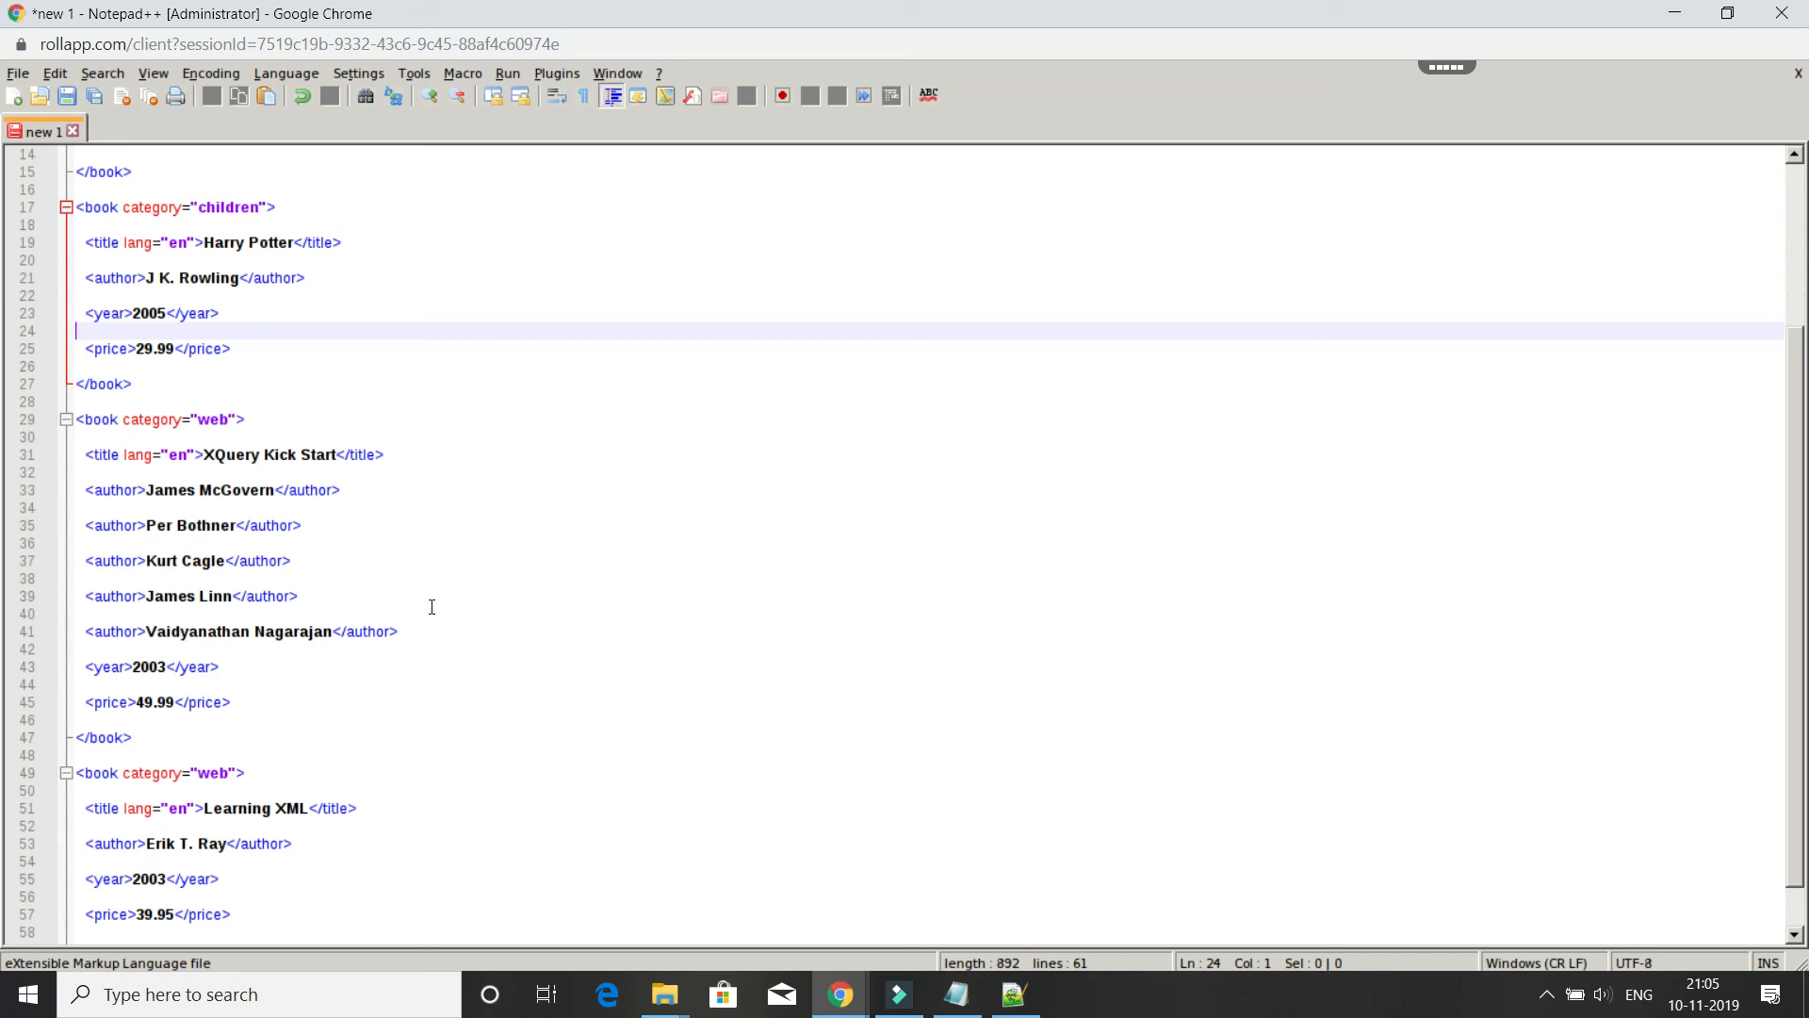
mouse_move(512, 695)
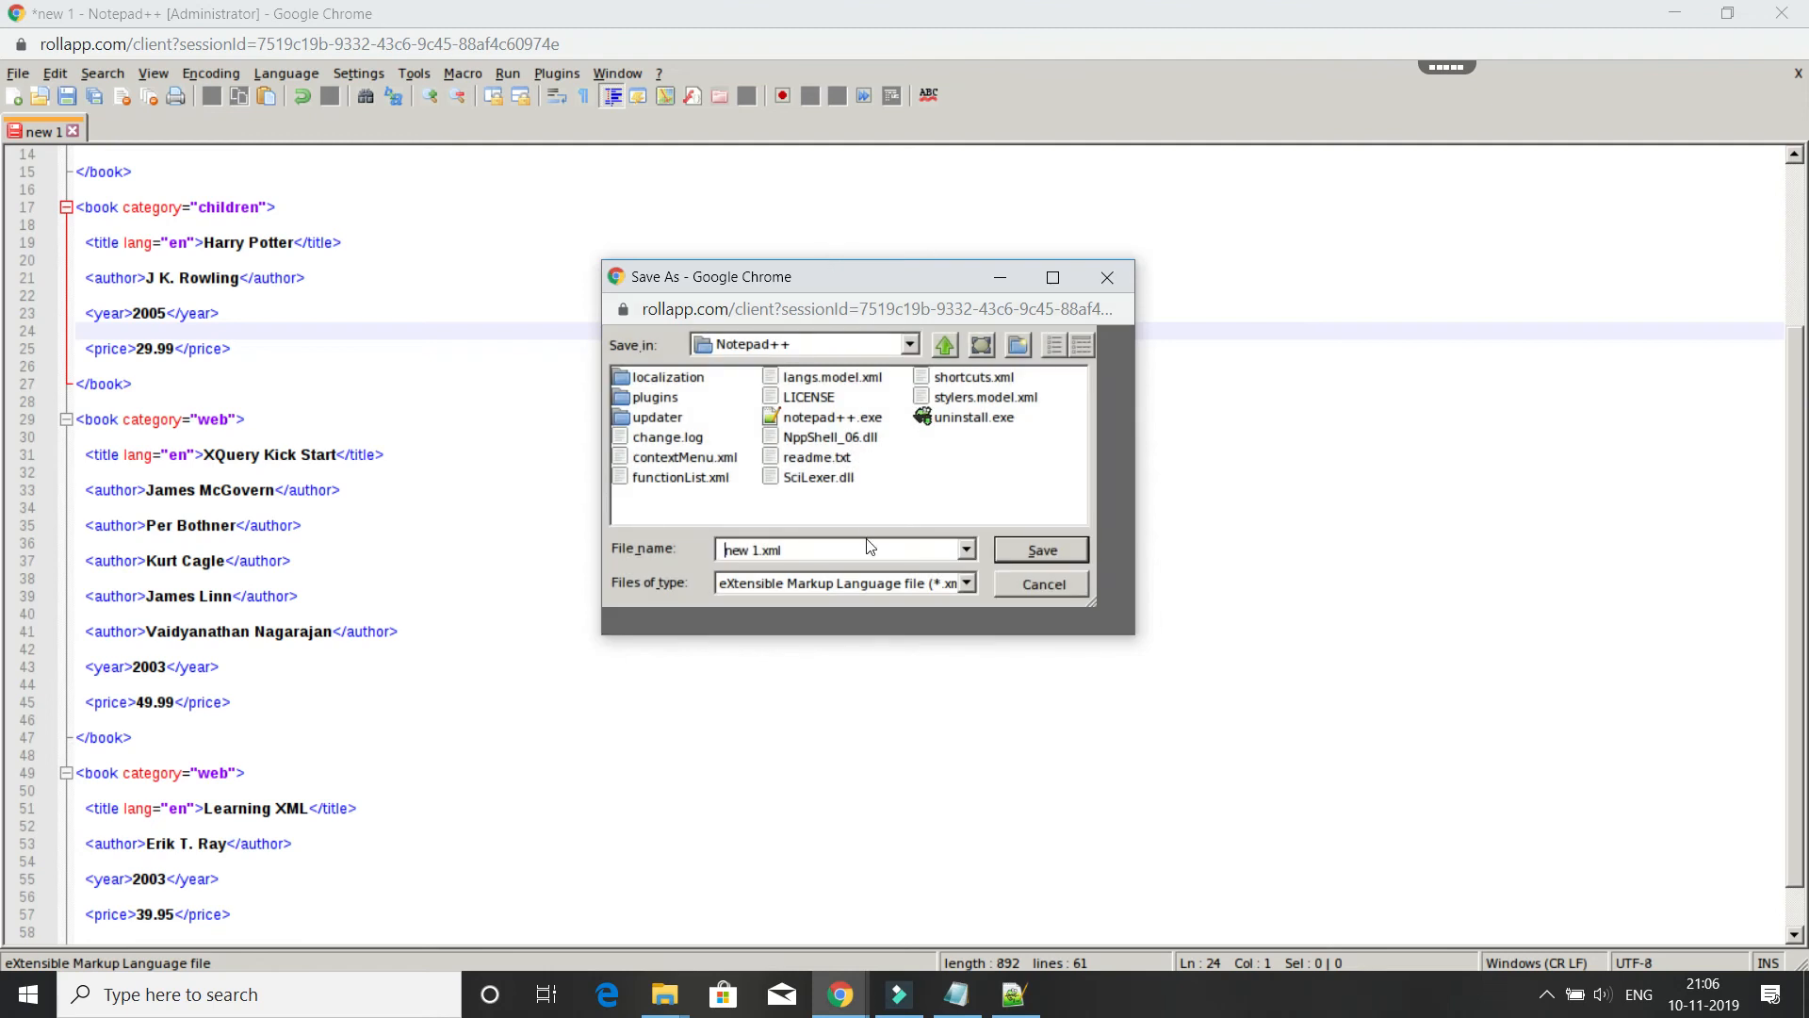
mouse_move(804, 529)
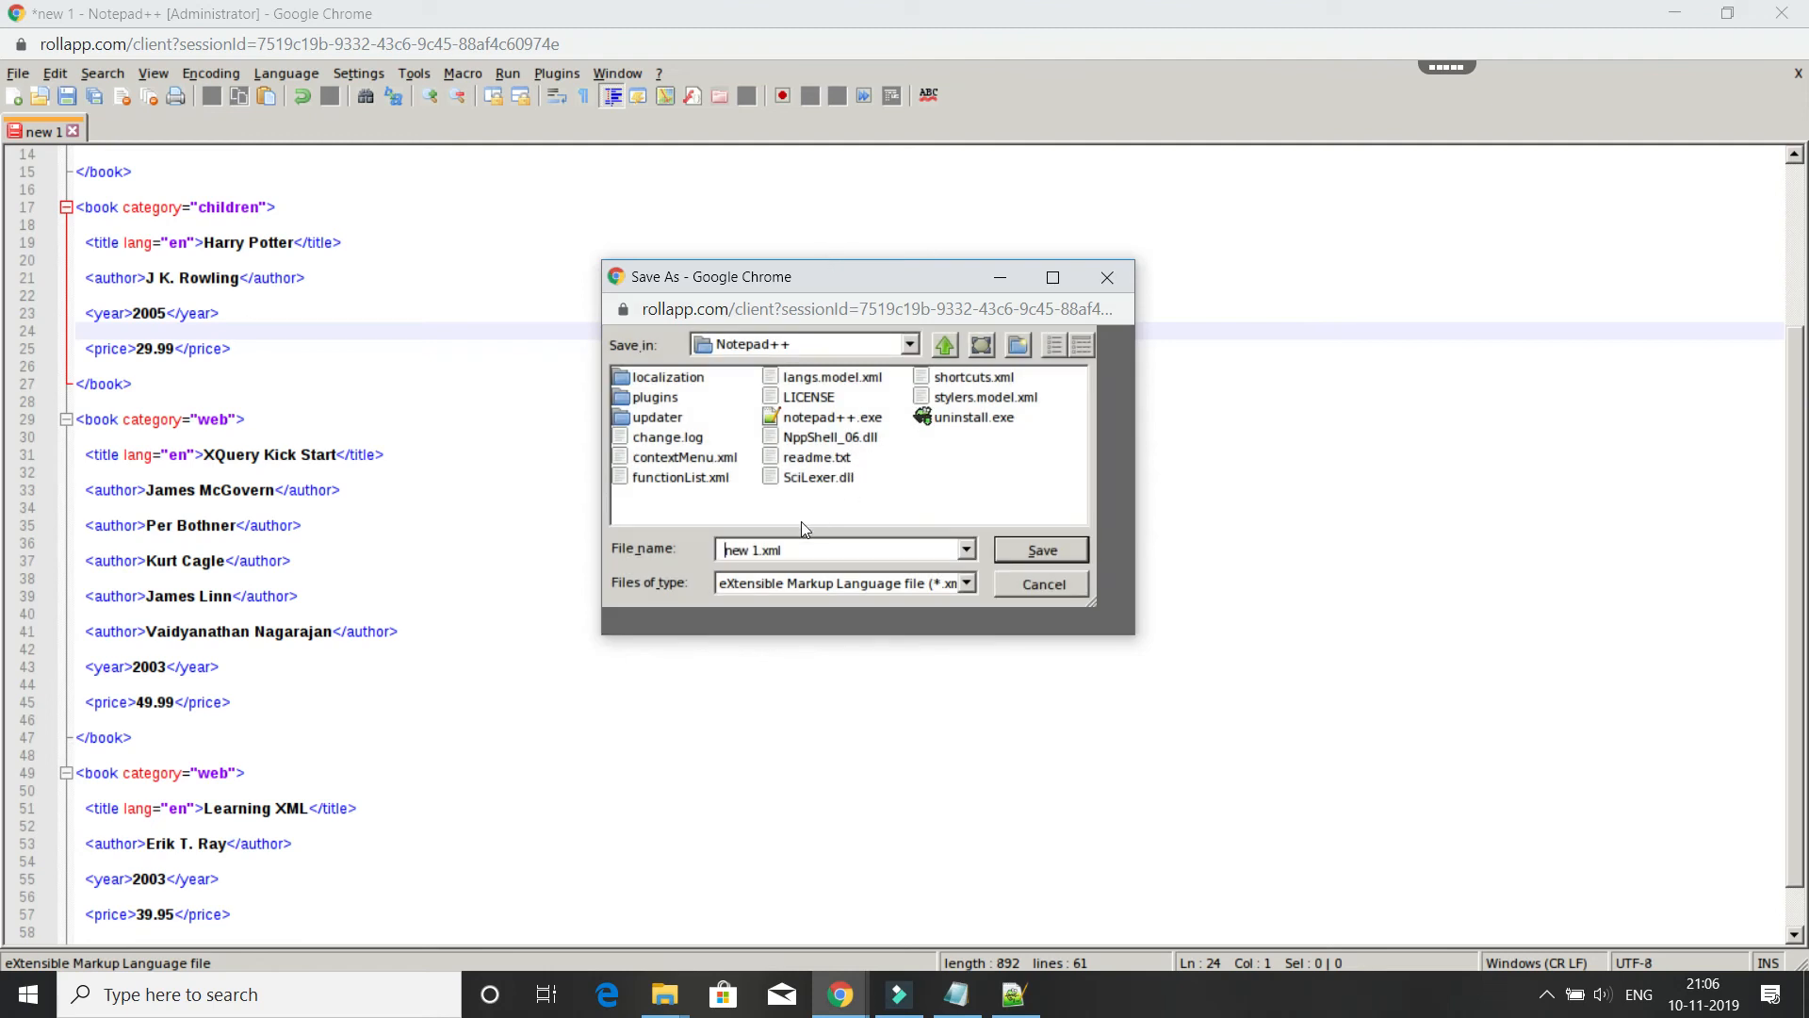
Save the bookstore document as an XML file named 'MyFIle'
triple_click(842, 550)
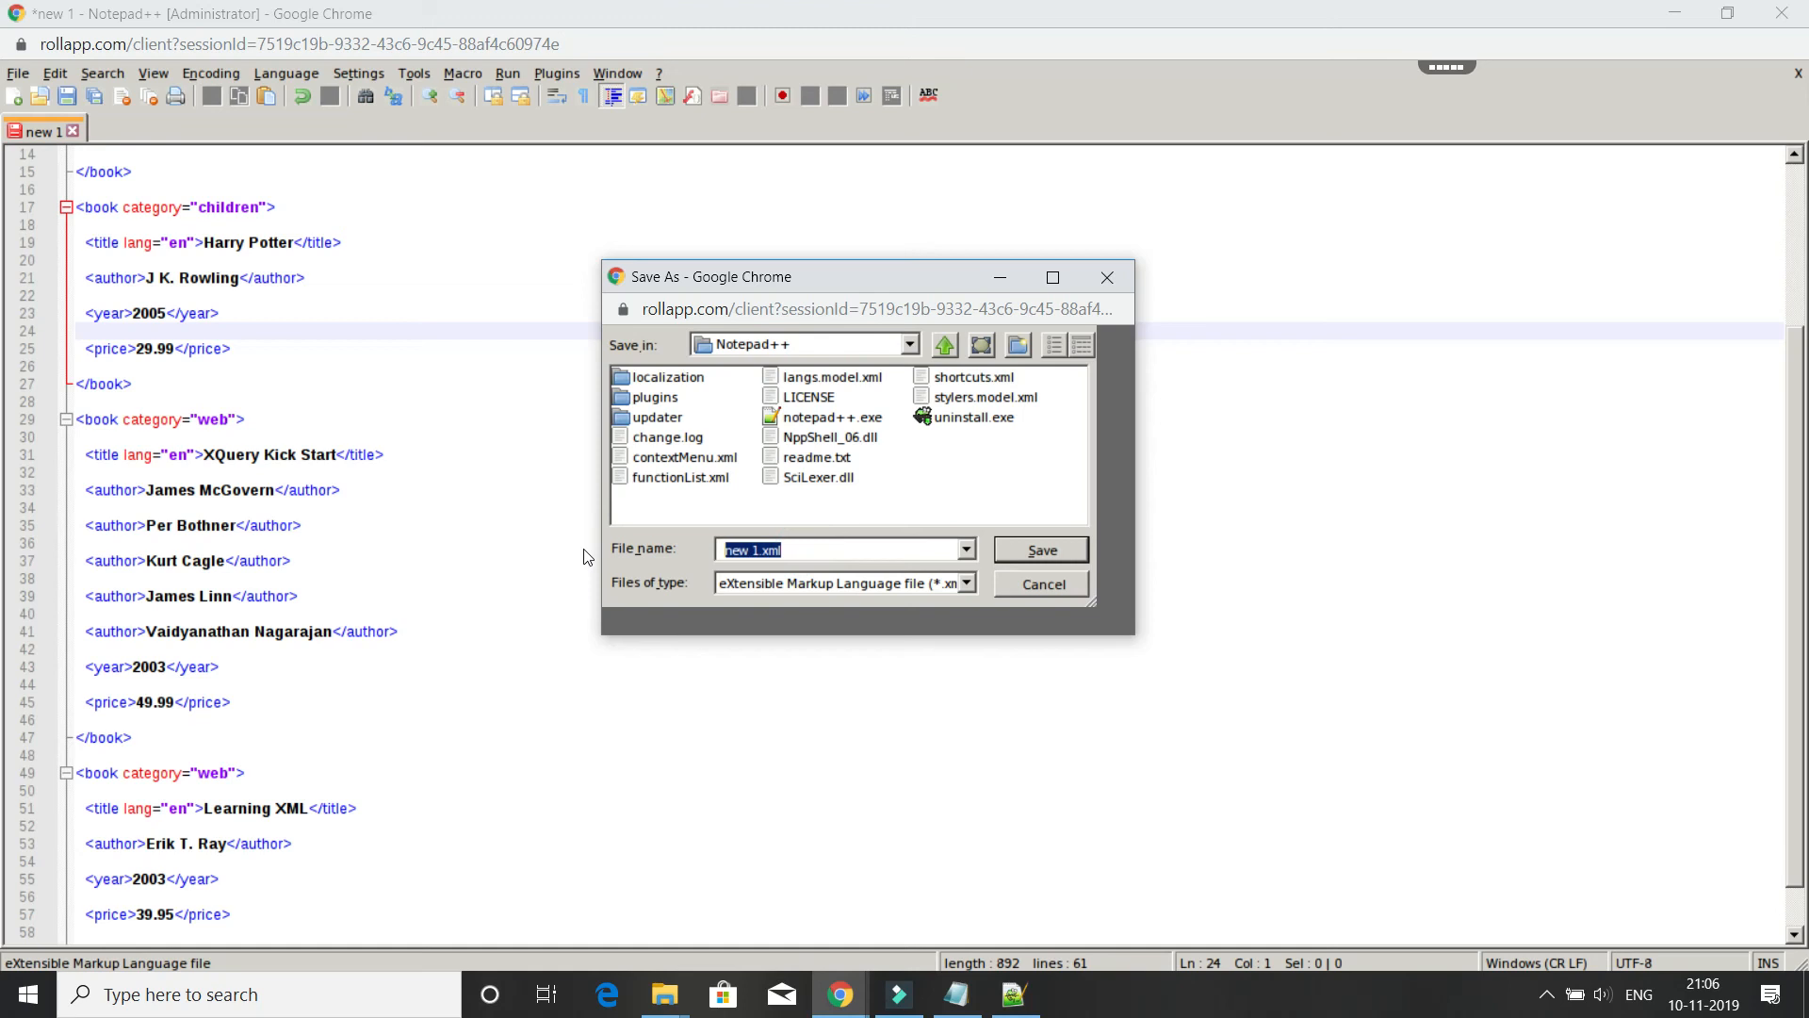
type("MyFIle")
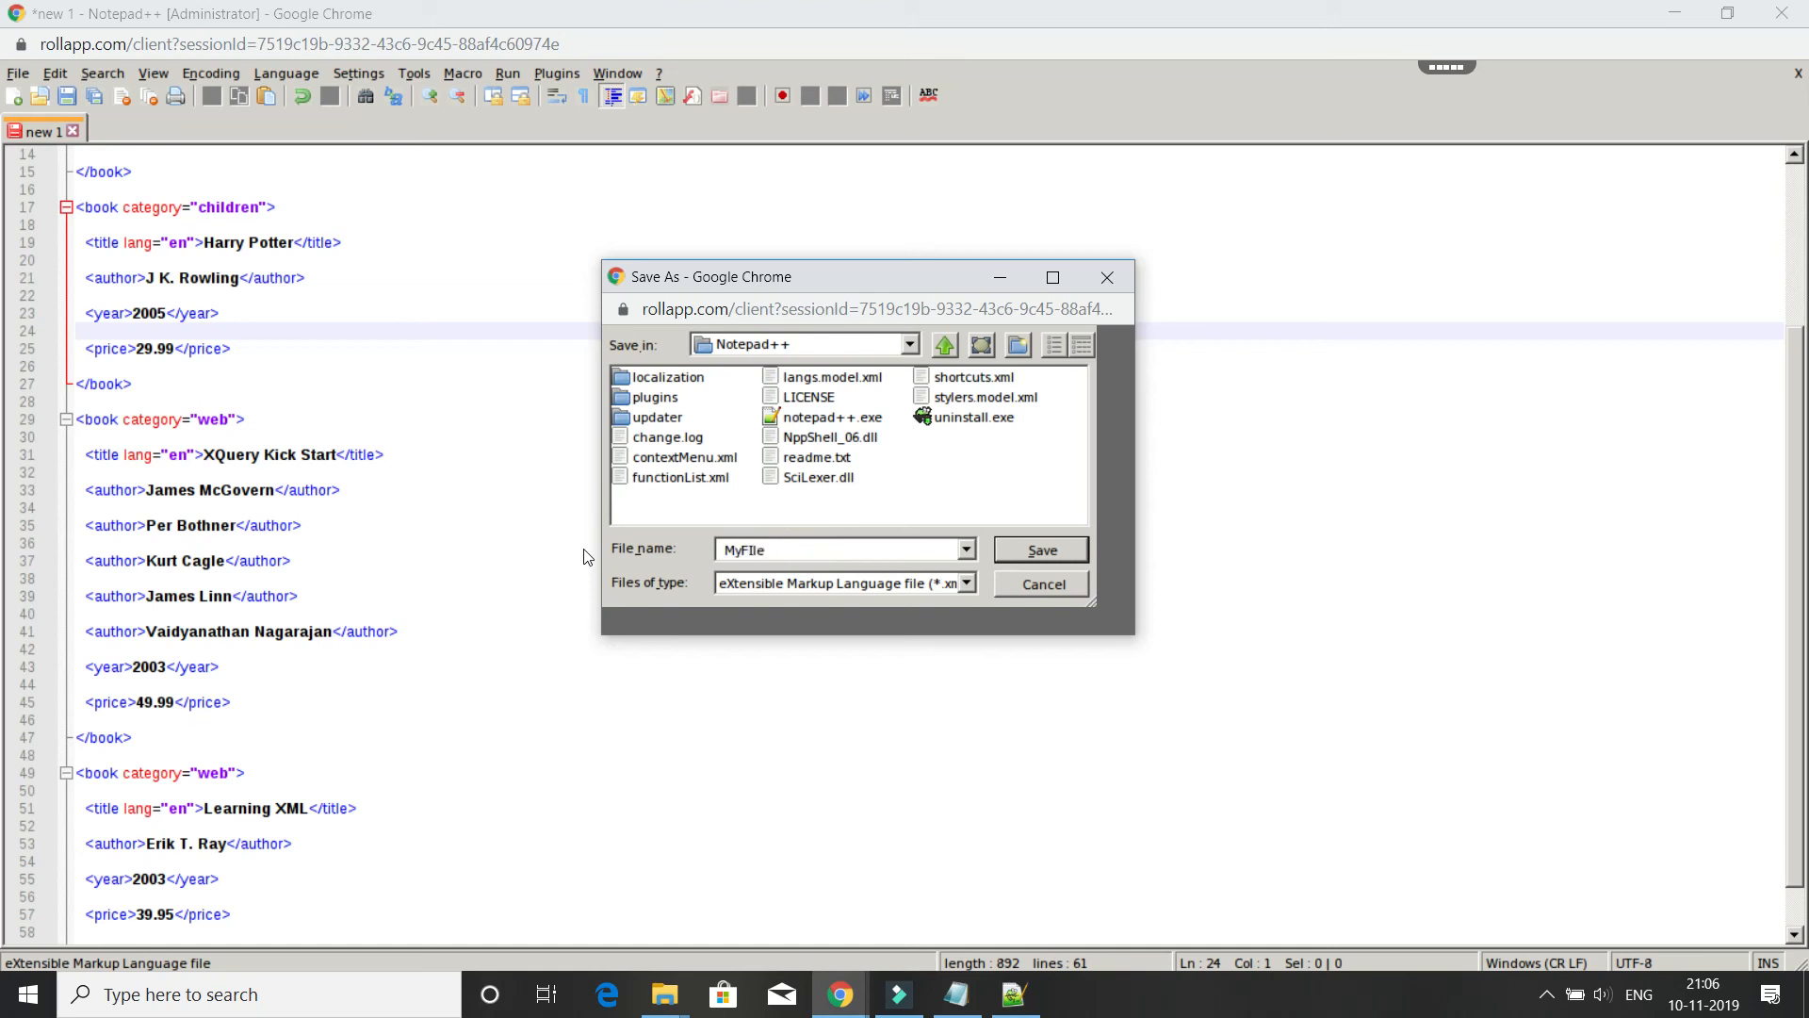
left_click(1039, 549)
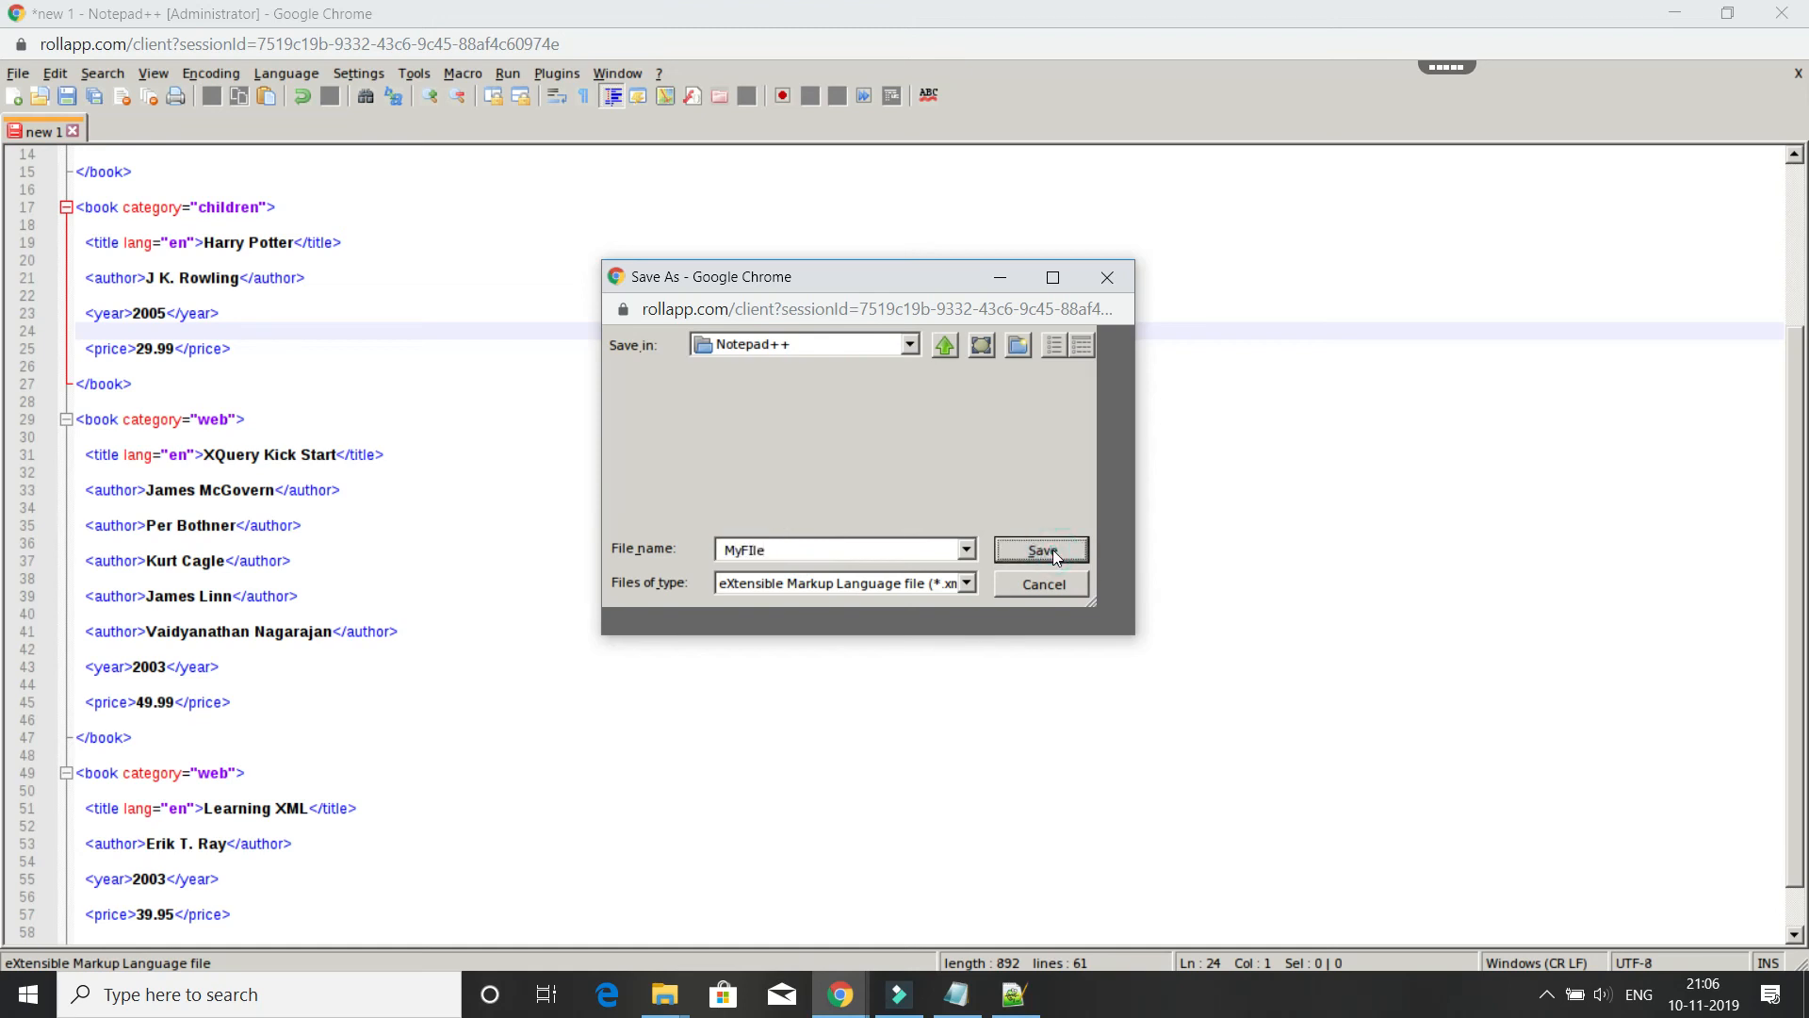
left_click(1039, 549)
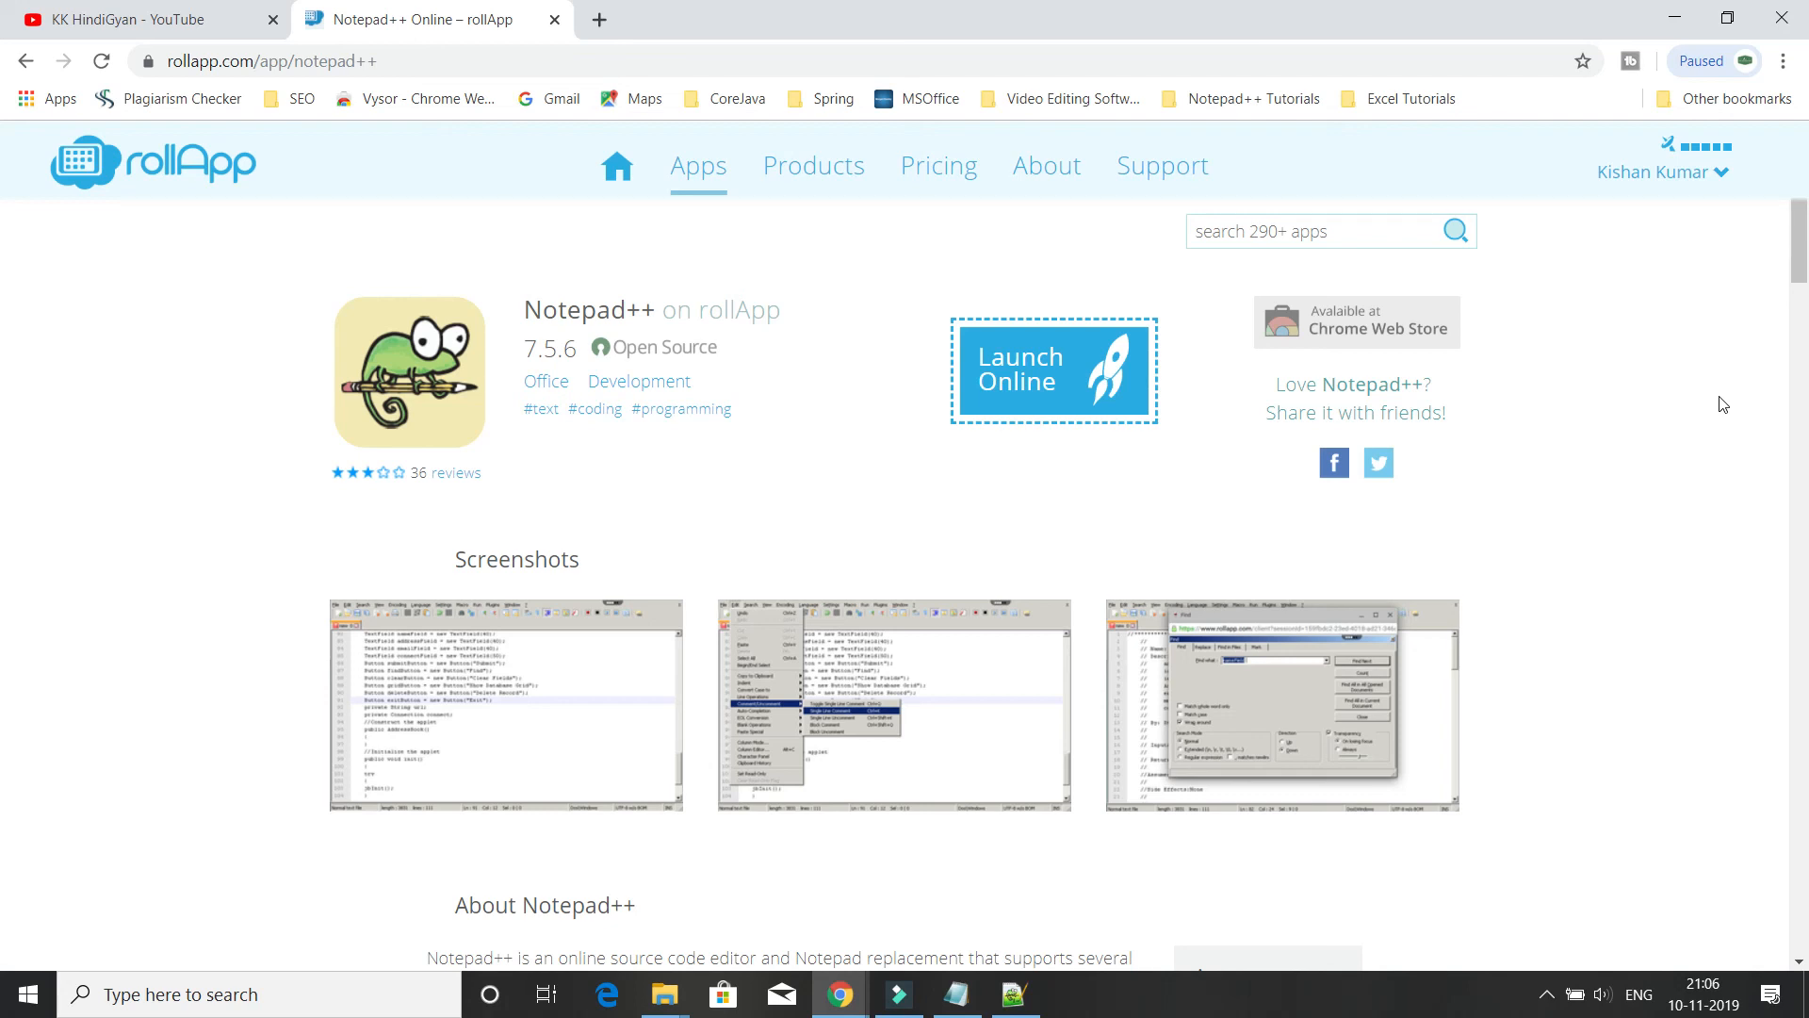
mouse_move(148, 19)
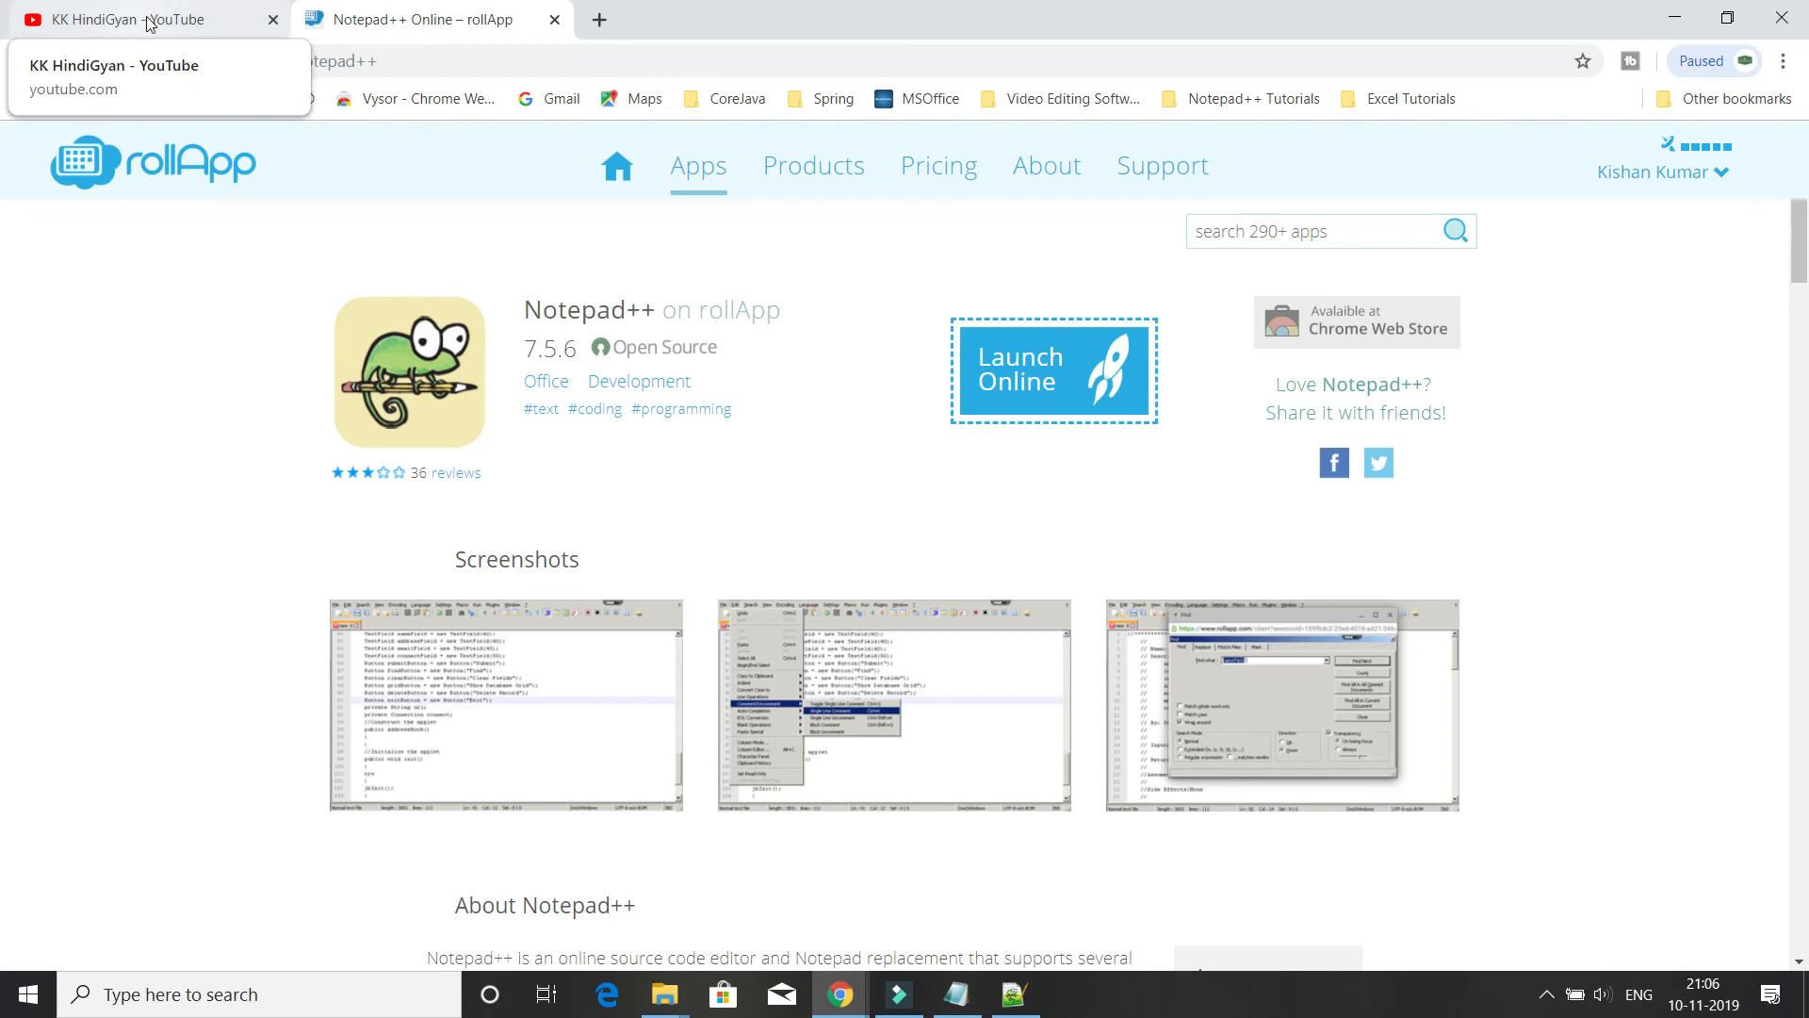
Switch to the KK HindiGyan YouTube channel's playlists page
left_click(139, 19)
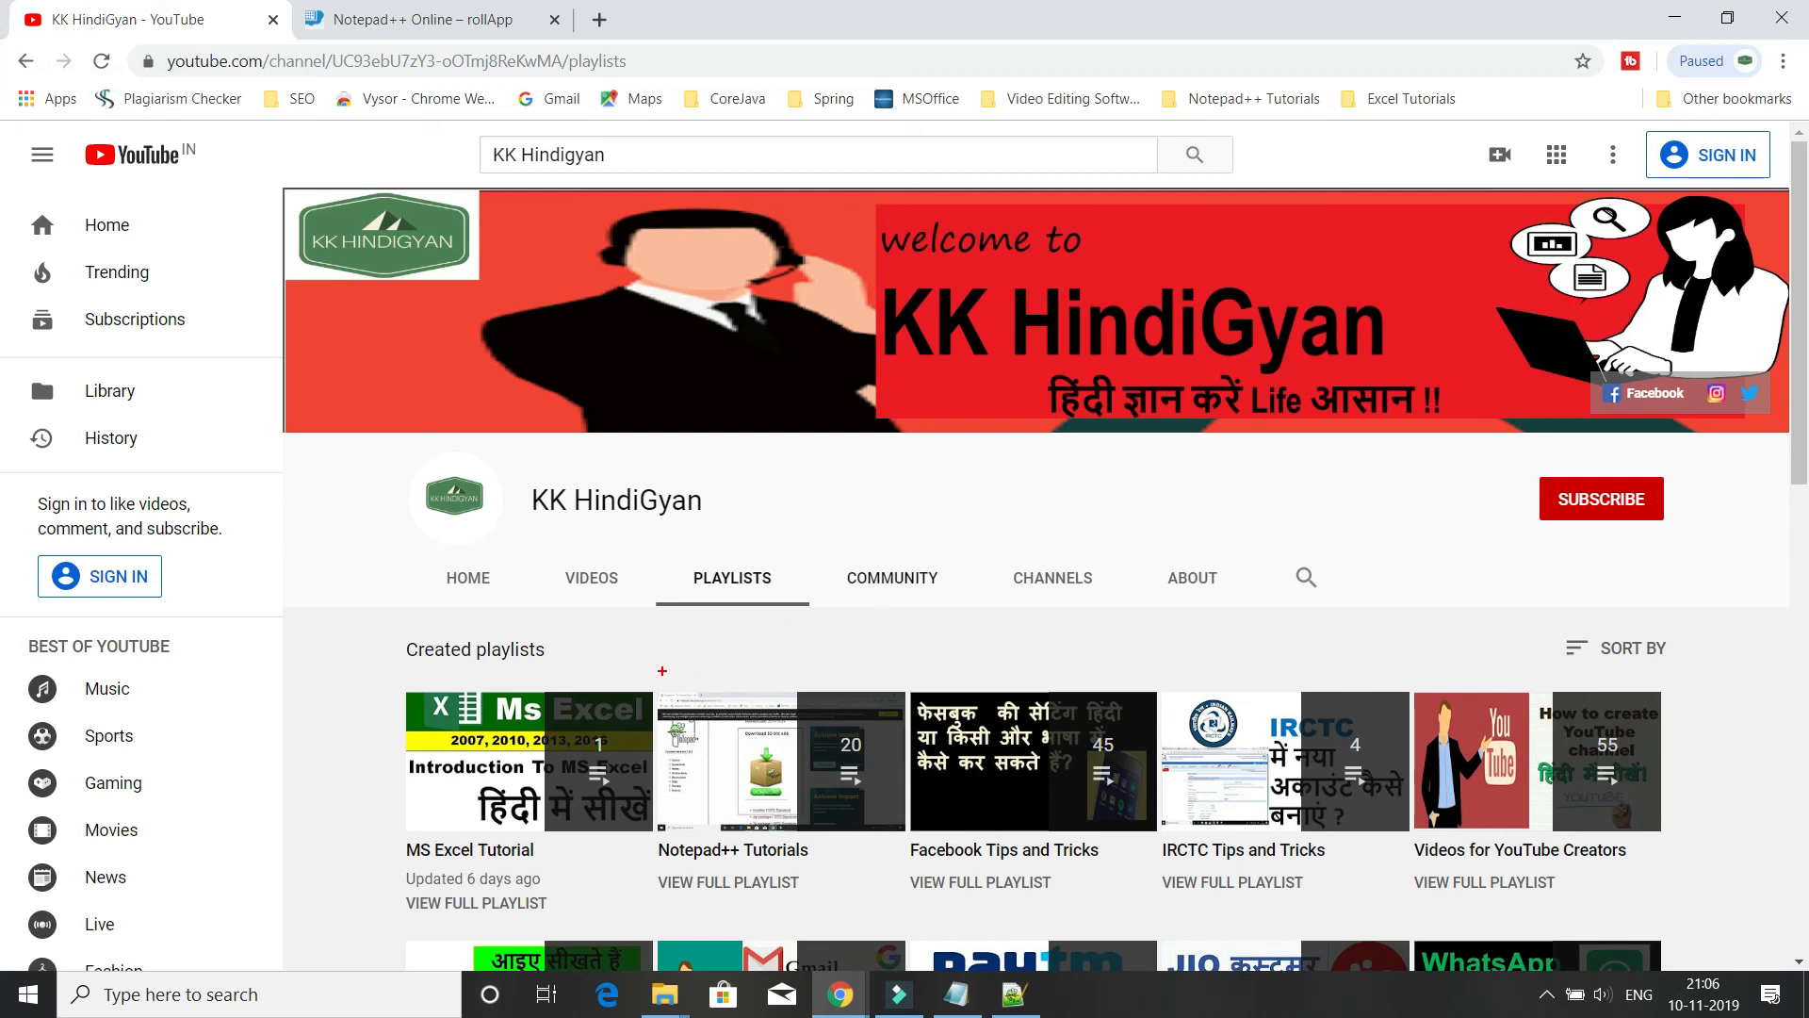
mouse_move(780, 761)
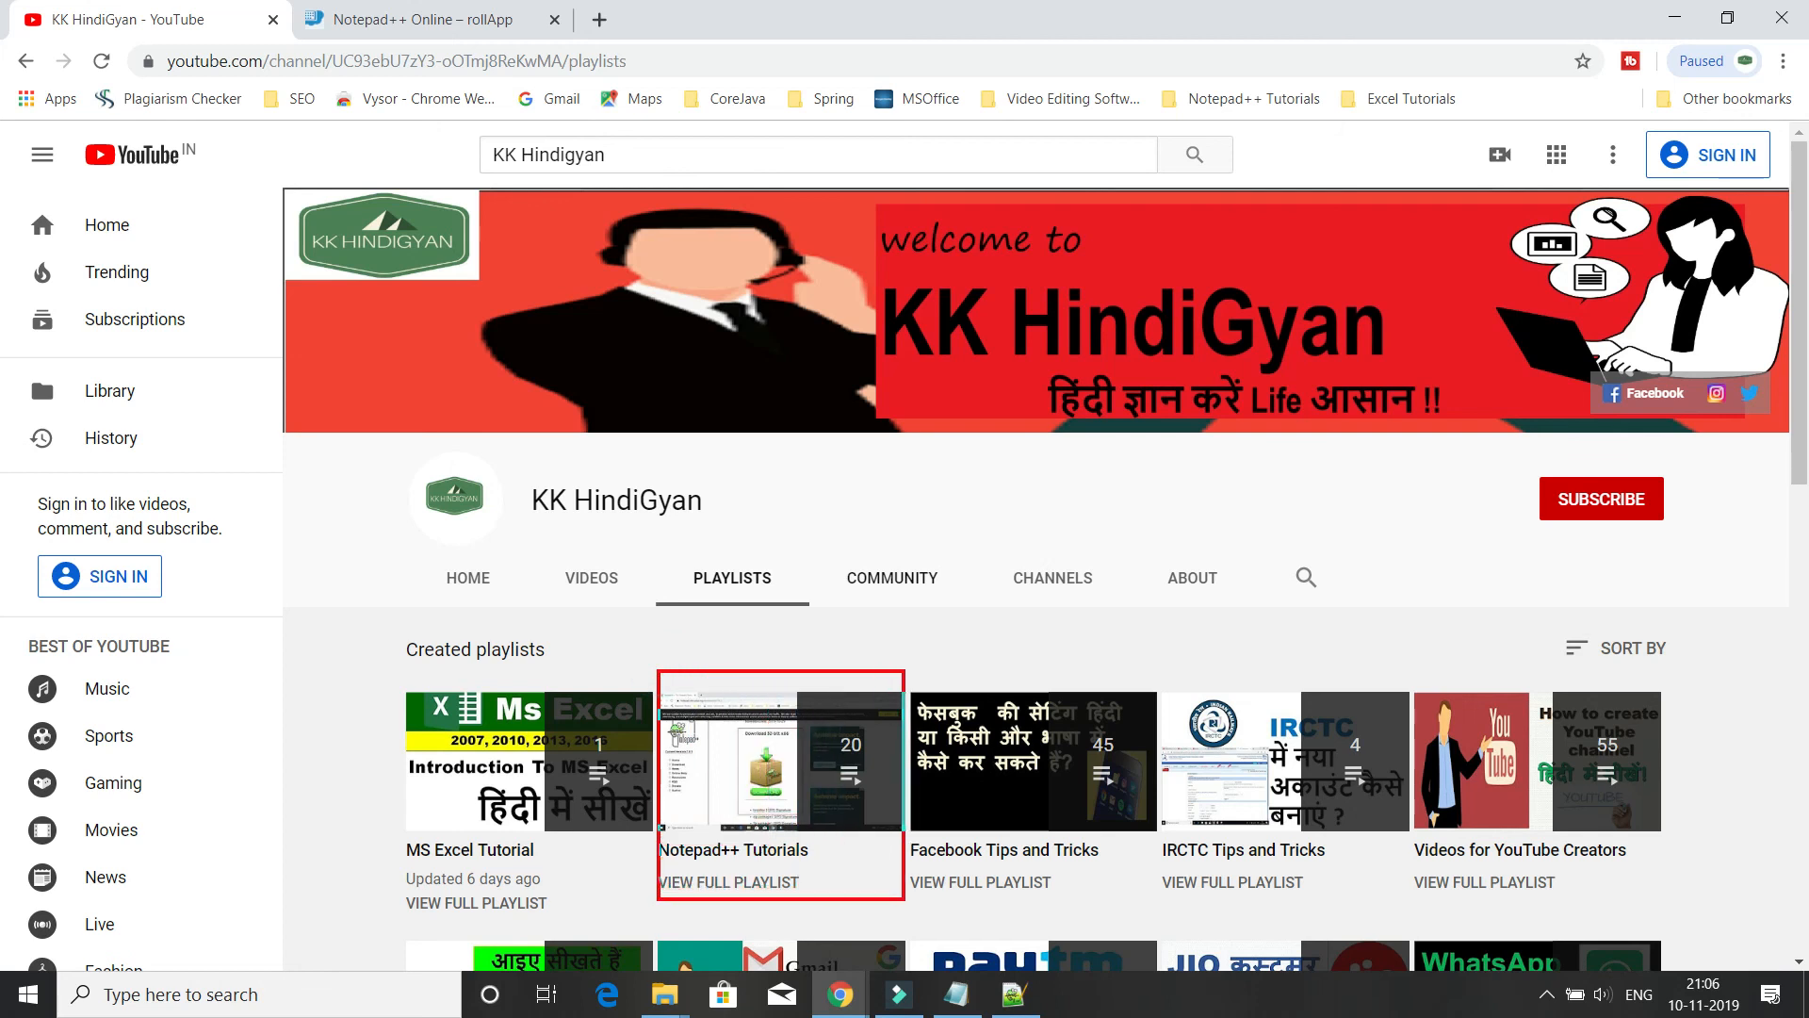